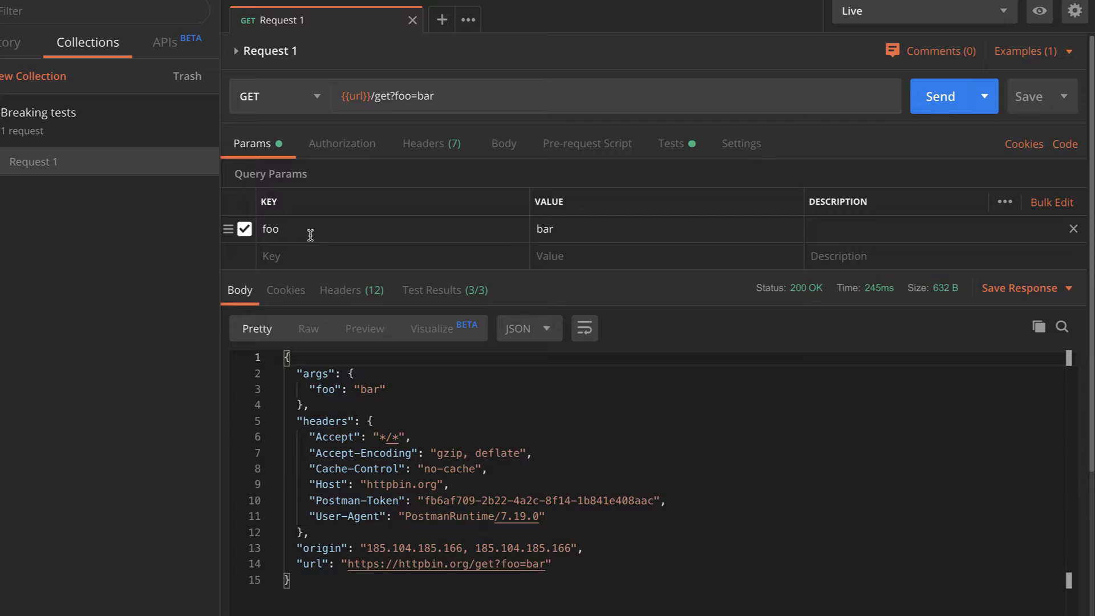
mouse_move(589, 228)
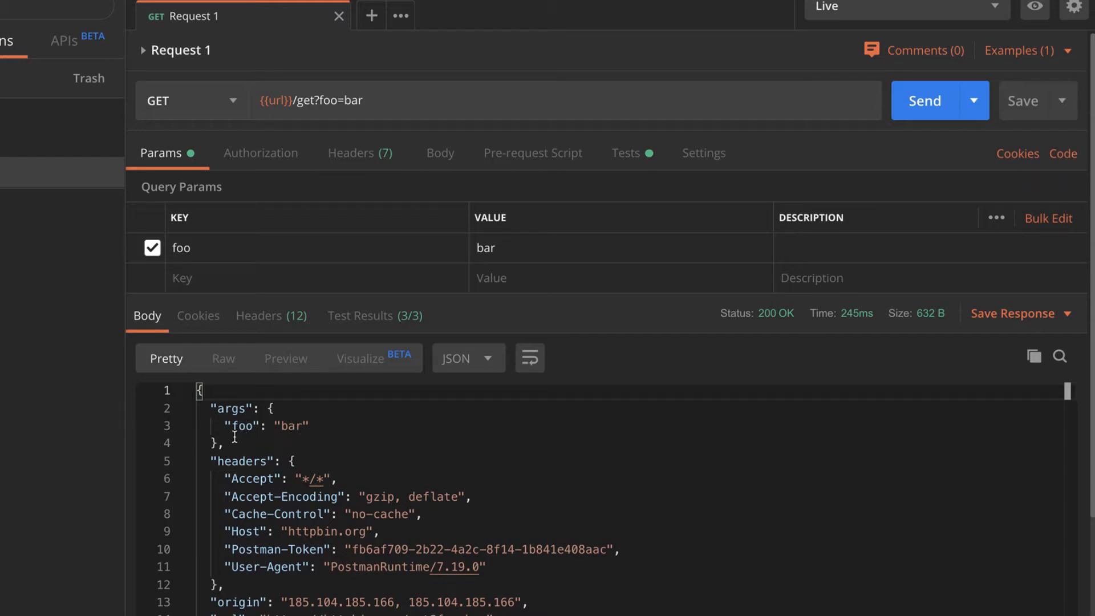
mouse_move(412, 488)
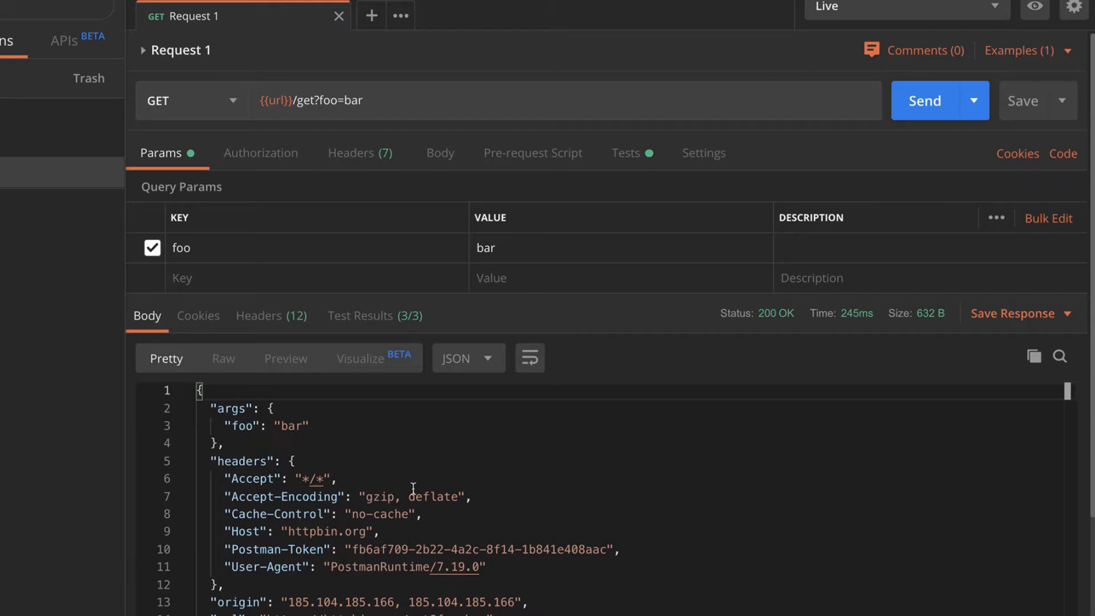
mouse_move(480, 488)
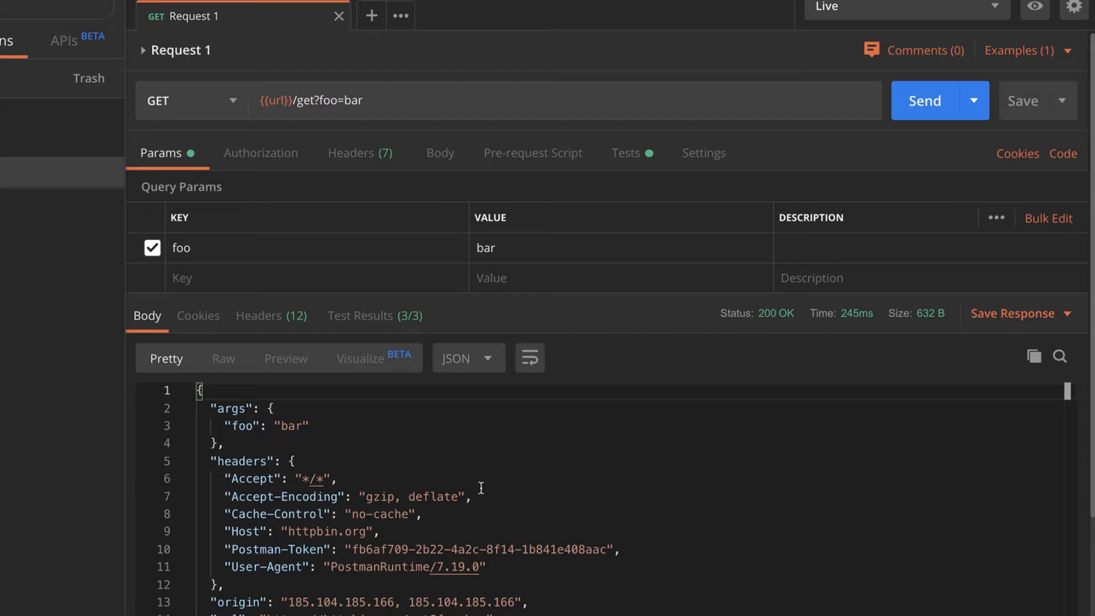
mouse_move(691, 233)
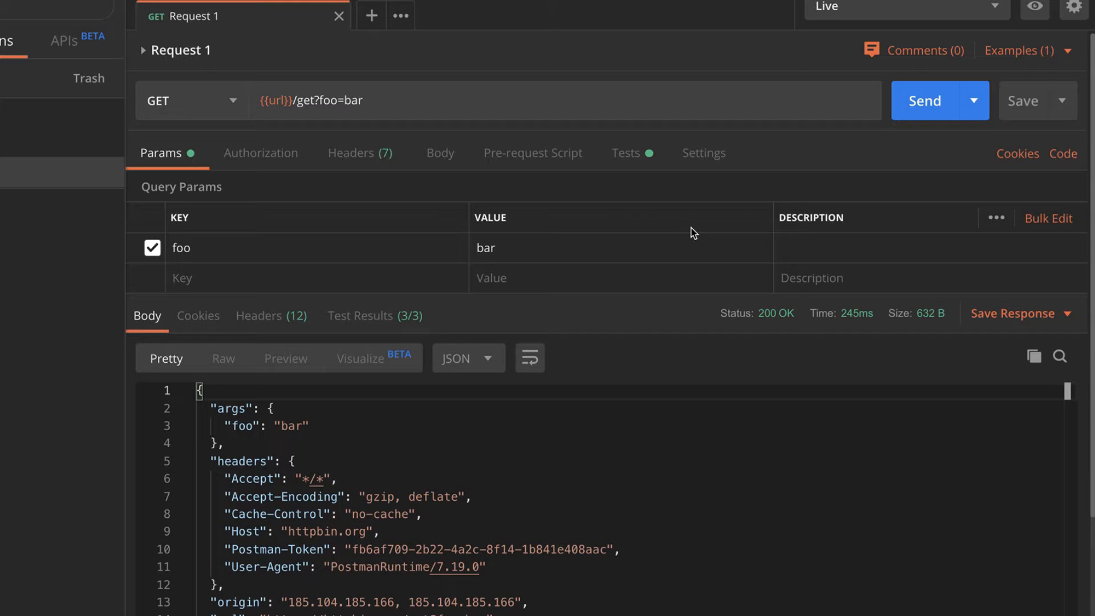
mouse_move(626, 153)
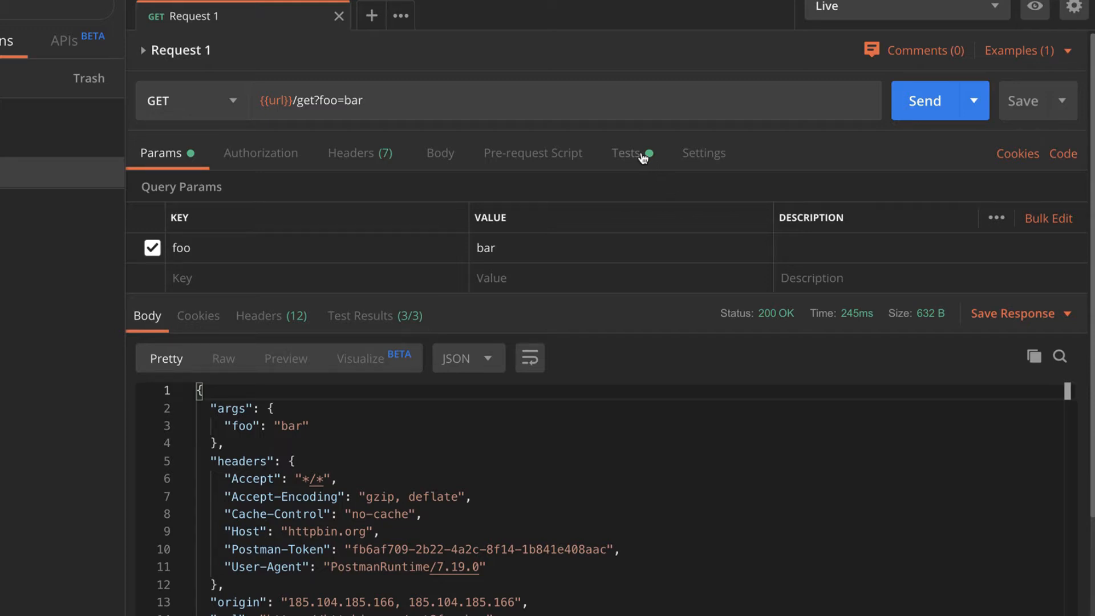
Show Request 1's test script with its args, User-Agent and 'propertis' schema checks.
left_click(626, 152)
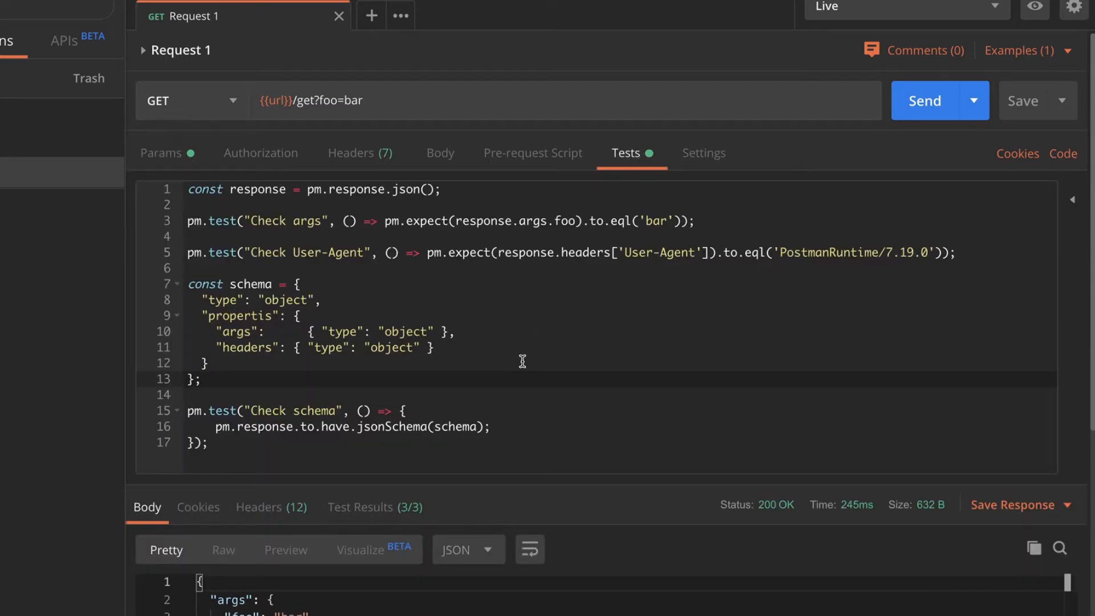
mouse_move(444, 290)
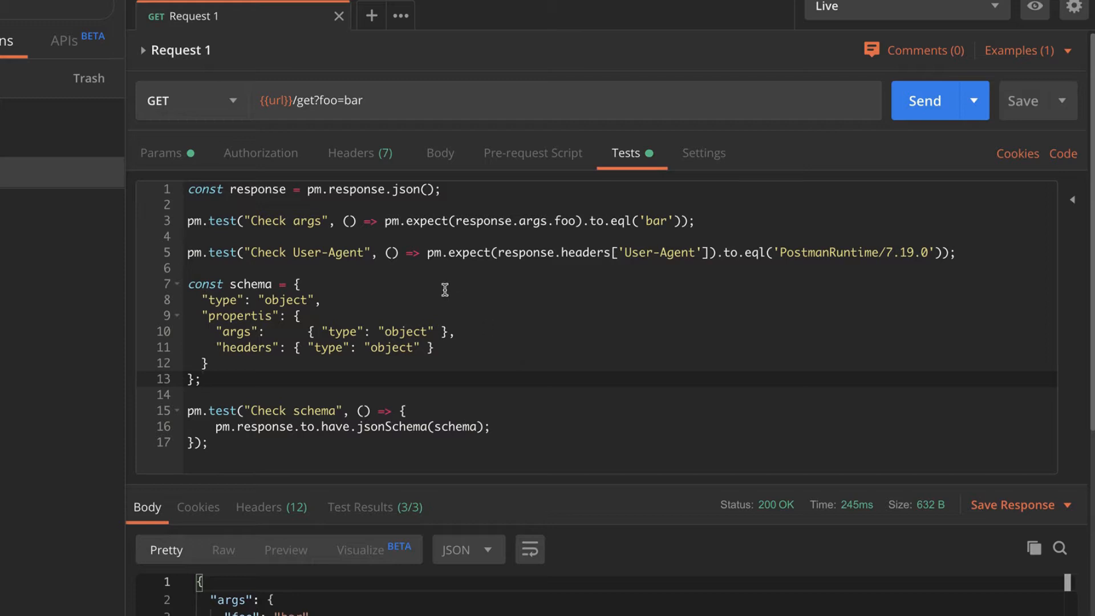
mouse_move(306, 232)
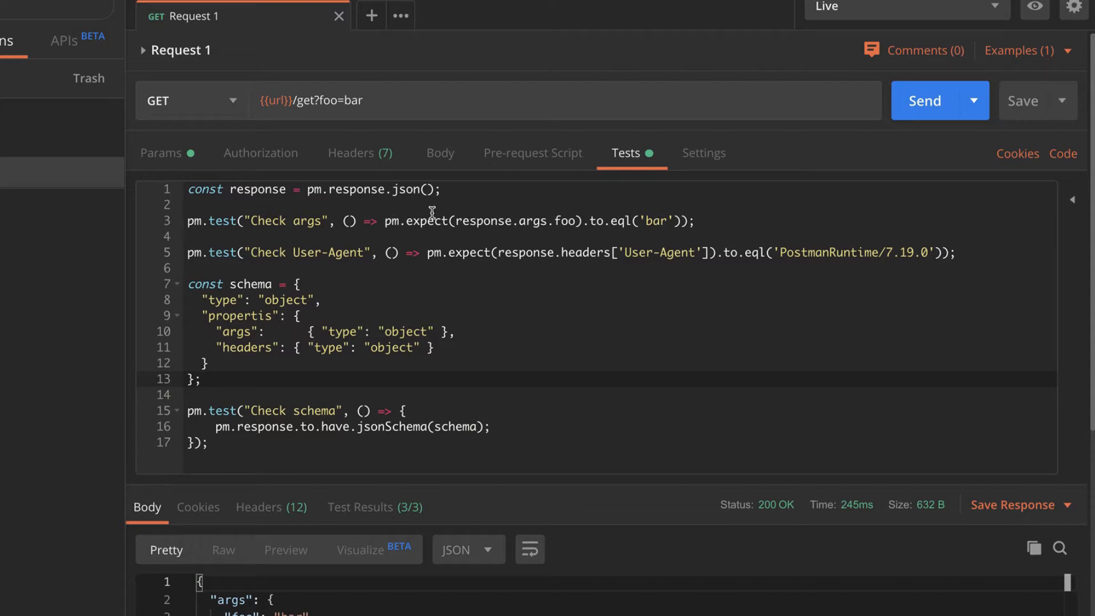
mouse_move(342, 252)
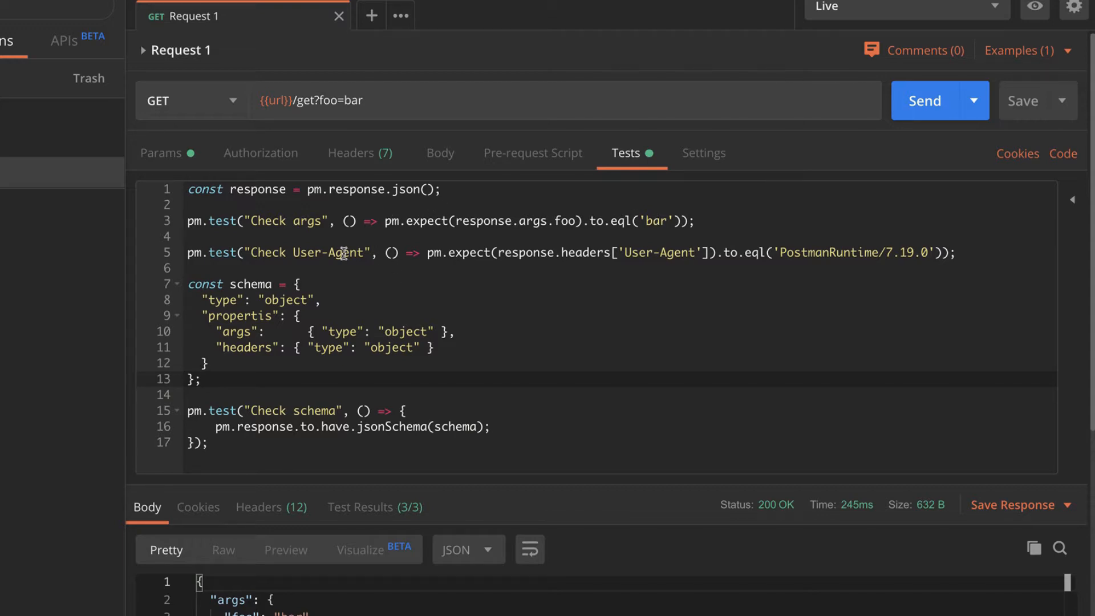
mouse_move(667, 265)
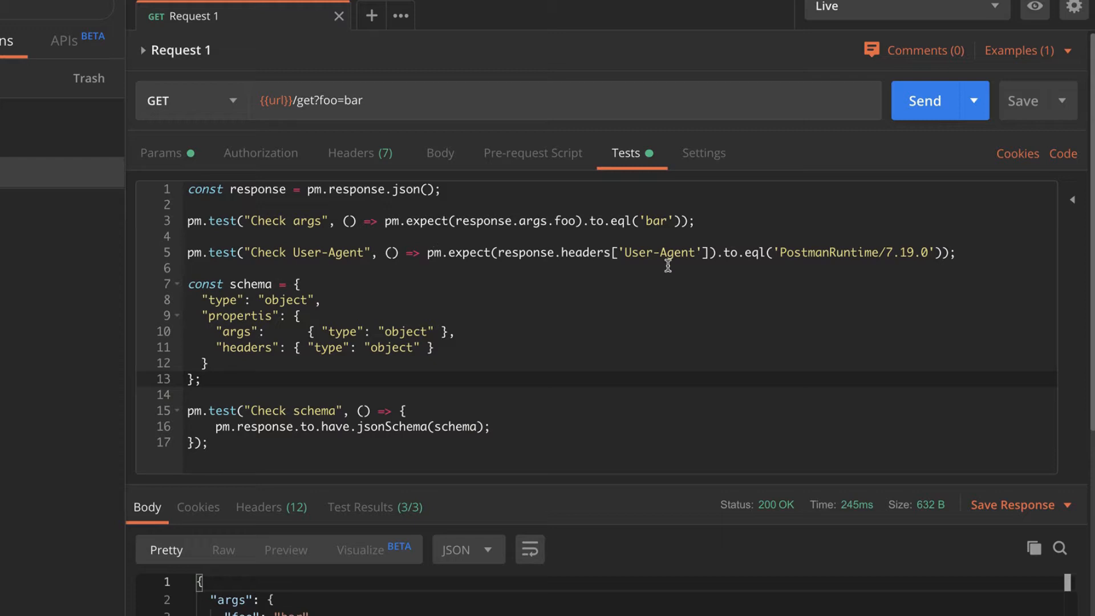
mouse_move(878, 249)
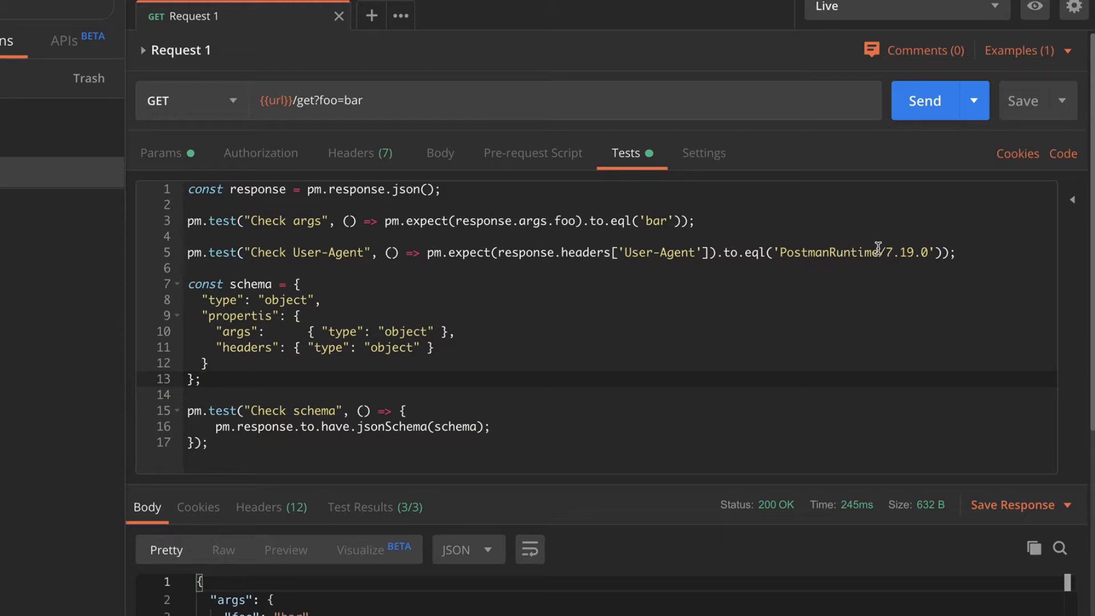
mouse_move(828, 271)
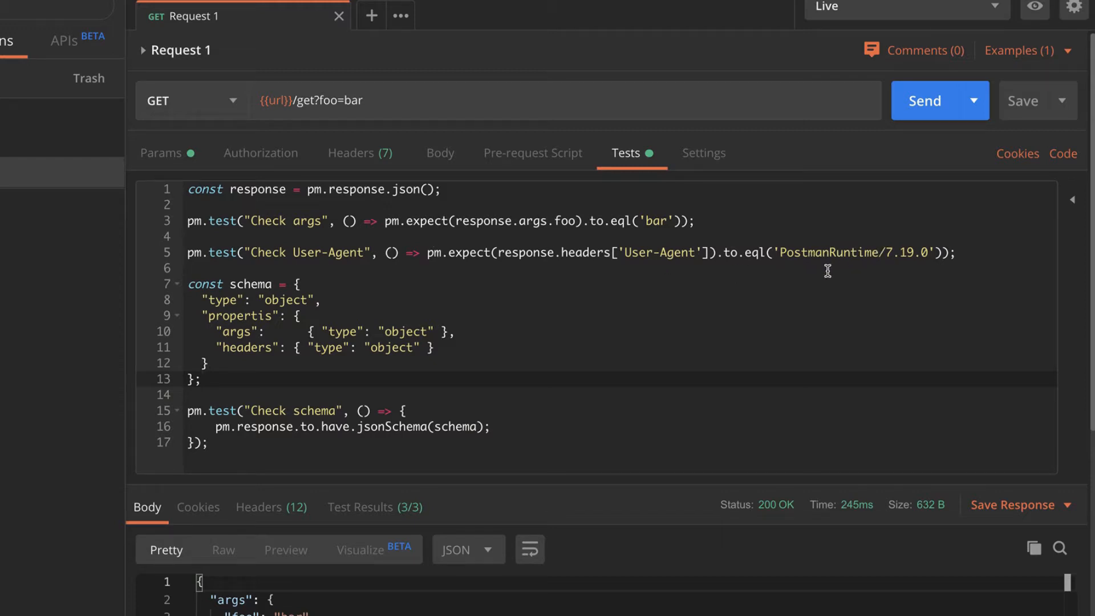
mouse_move(397, 320)
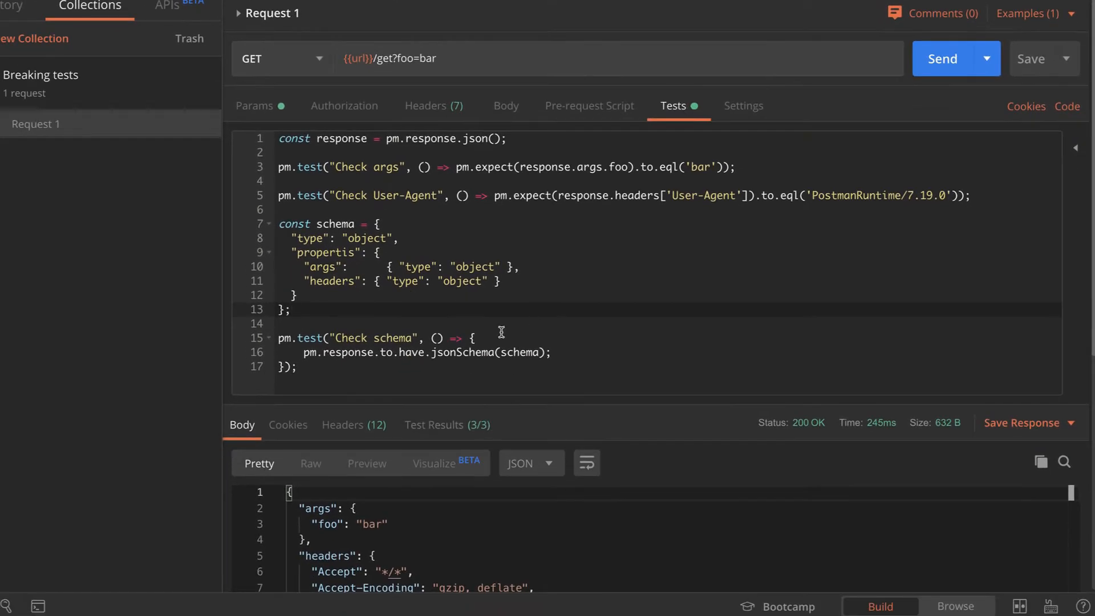
mouse_move(867, 134)
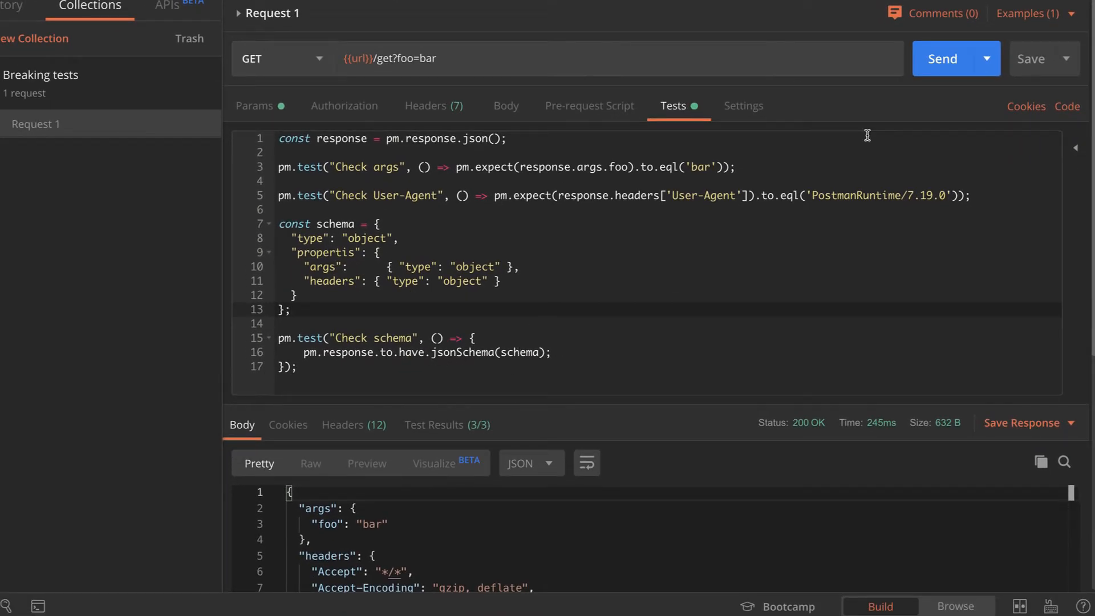
Resend Request 1 and confirm Check args, Check User-Agent and Check schema all pass.
left_click(941, 58)
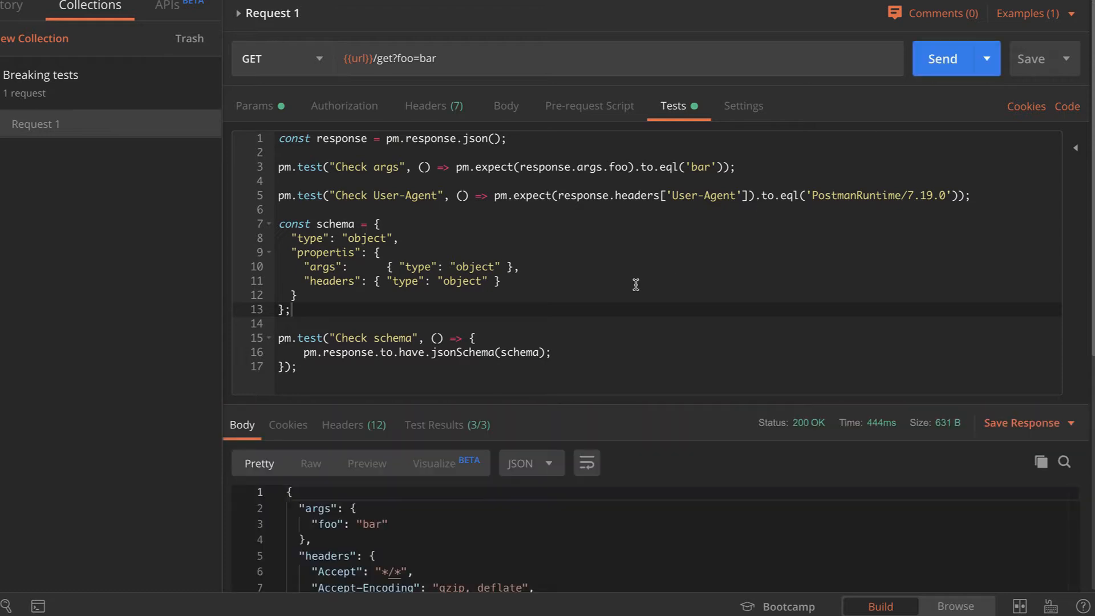
left_click(433, 424)
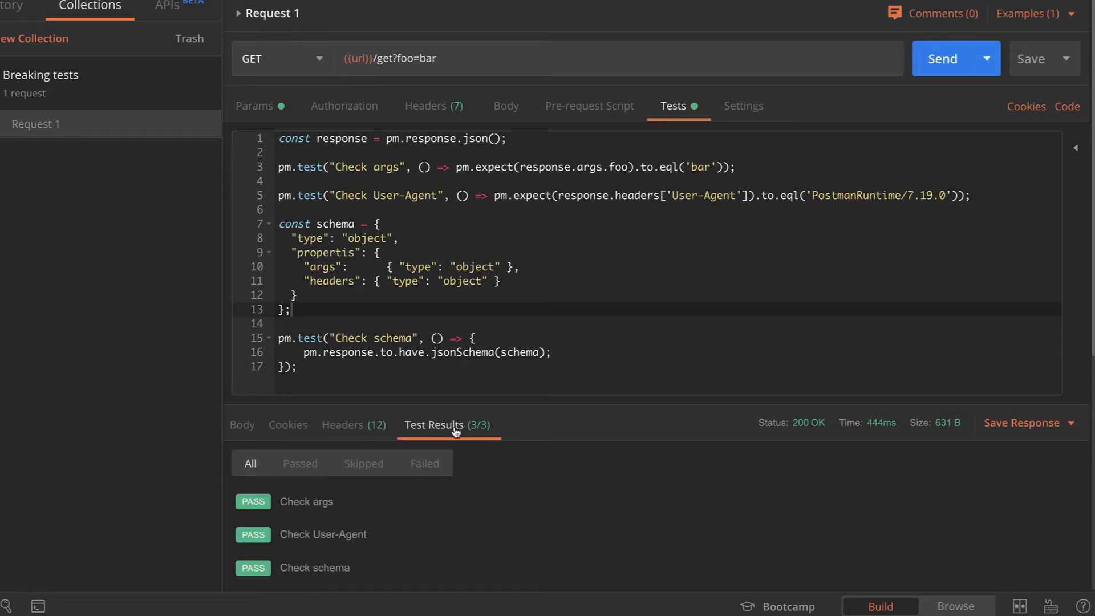
mouse_move(592, 267)
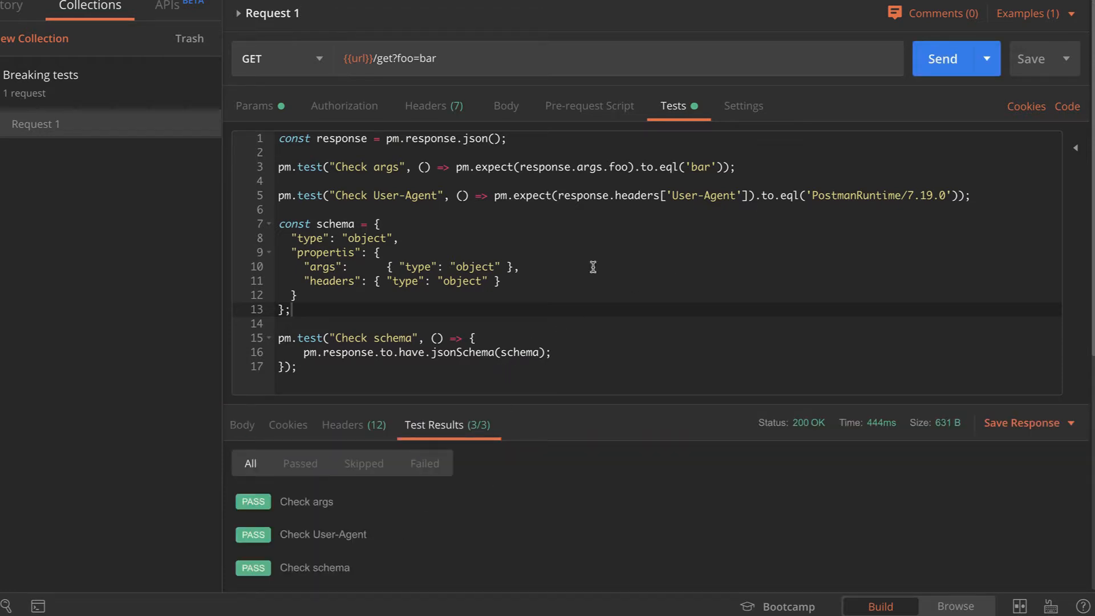
mouse_move(639, 198)
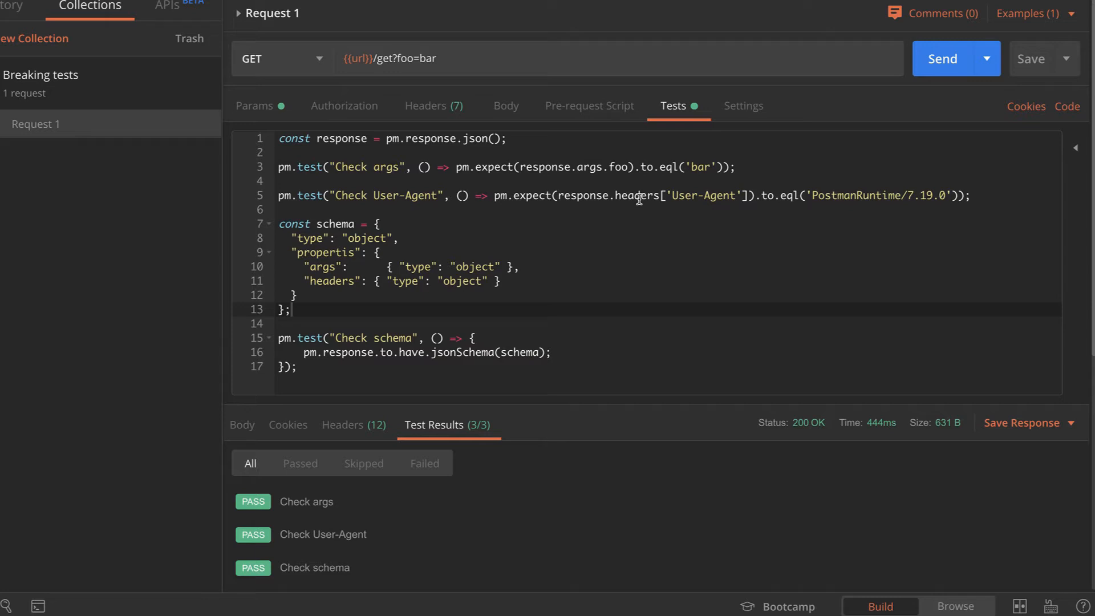
mouse_move(259, 117)
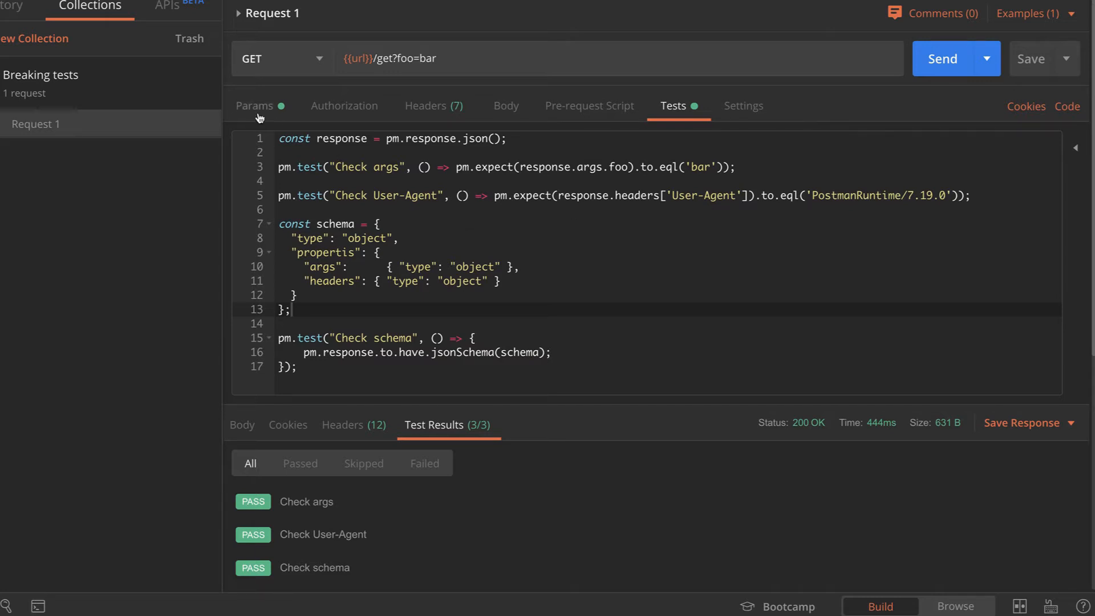
Start Mock Collection for the Breaking tests collection from its actions menu.
left_click(352, 15)
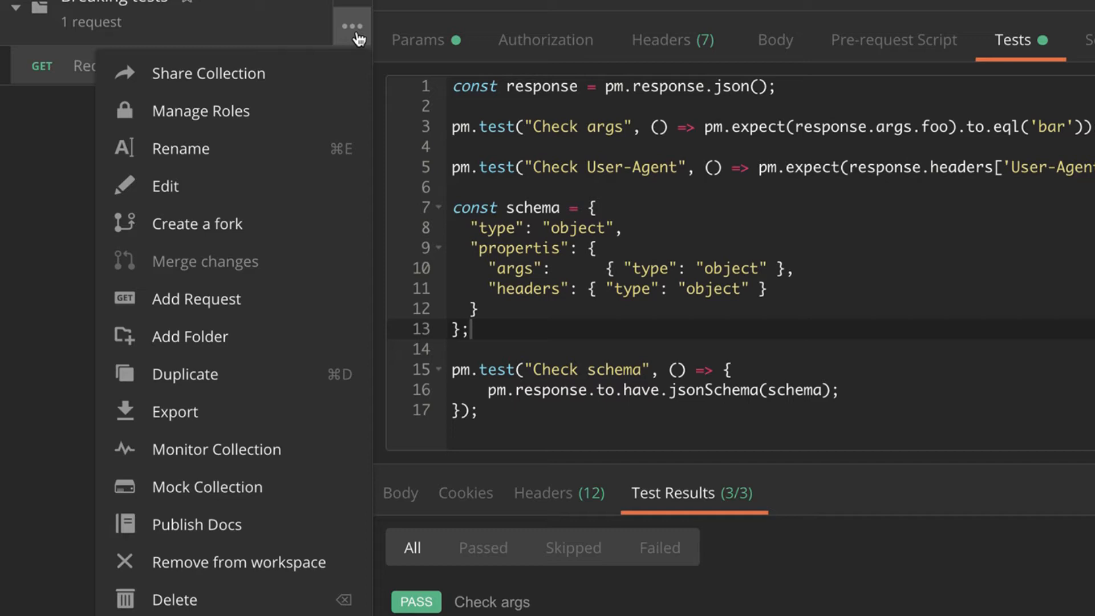
mouse_move(230, 336)
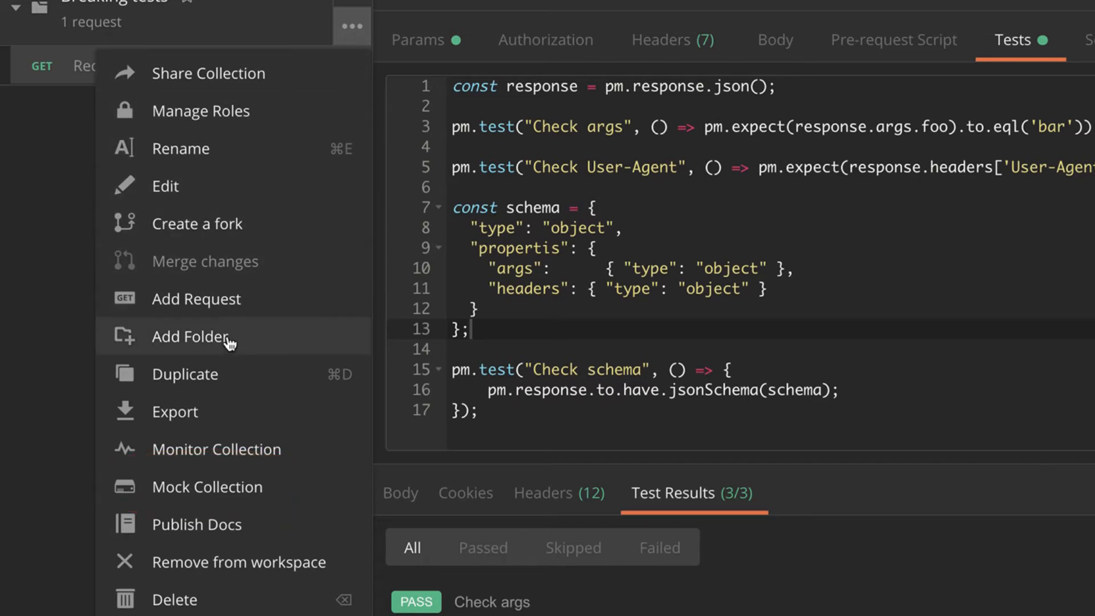
mouse_move(276, 486)
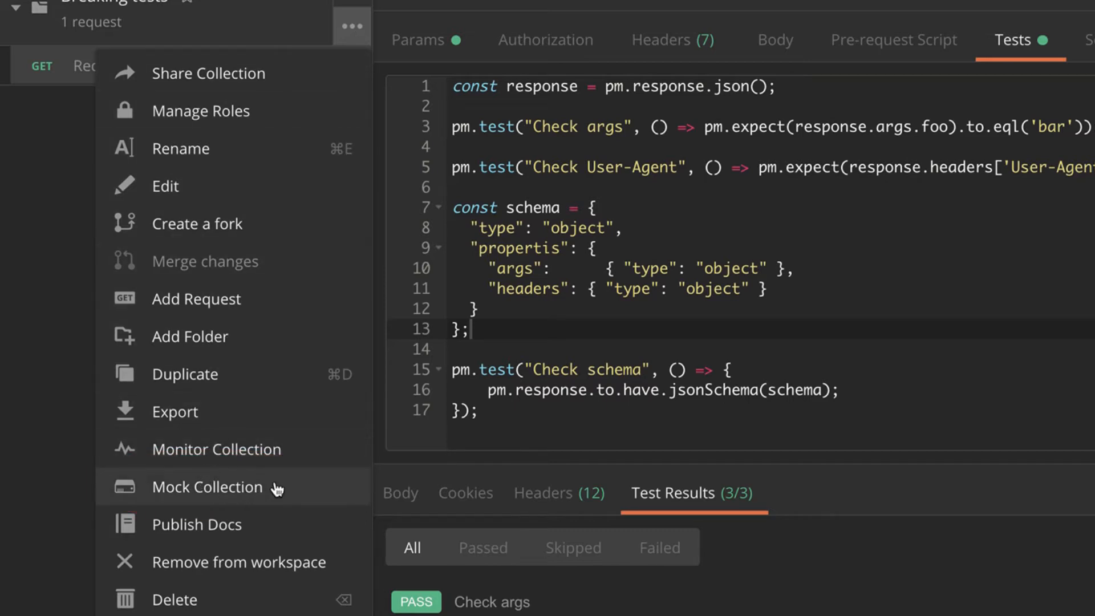
left_click(207, 486)
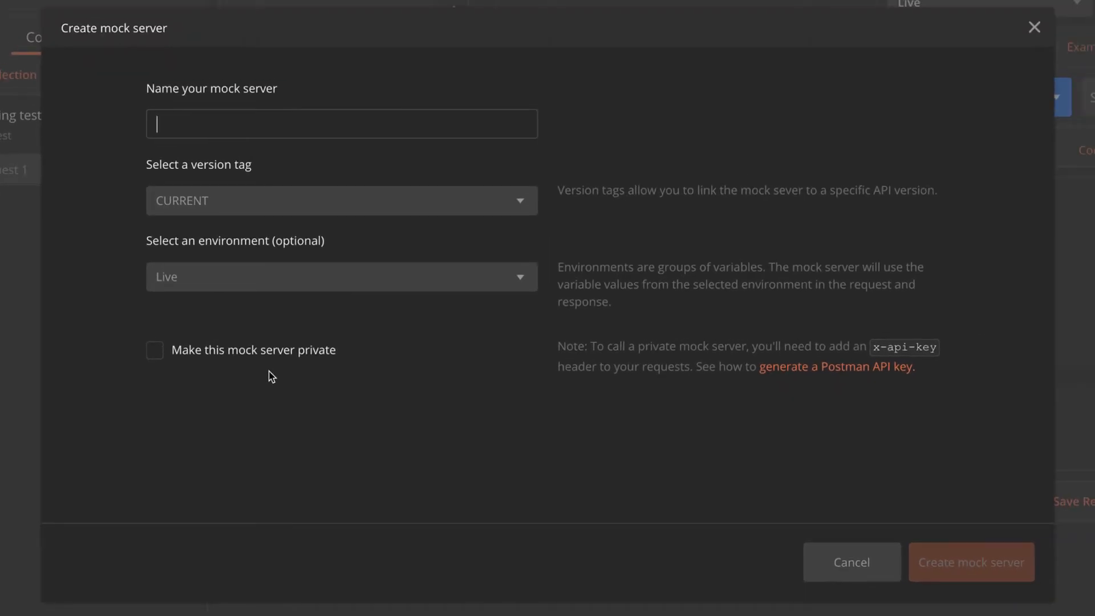
Create a mock server named 'Break API' using no environment.
type("Break")
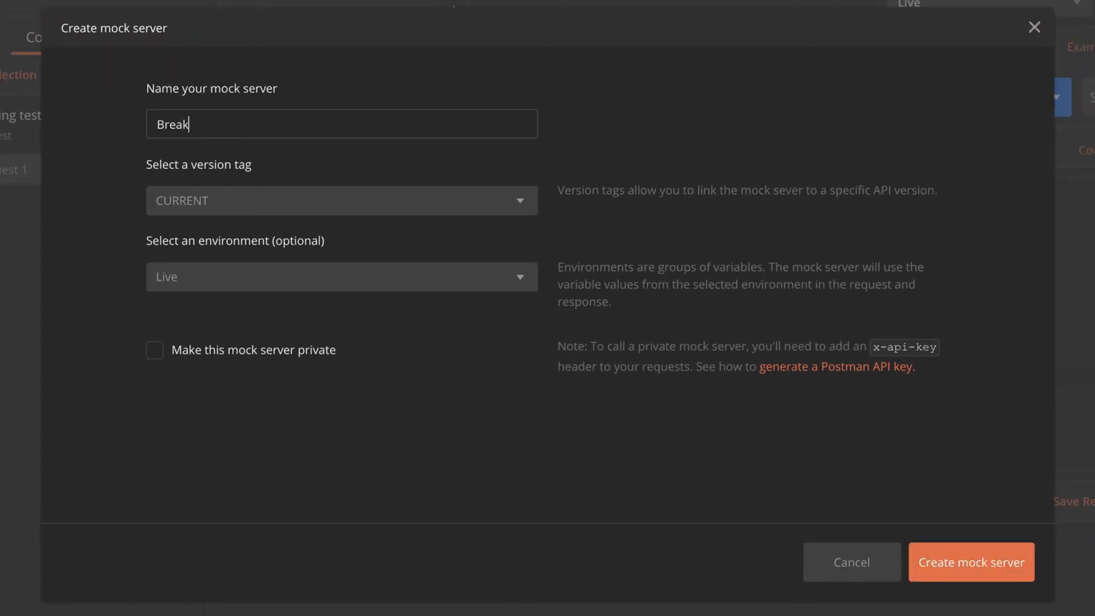
type("API")
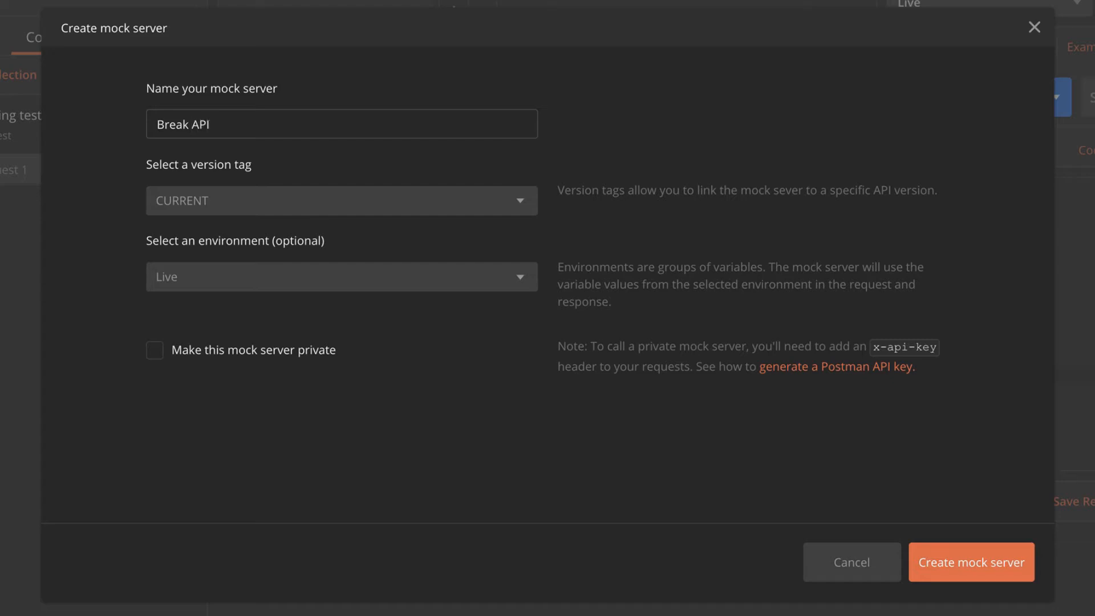
left_click(341, 276)
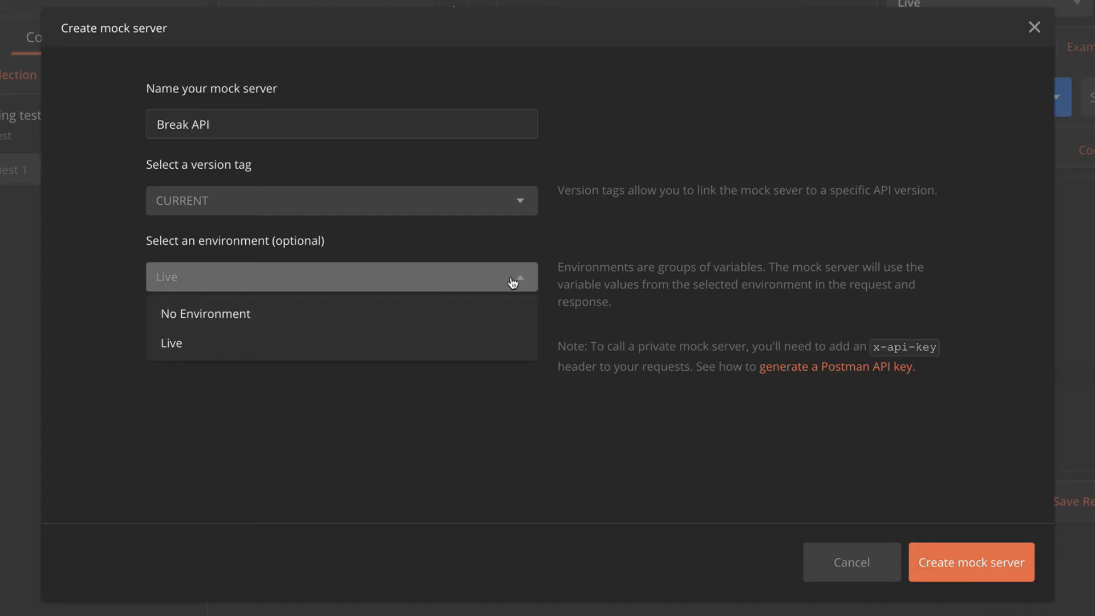
left_click(205, 314)
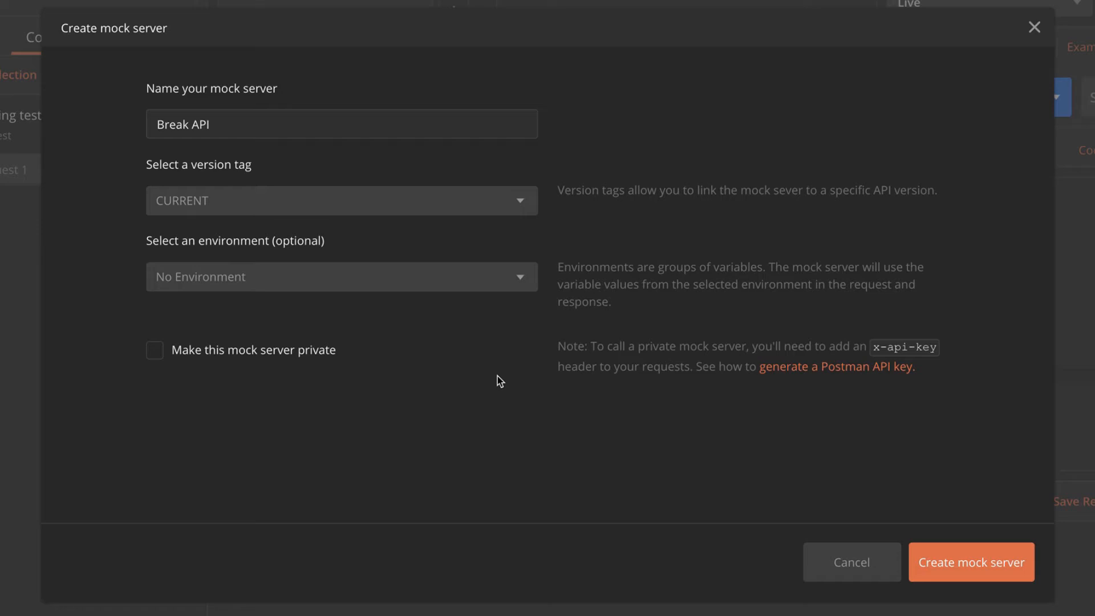
mouse_move(971, 561)
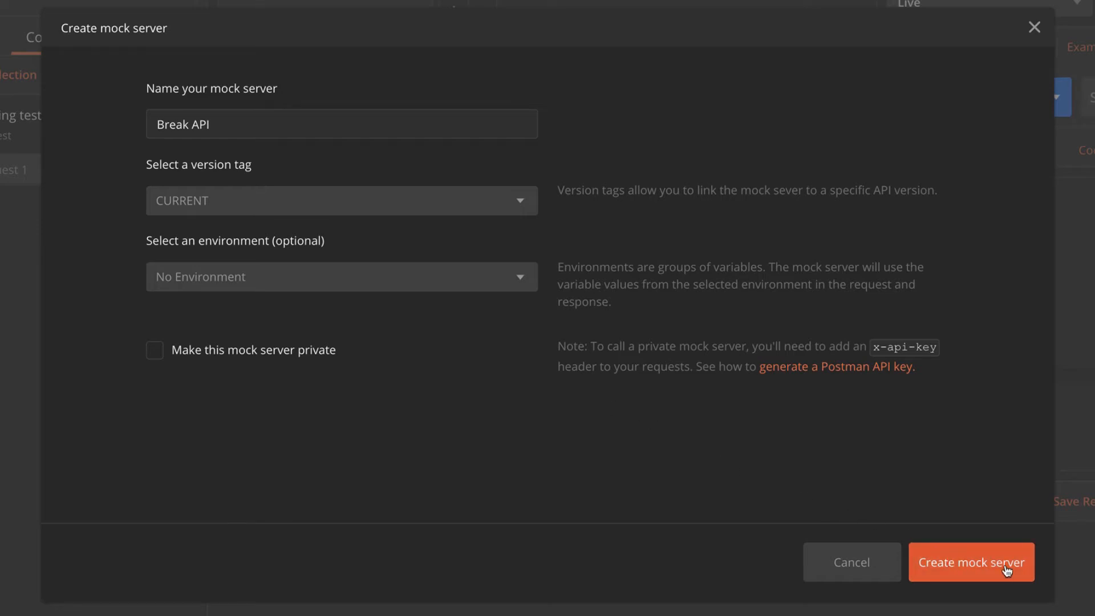
left_click(971, 563)
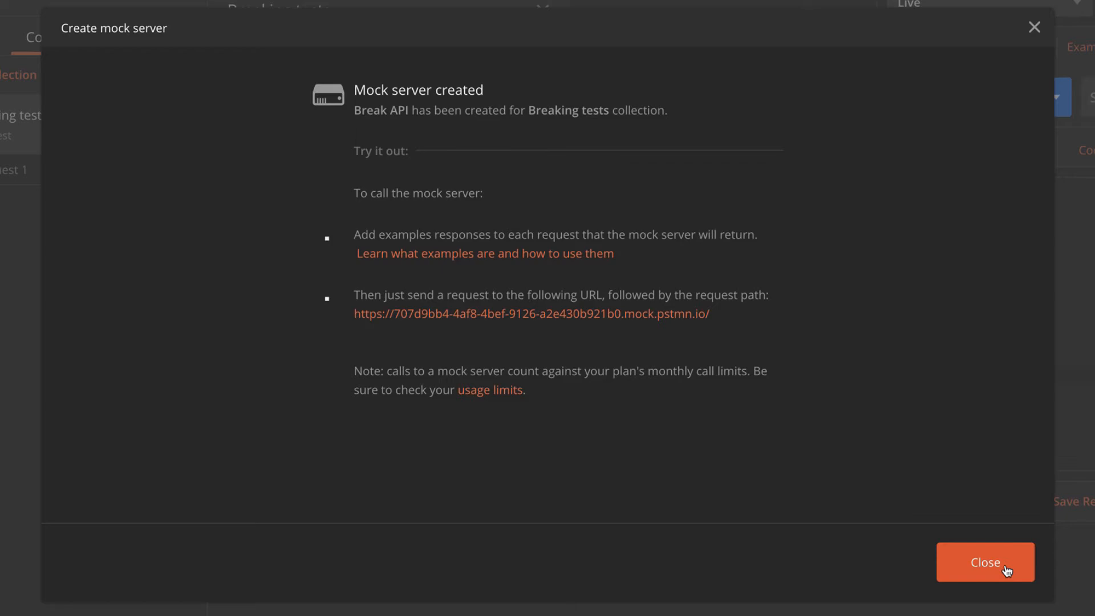
Dismiss the confirmation and copy the Break API mock URL.
left_click(986, 562)
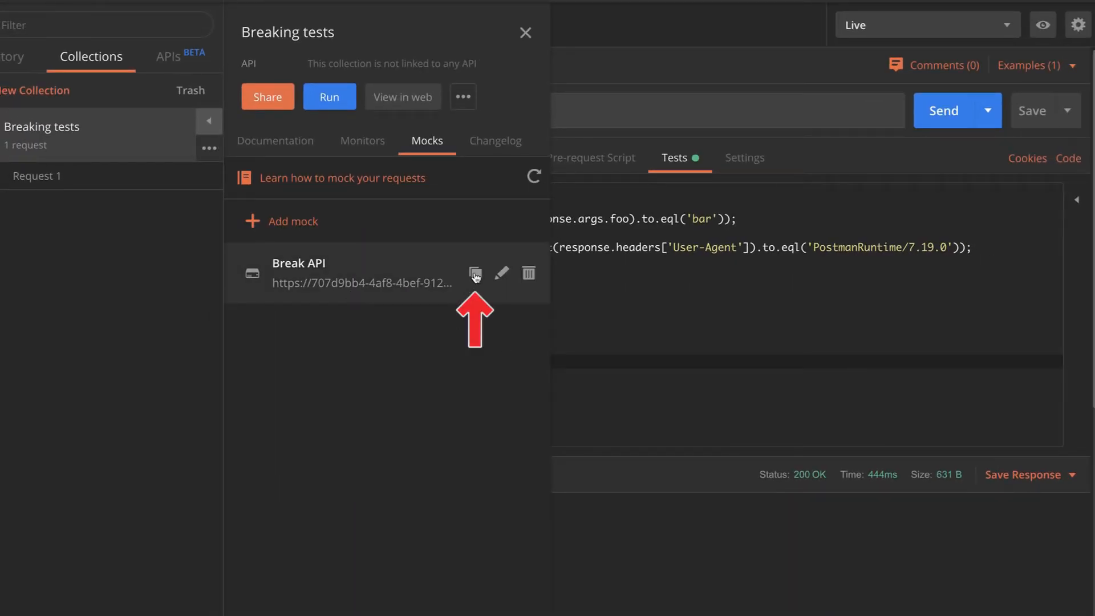
left_click(475, 274)
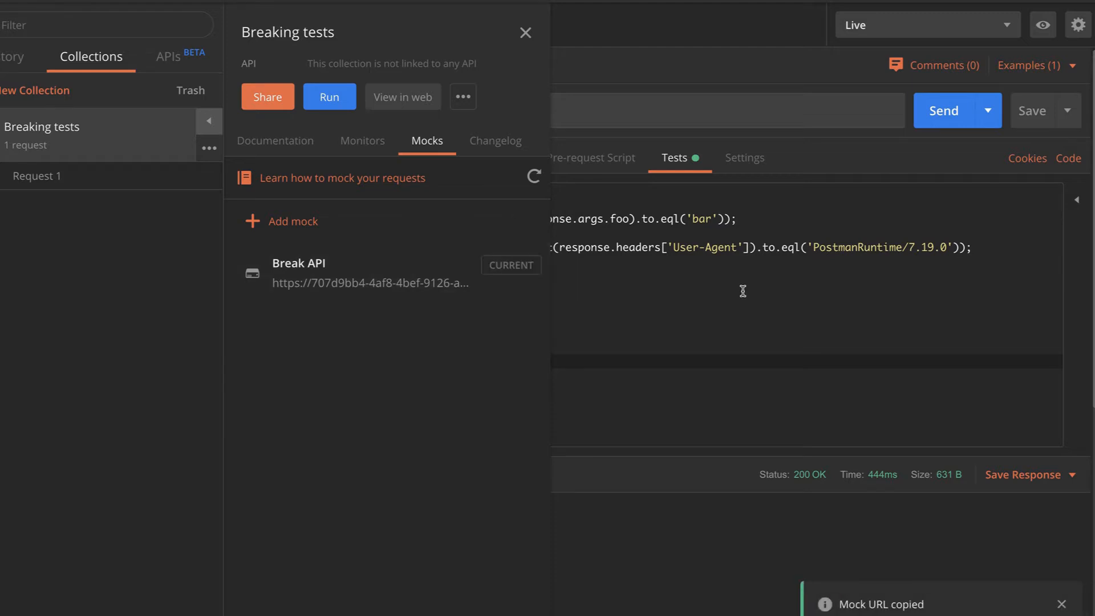
left_click(524, 33)
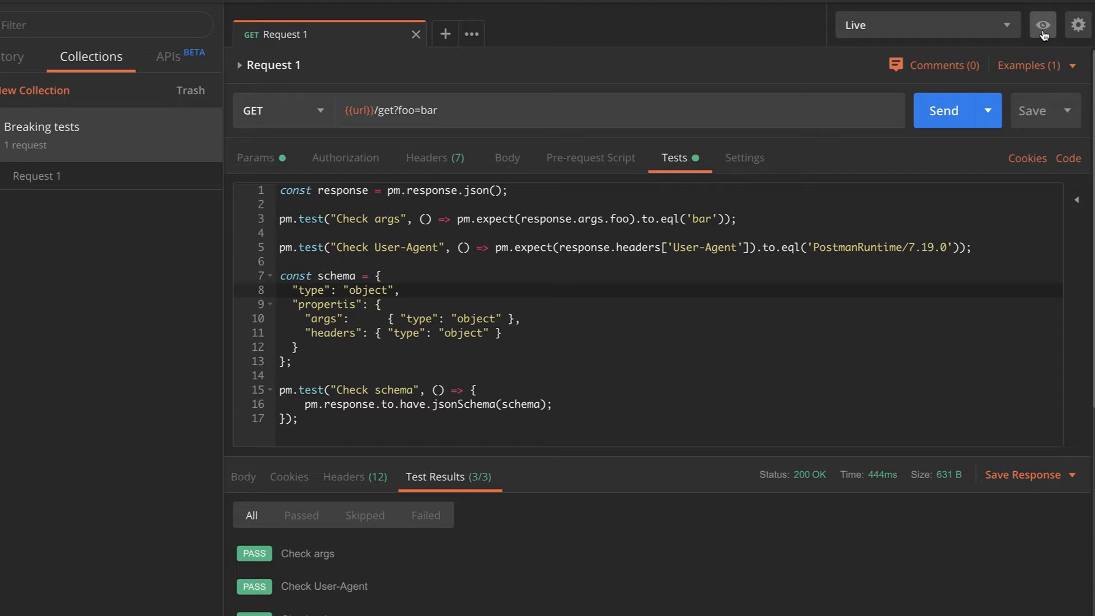
Duplicate Live as 'Mock (break API)' with url set to the mock address.
left_click(1042, 25)
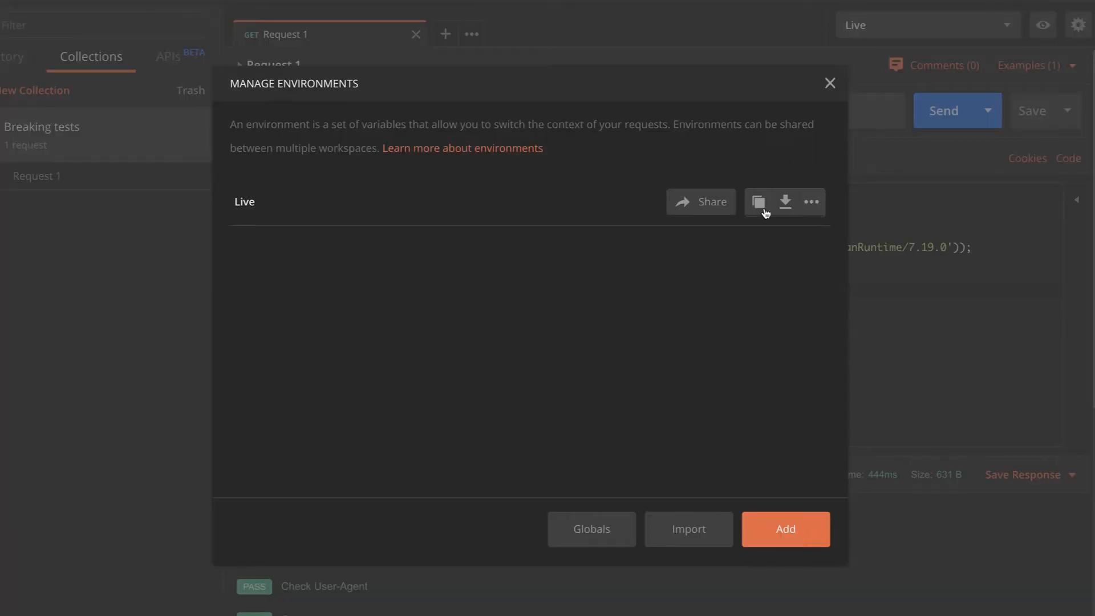
left_click(758, 202)
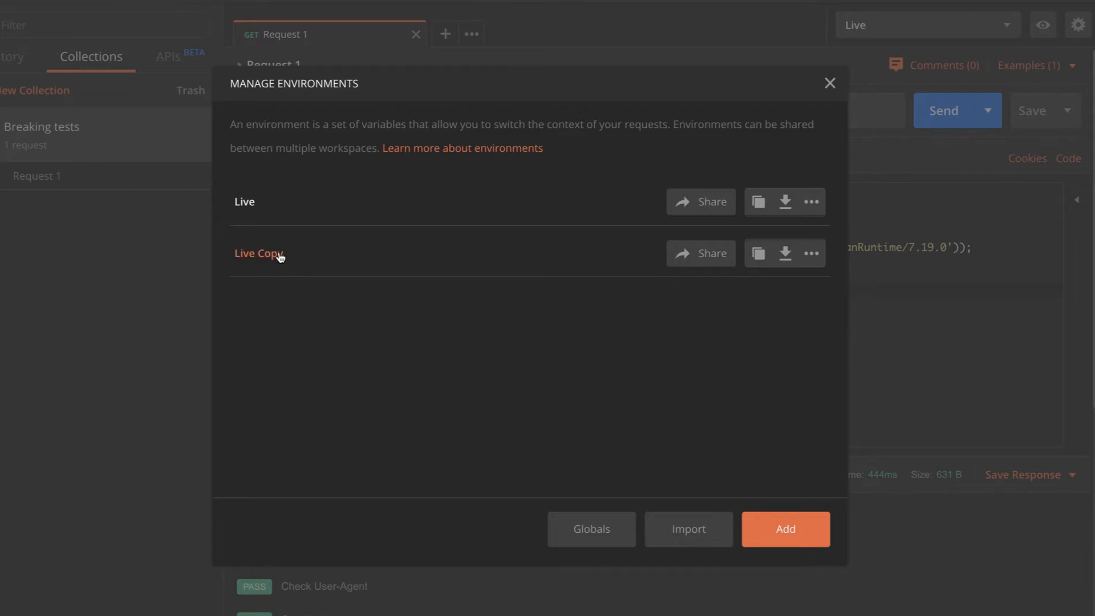
left_click(259, 253)
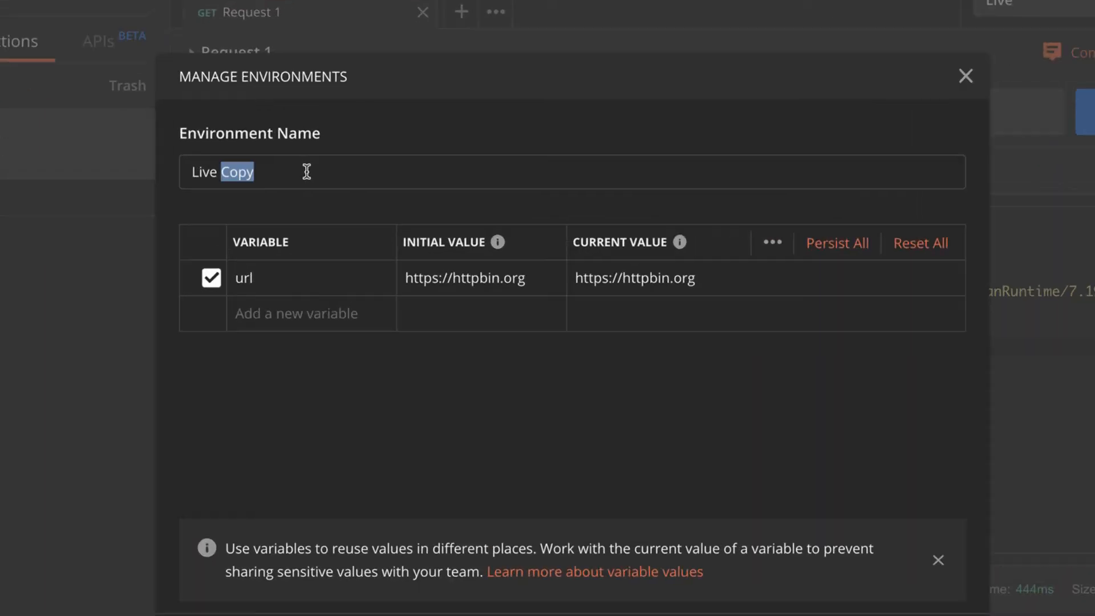
type("Mod")
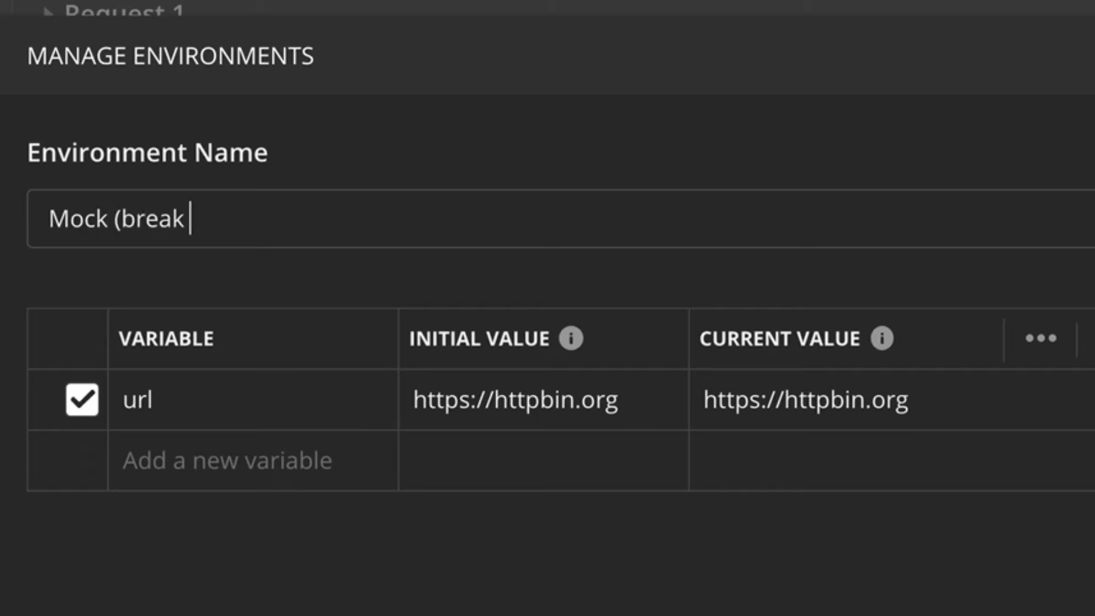
type("API)")
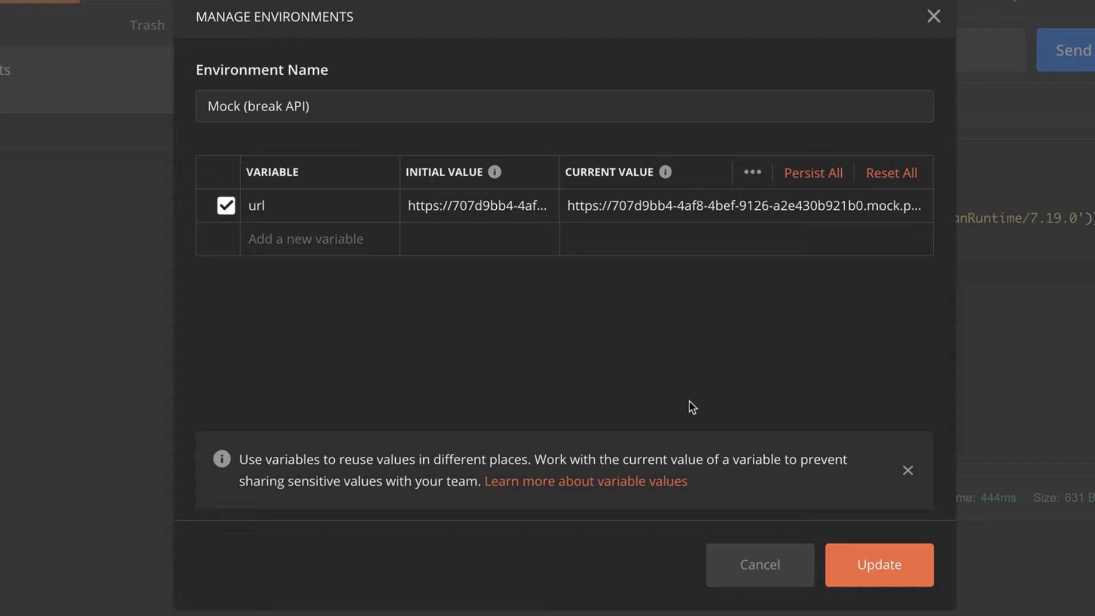
mouse_move(727, 382)
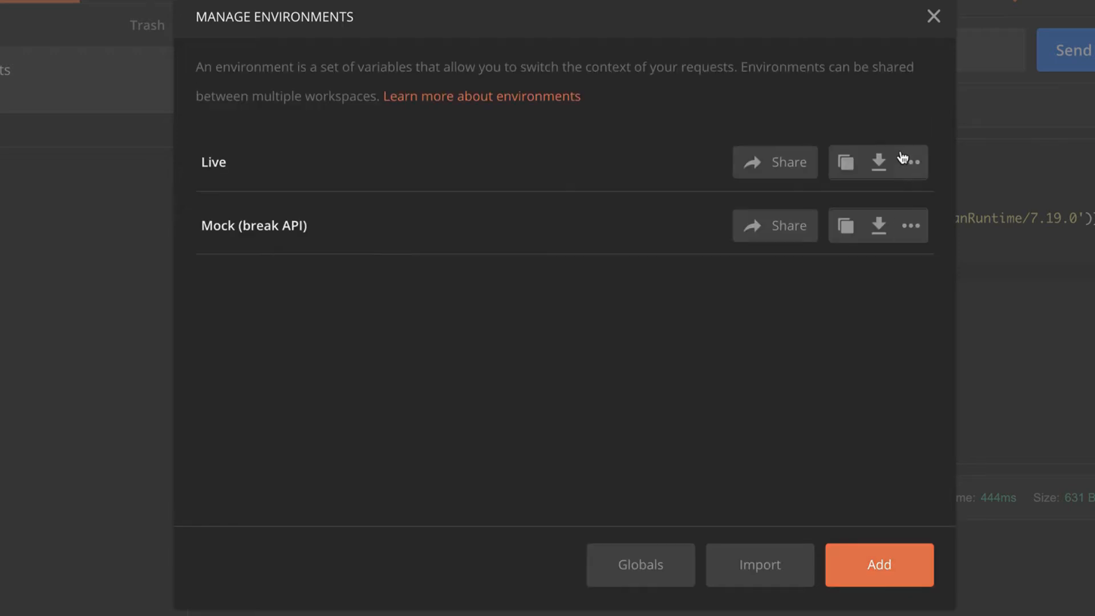
left_click(933, 16)
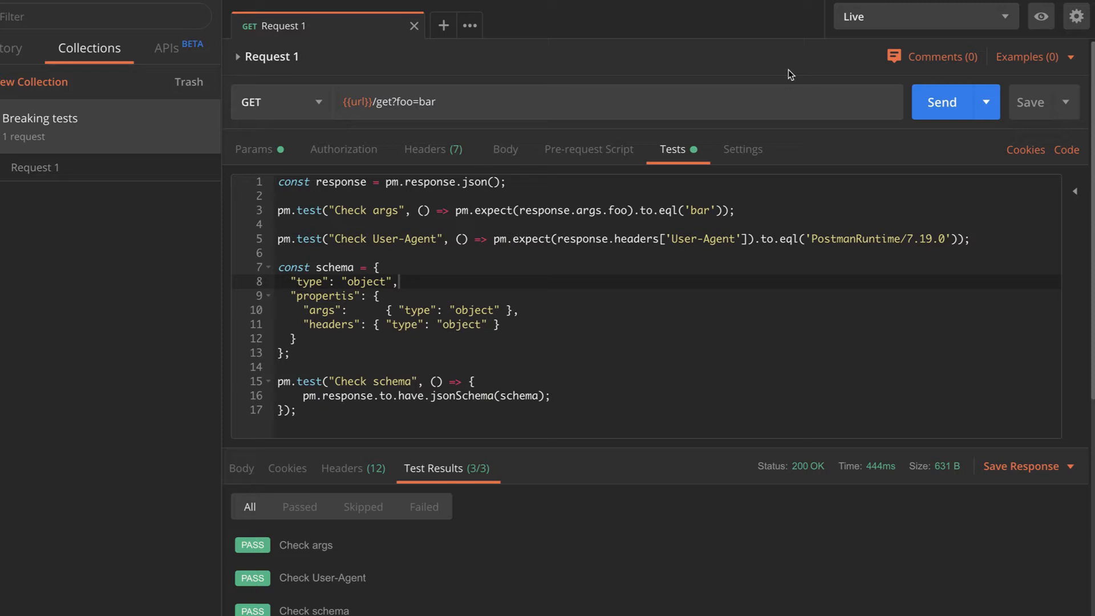
mouse_move(861, 98)
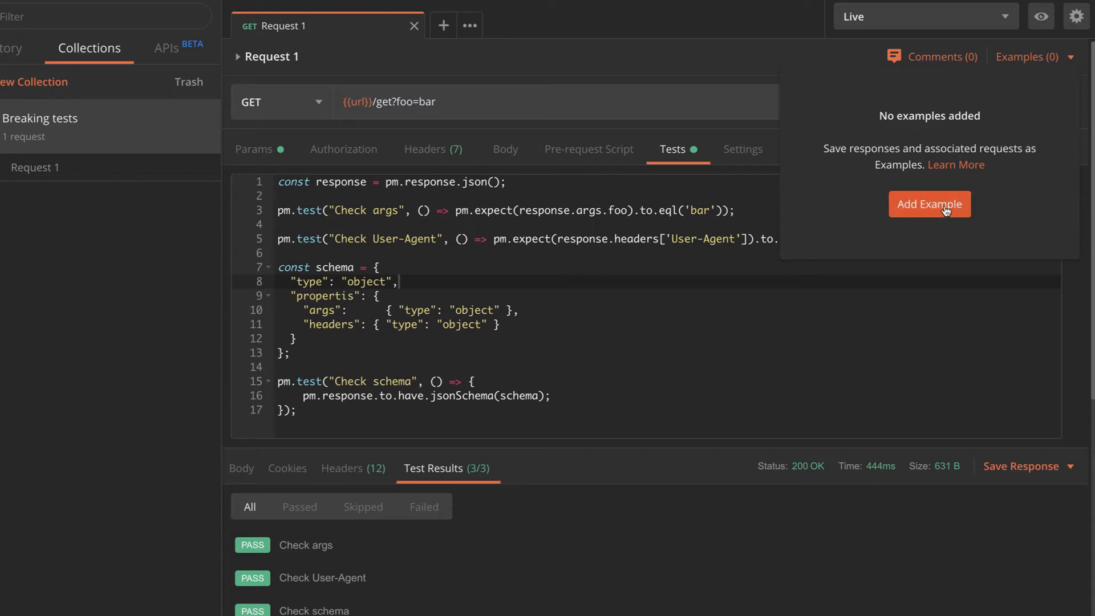
Add a Request 1 example whose response JSON ends with "mock": true.
left_click(929, 204)
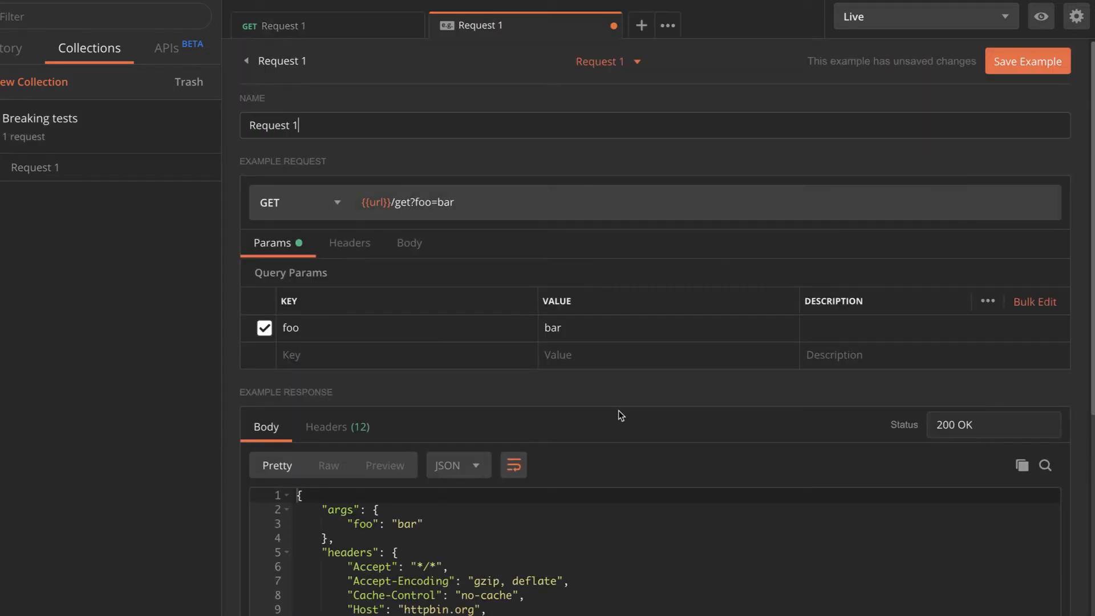
mouse_move(457, 576)
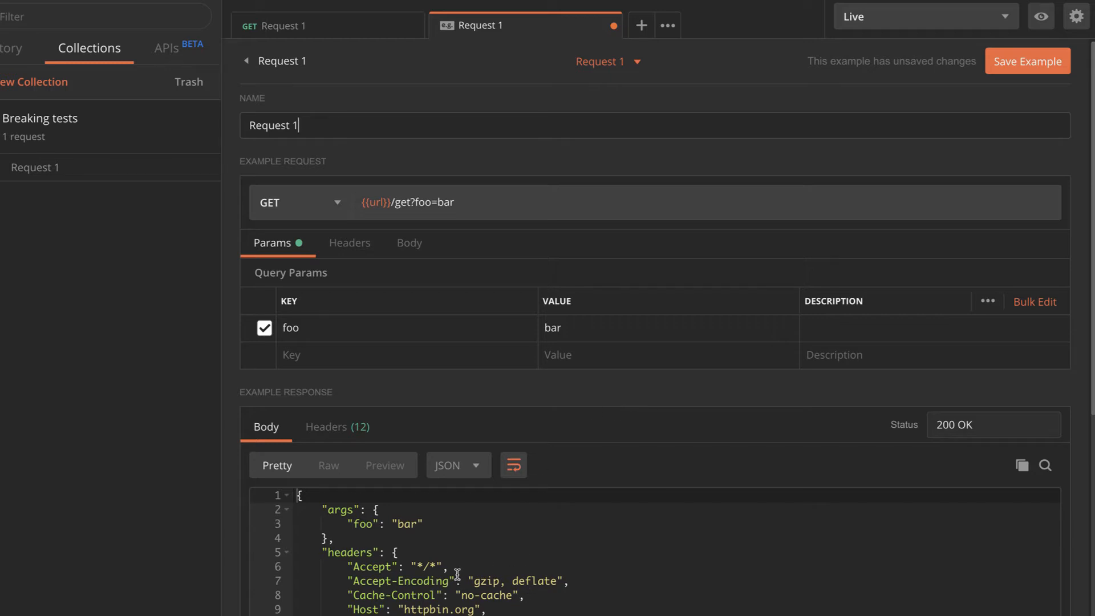
scroll("down", 3)
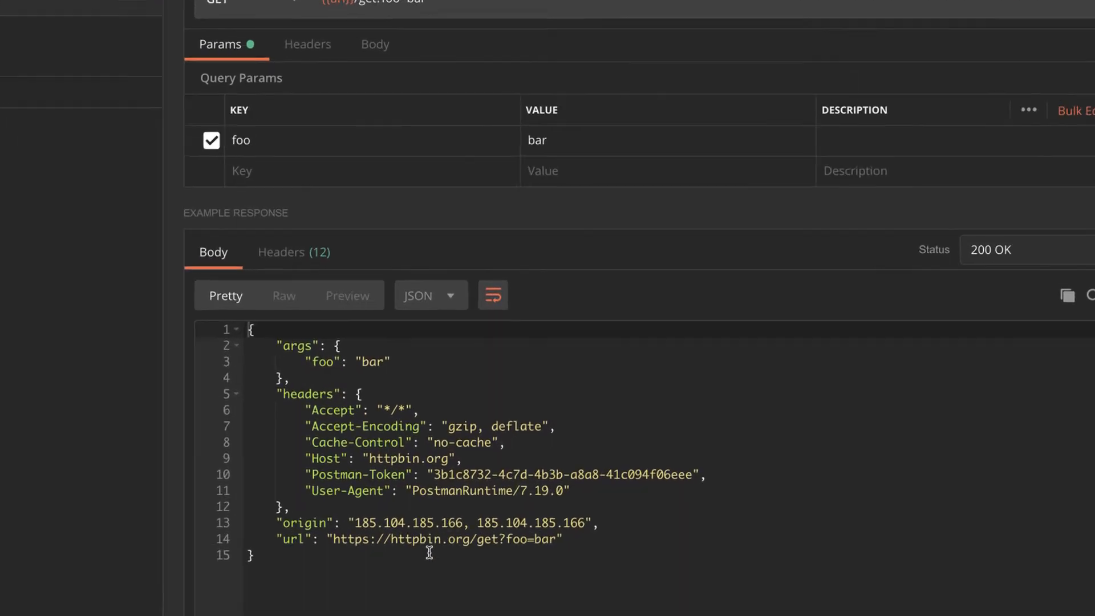
scroll("down", 3)
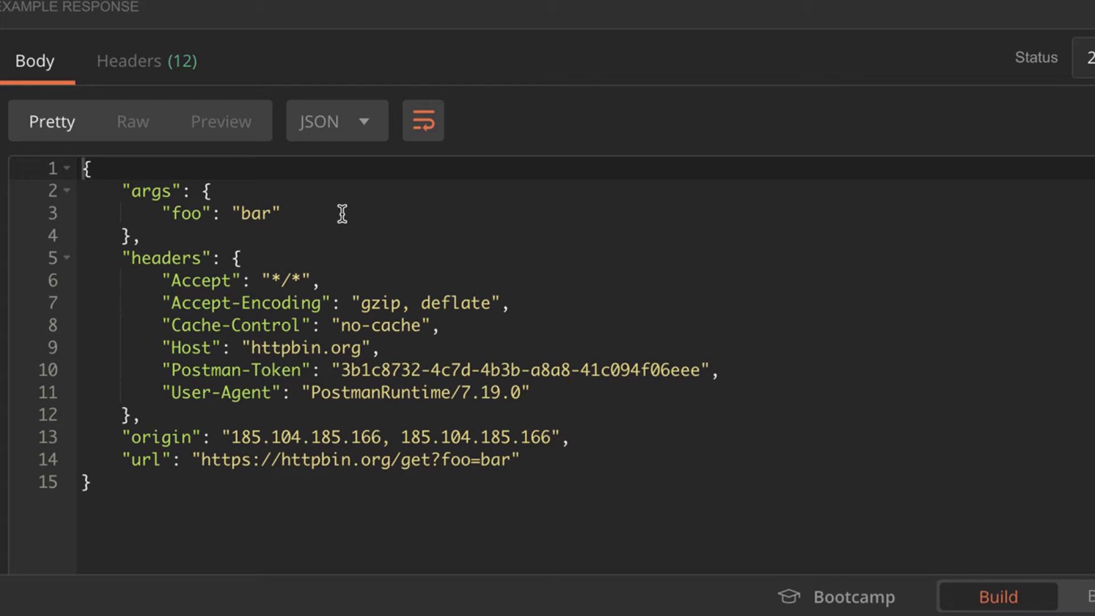
mouse_move(455, 412)
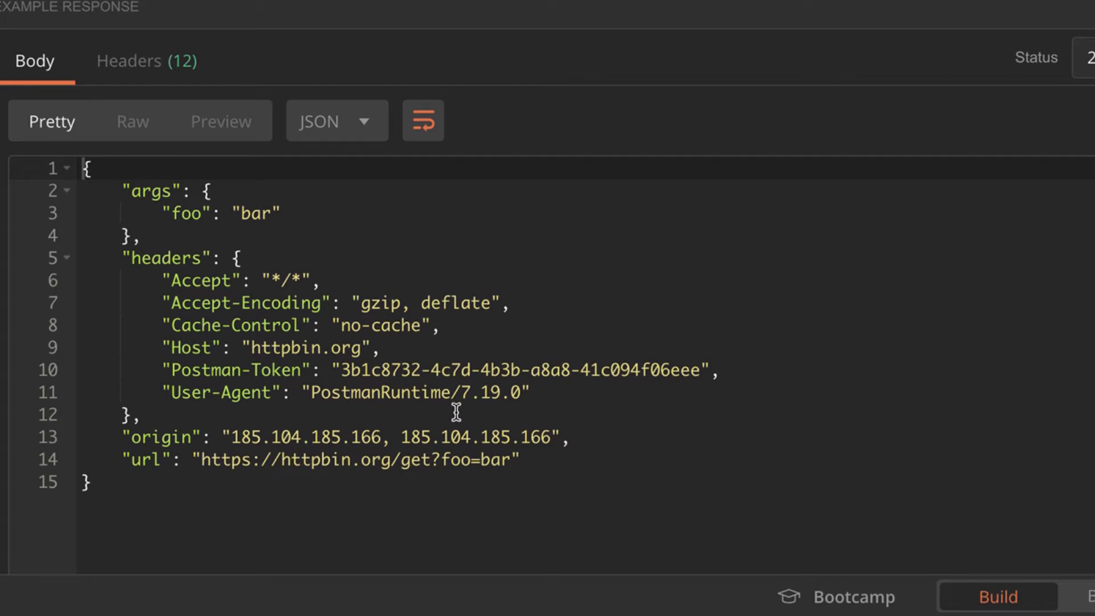
mouse_move(555, 462)
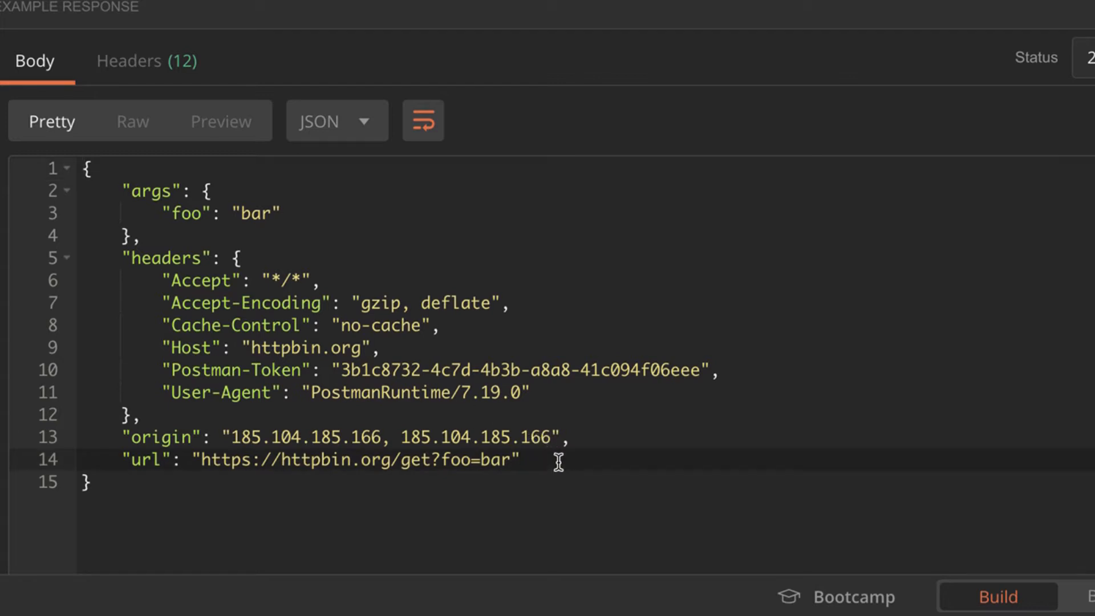
type(",")
type("\"")
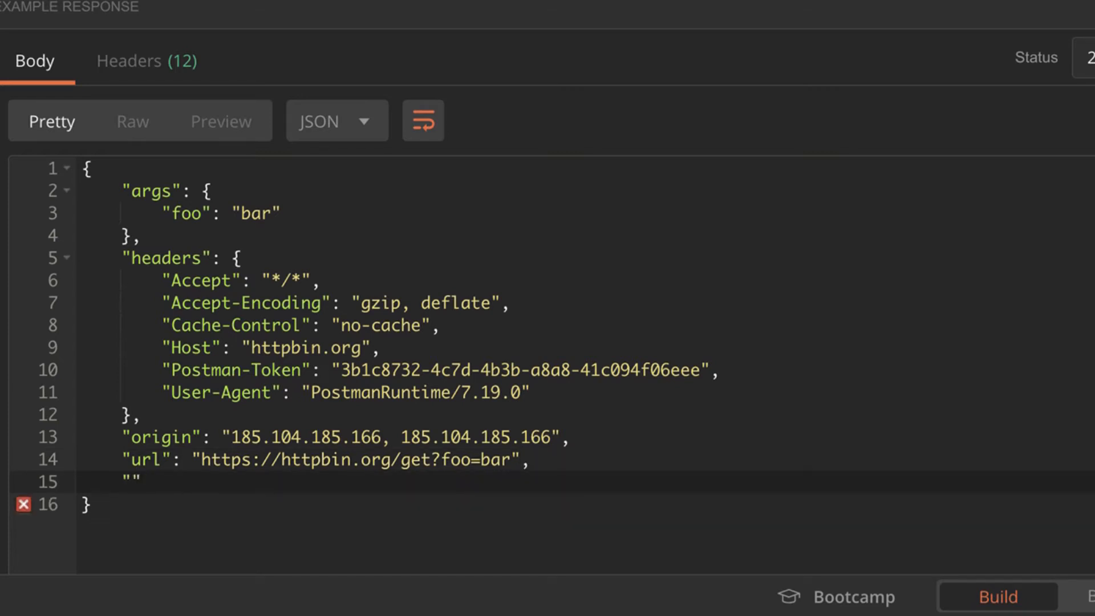
type("mock\":")
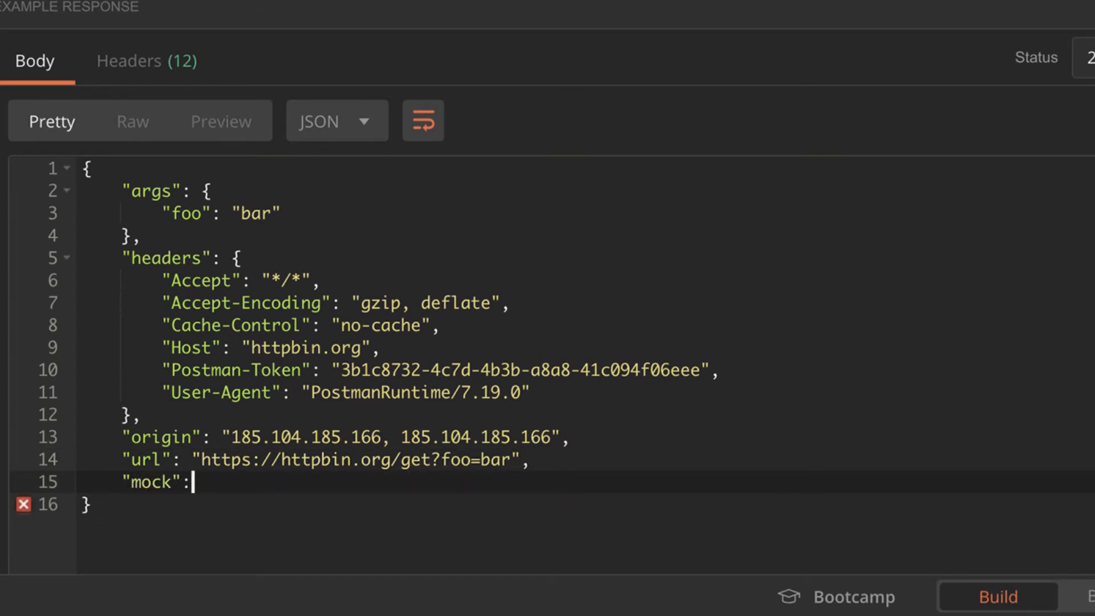
type("true")
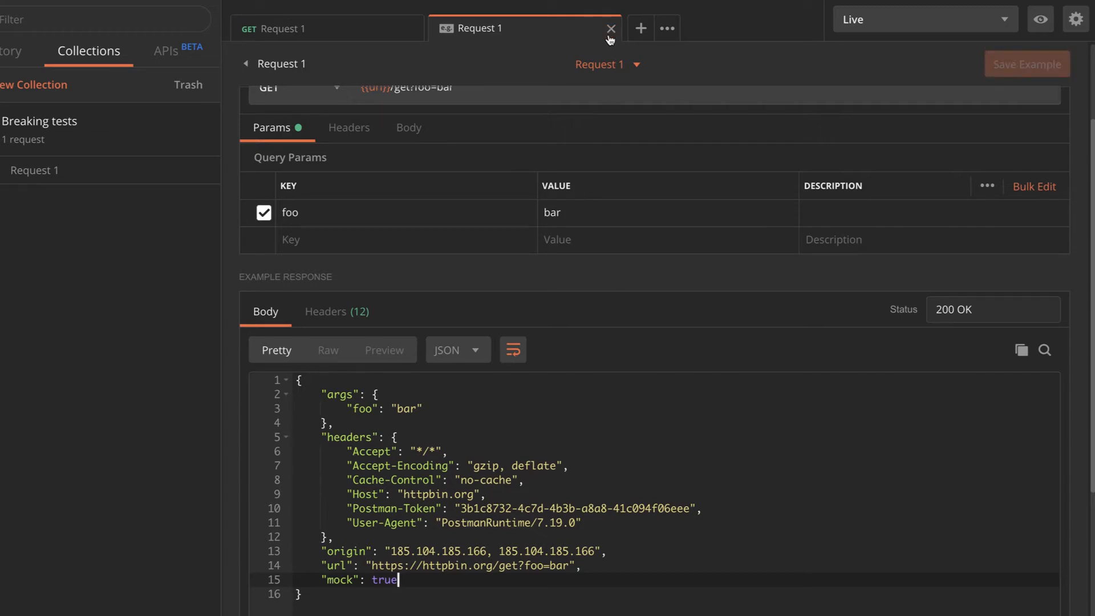
Send Request 1 under Mock (break API) and inspect the mocked response body.
left_click(611, 28)
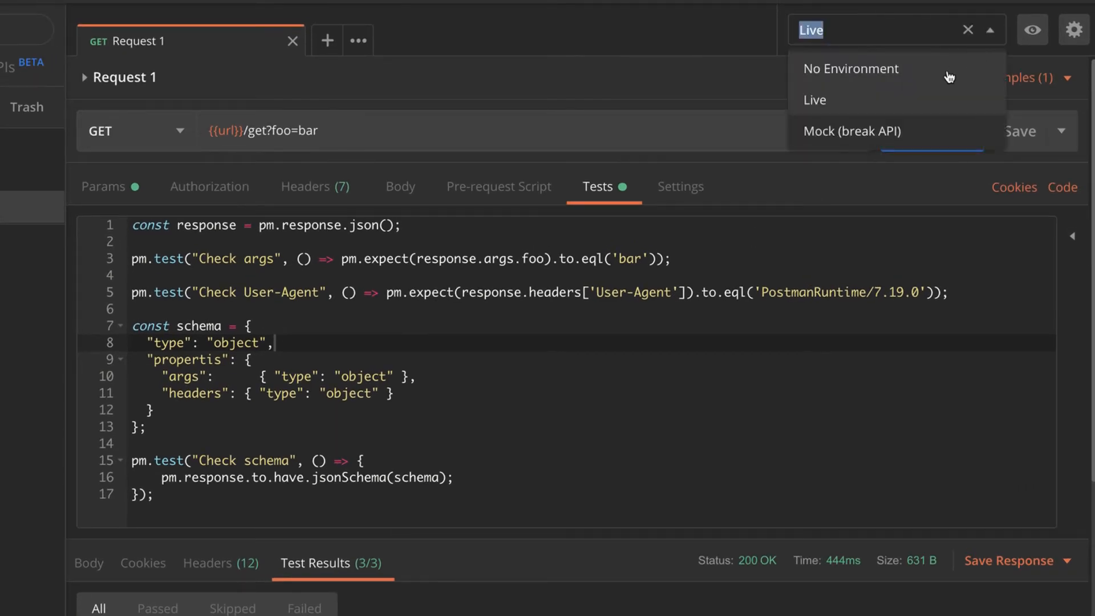
mouse_move(852, 137)
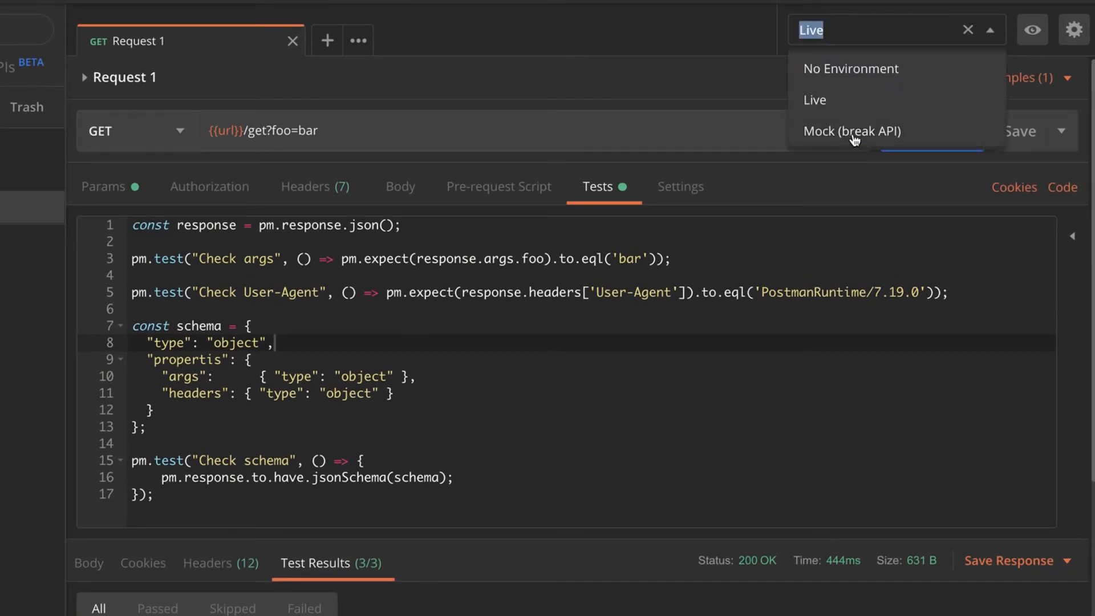
left_click(851, 131)
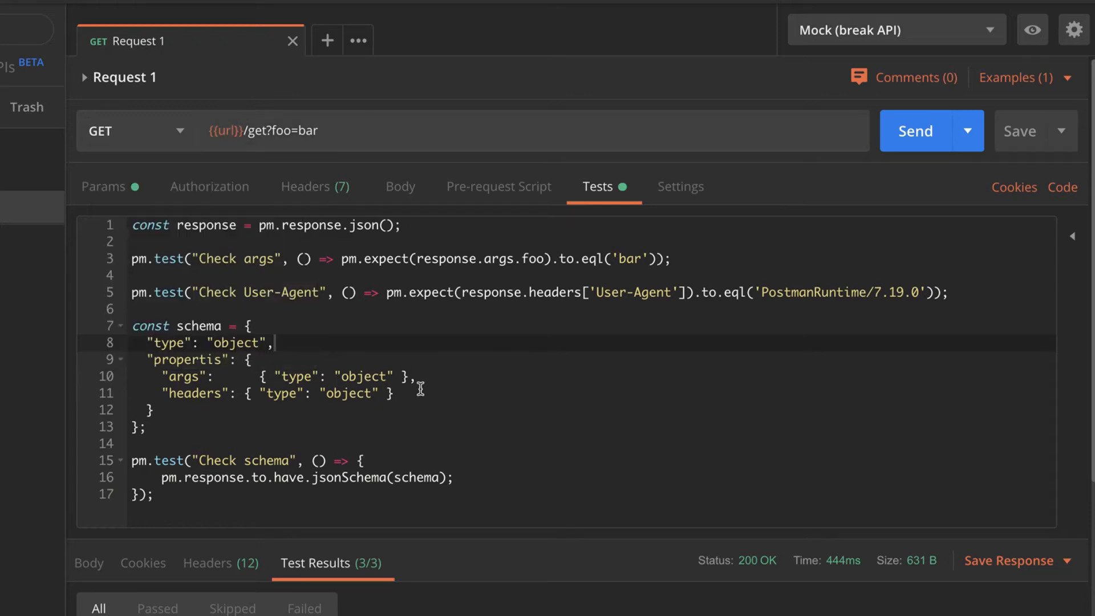
left_click(915, 131)
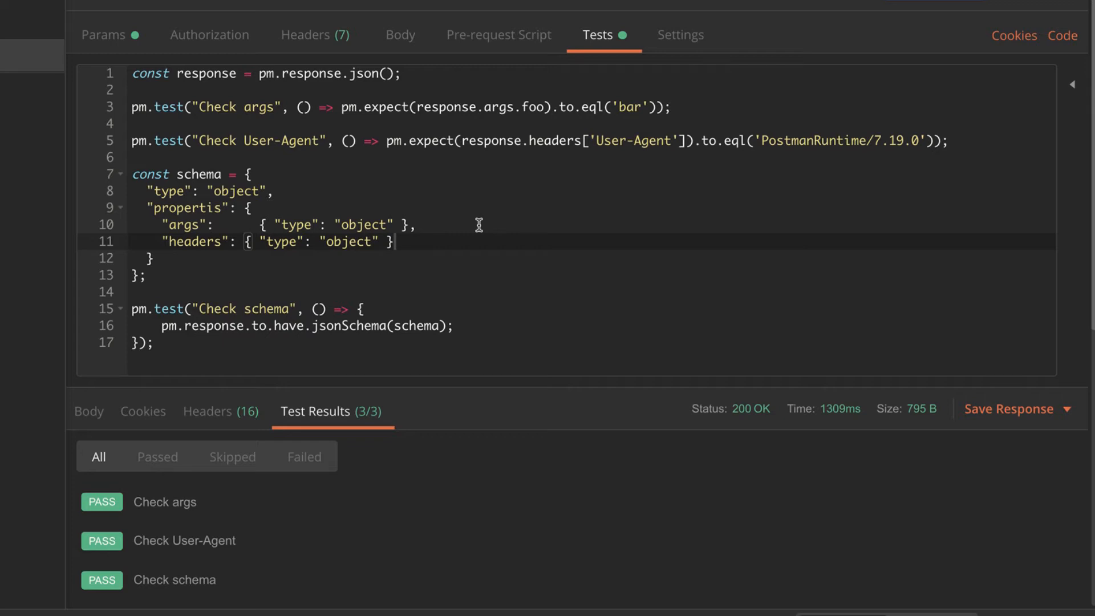
mouse_move(388, 417)
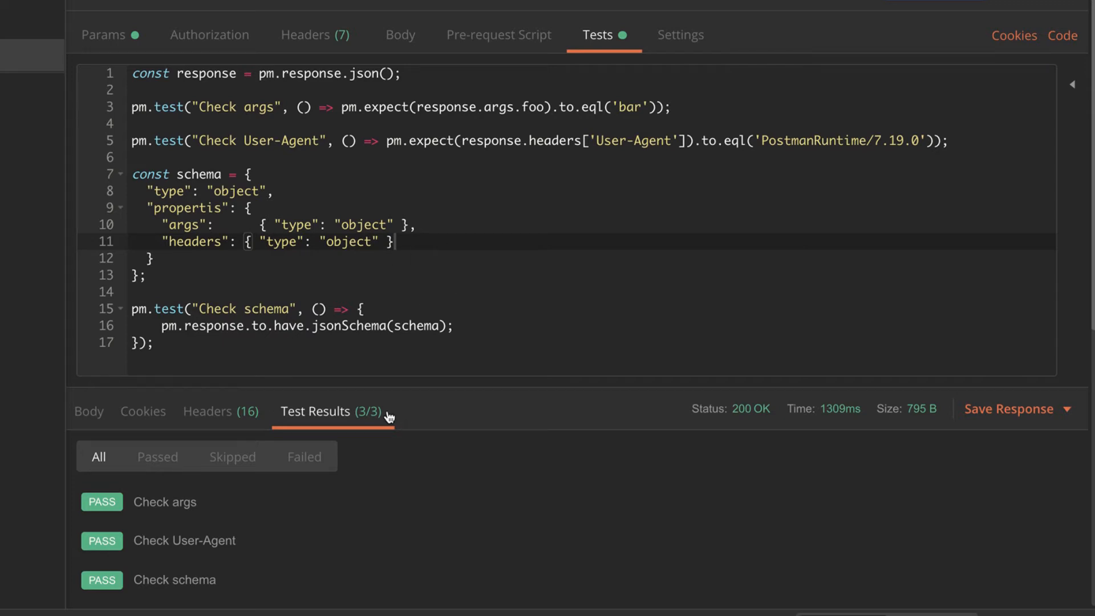
mouse_move(89, 411)
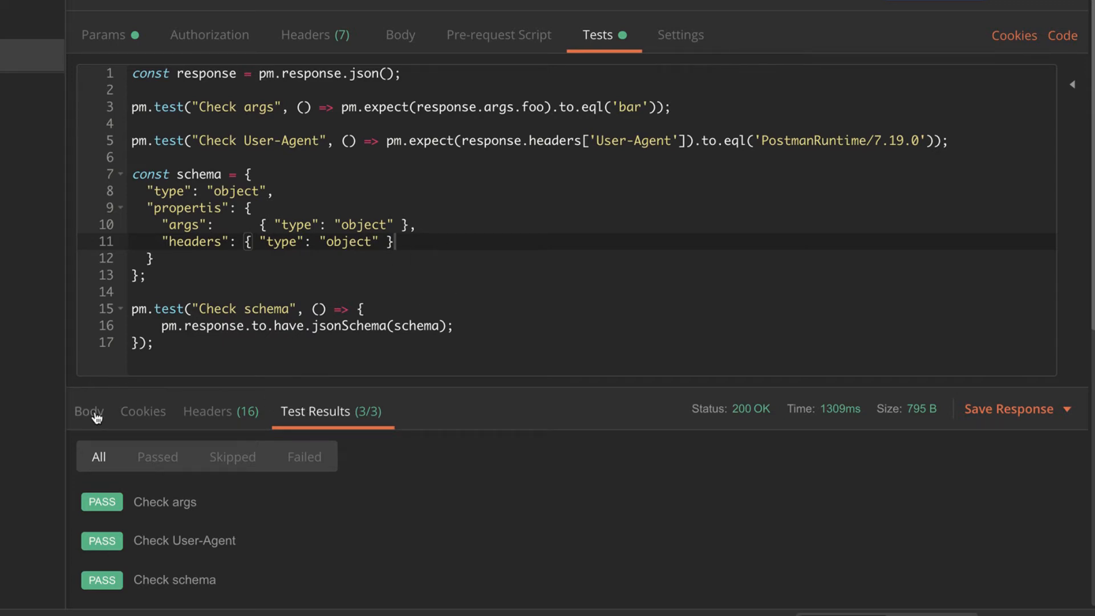
left_click(88, 410)
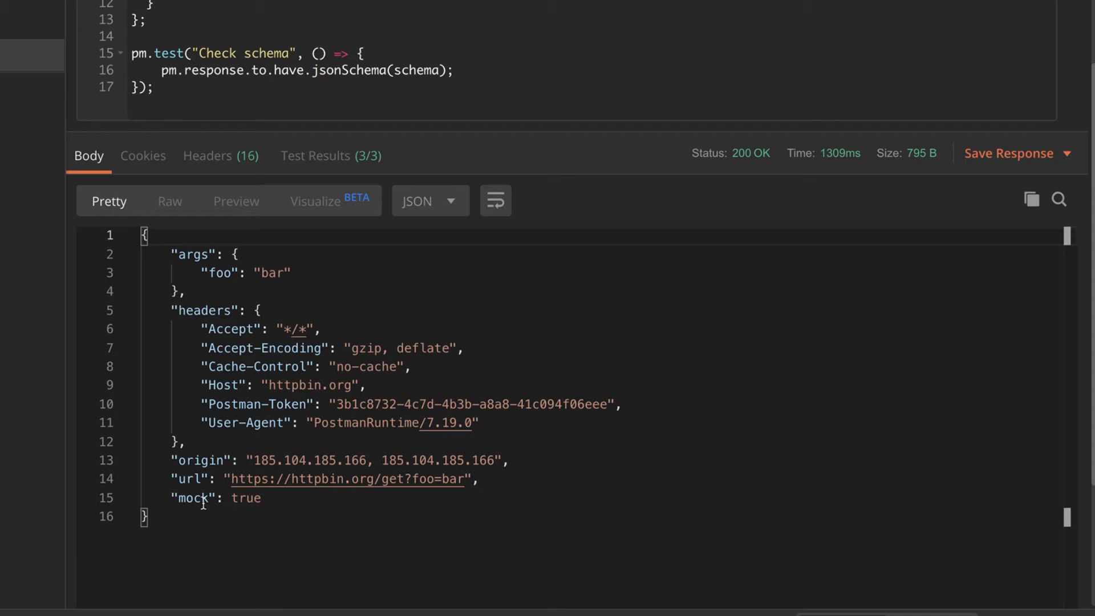
scroll("up", 3)
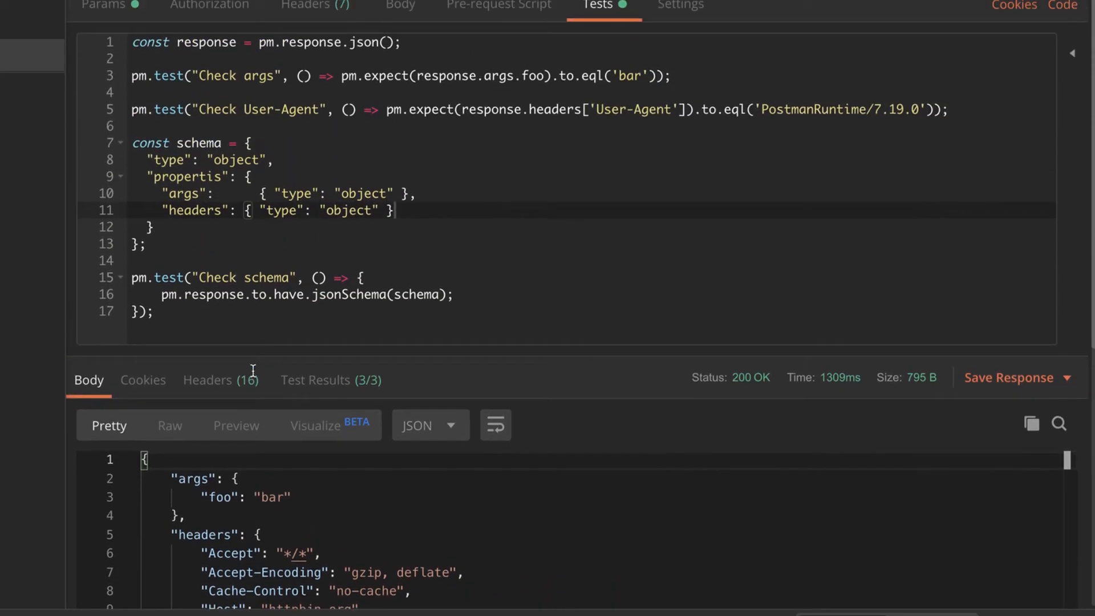
scroll("down", 3)
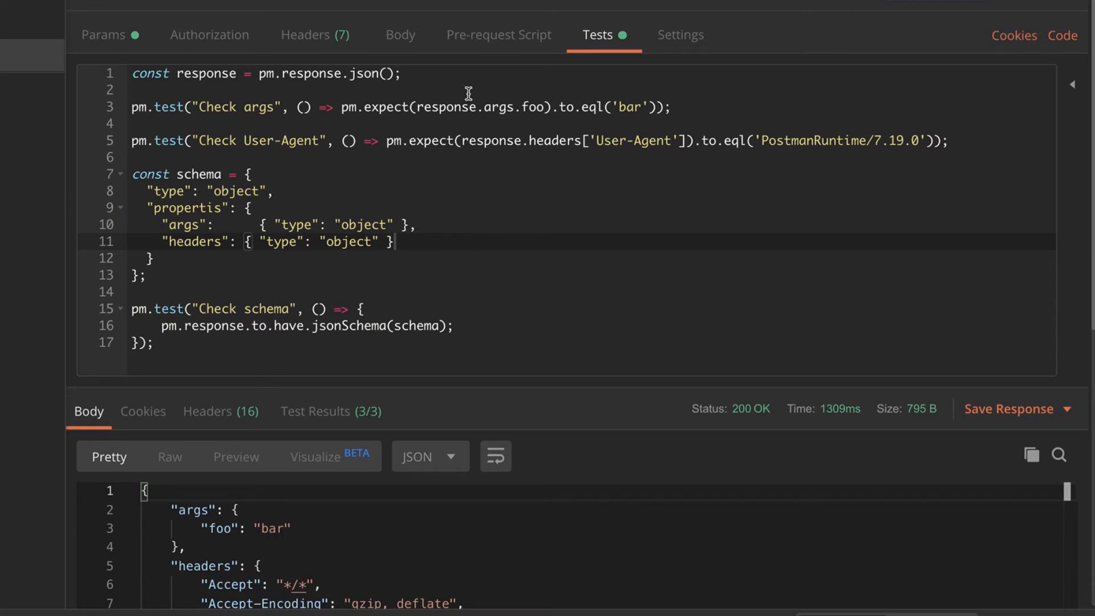
mouse_move(438, 111)
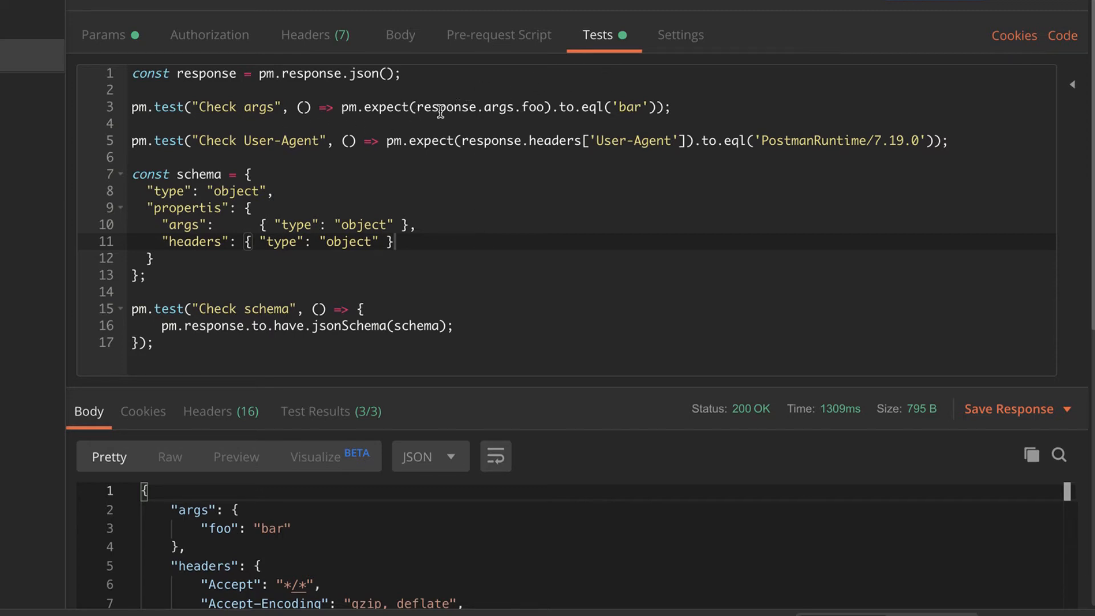
mouse_move(924, 113)
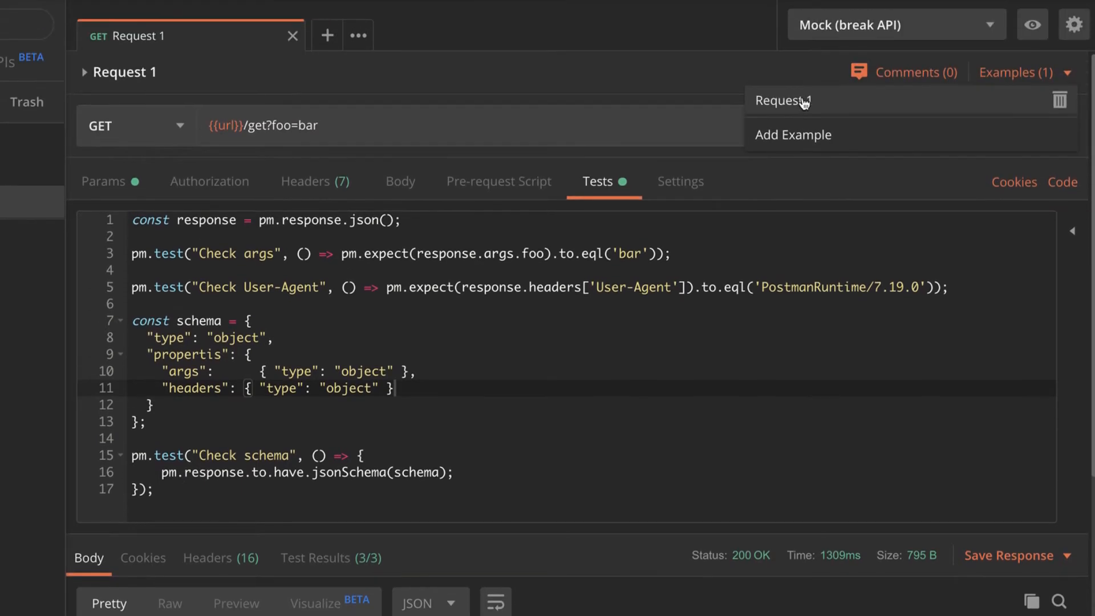
In the Request 1 example, swap the mocked args to "bar": "foo".
left_click(782, 101)
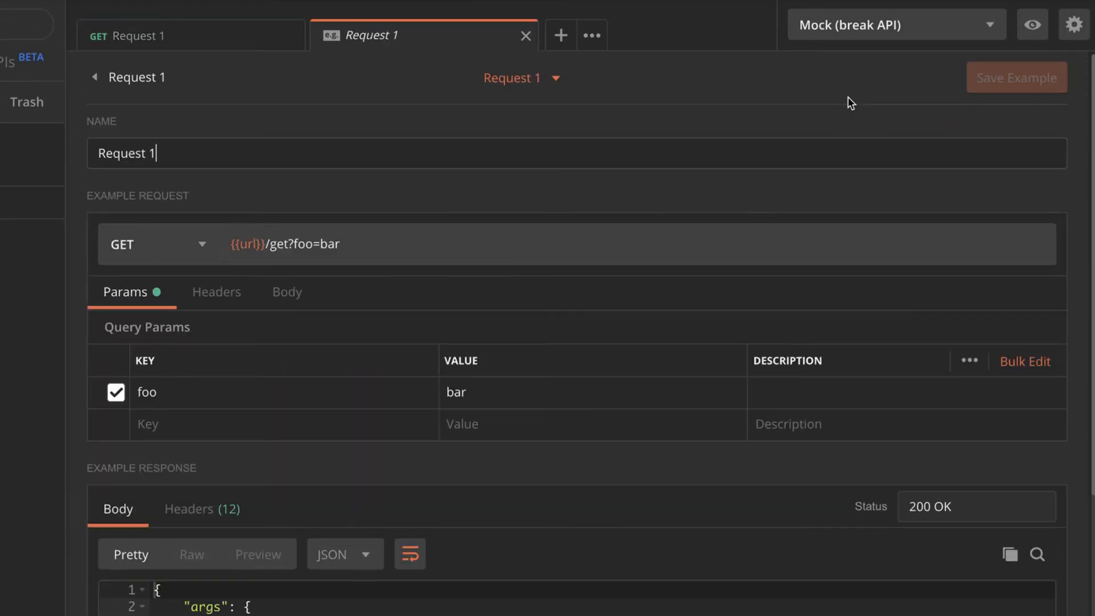
scroll("down", 3)
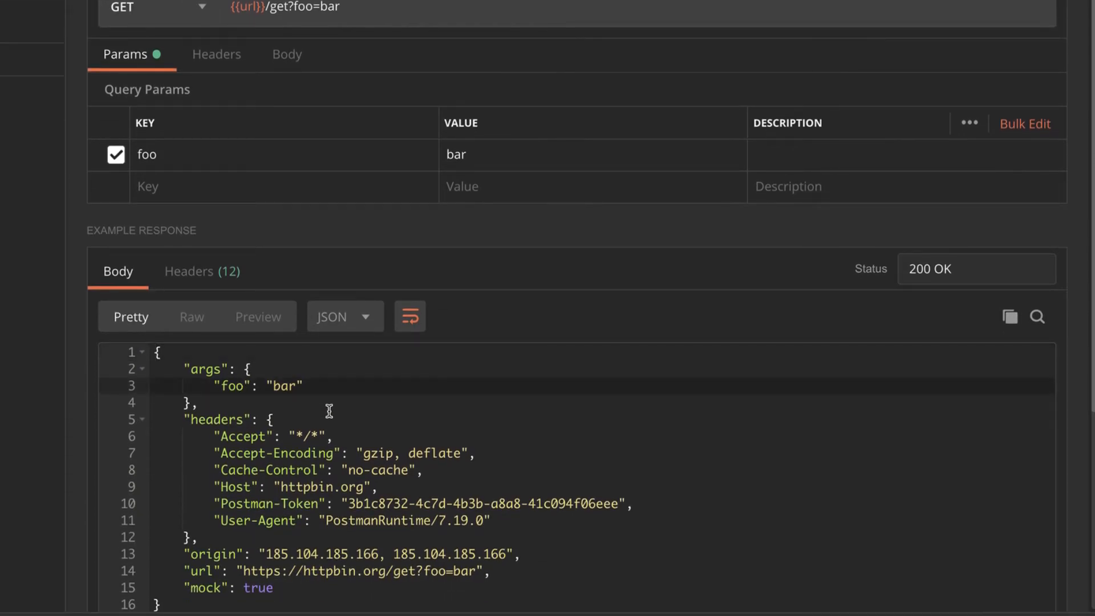
double_click(232, 386)
type("bar")
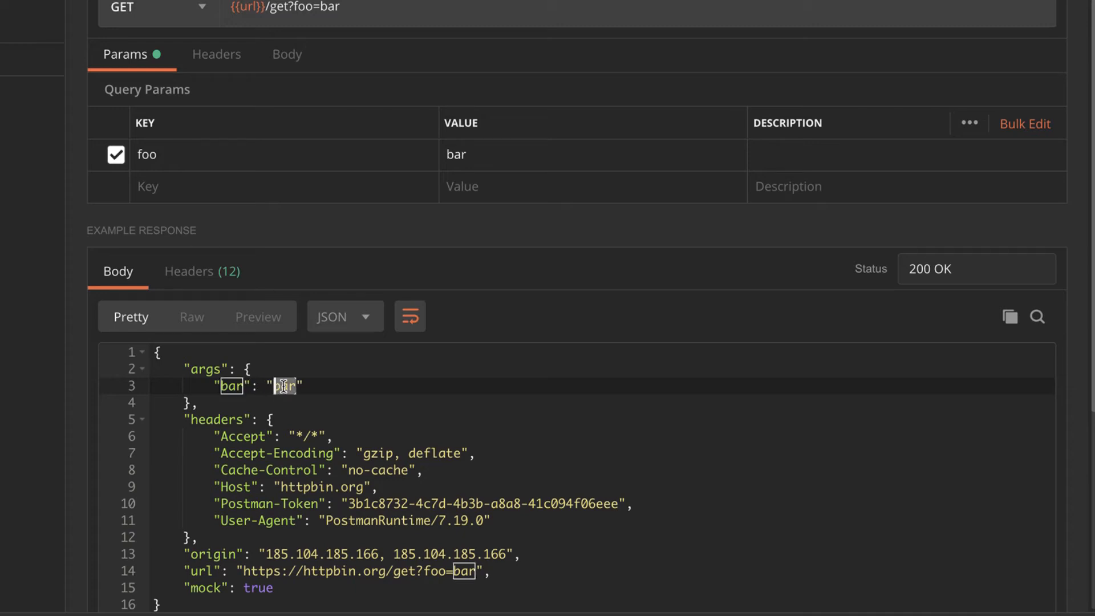
type("foo")
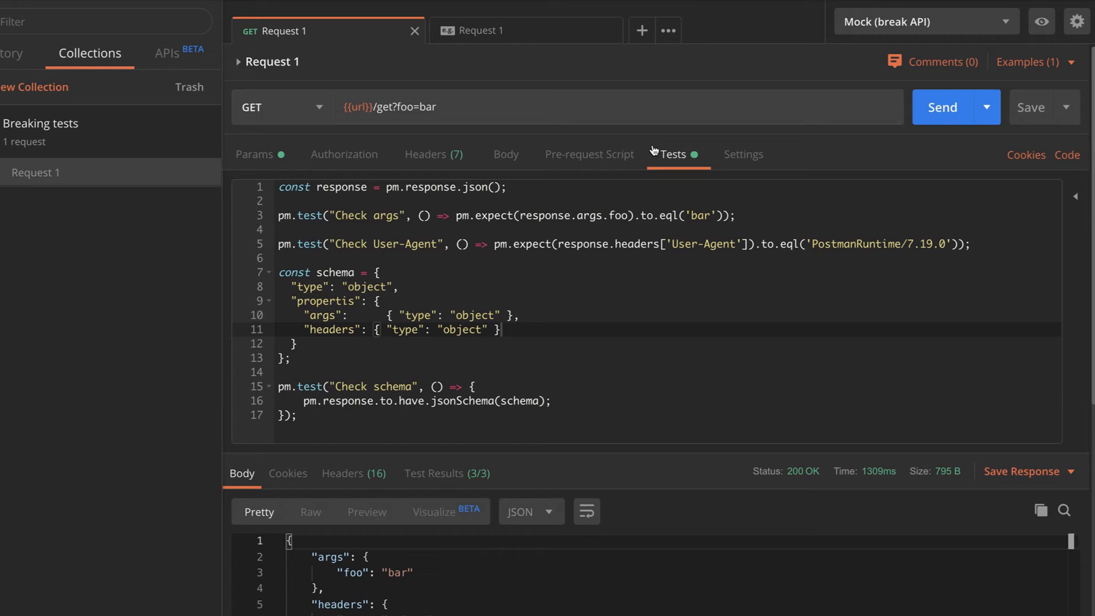
Resend the request to the mock and see Check args fail with AssertionError.
left_click(941, 107)
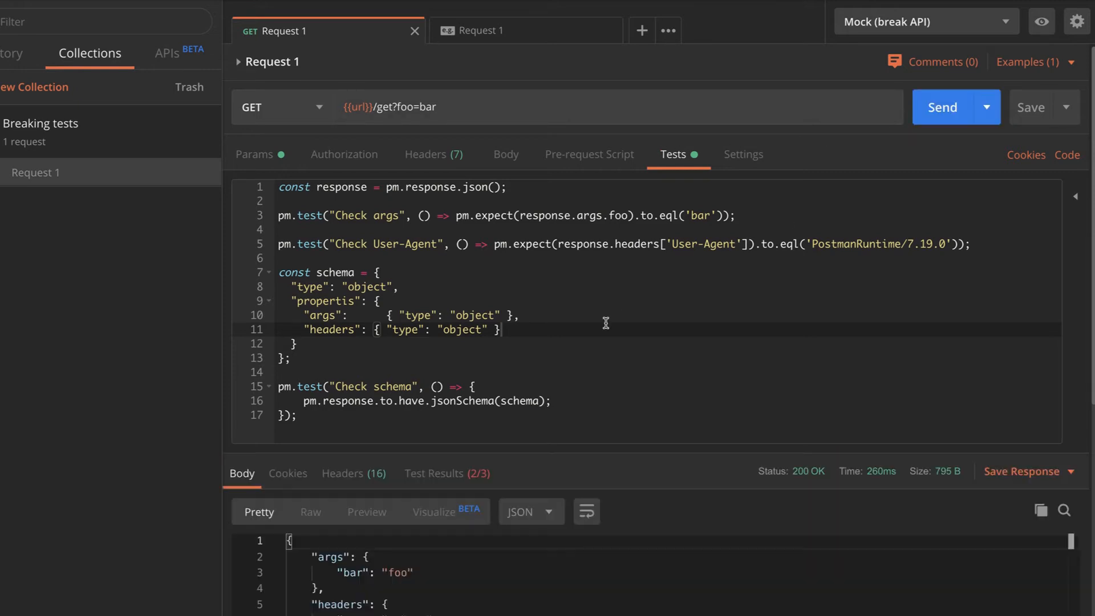
left_click(434, 473)
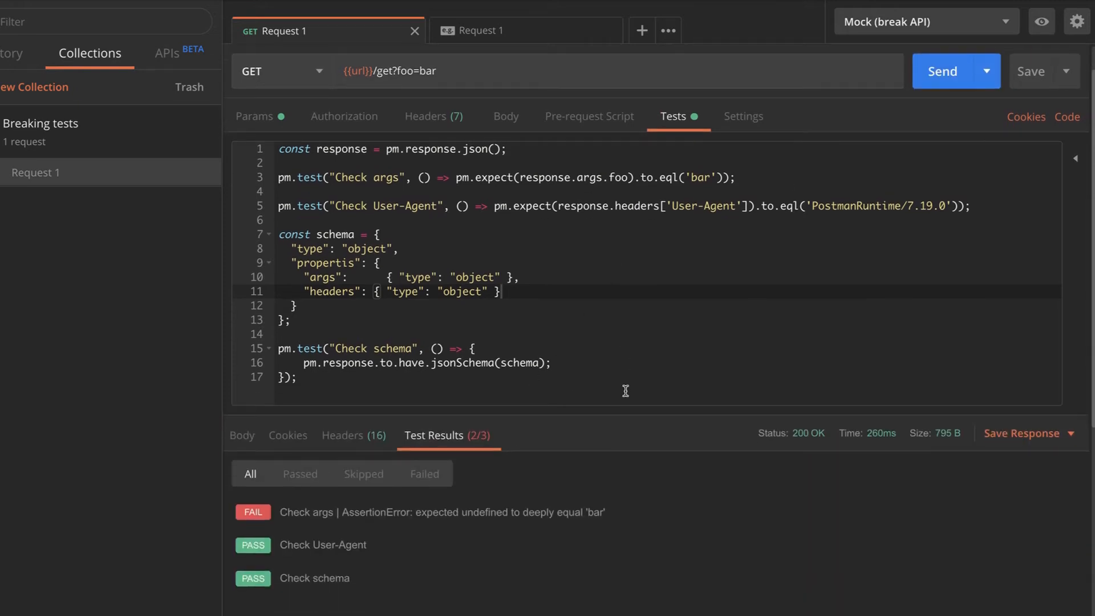
mouse_move(479, 524)
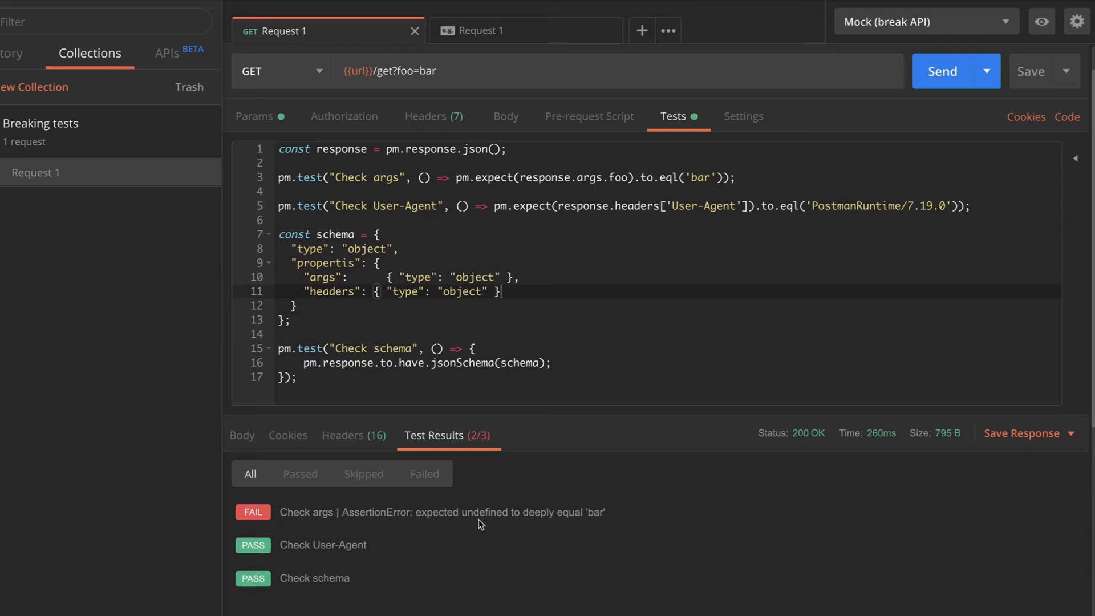
mouse_move(438, 523)
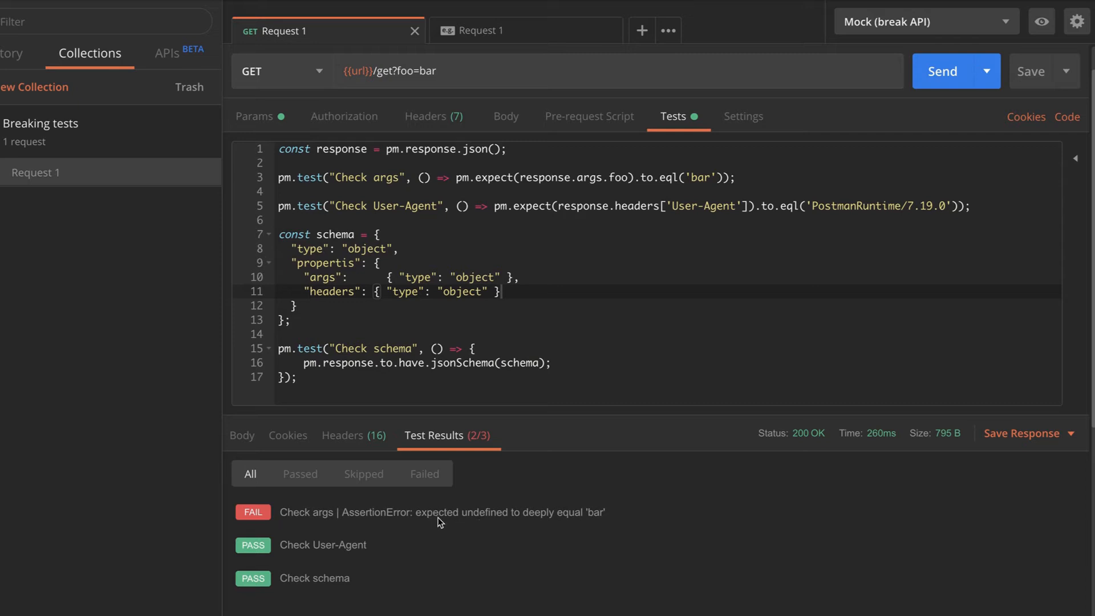
mouse_move(431, 523)
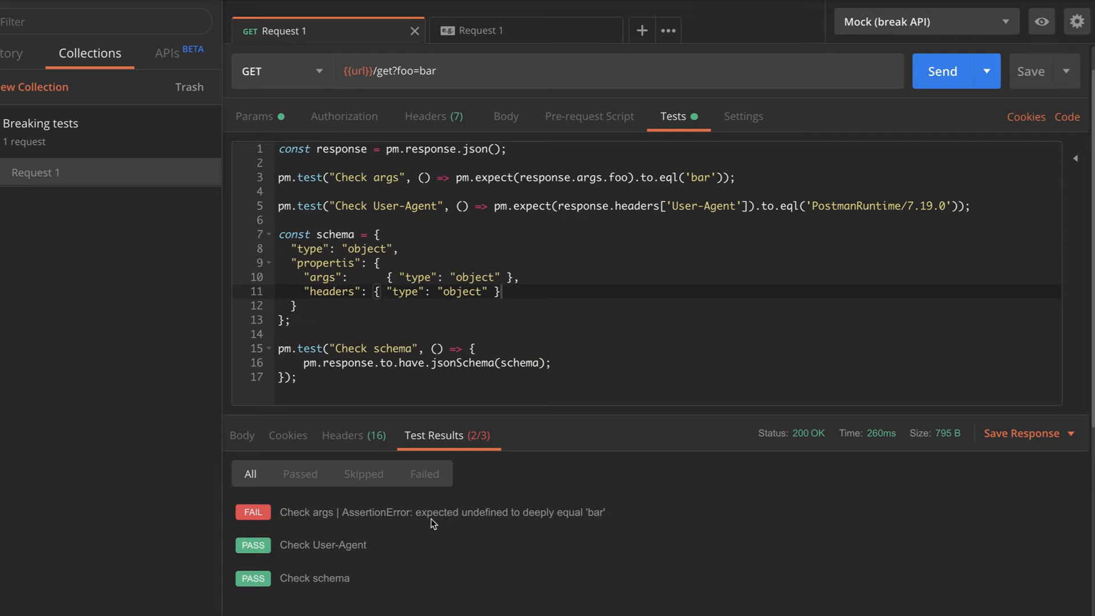
mouse_move(561, 512)
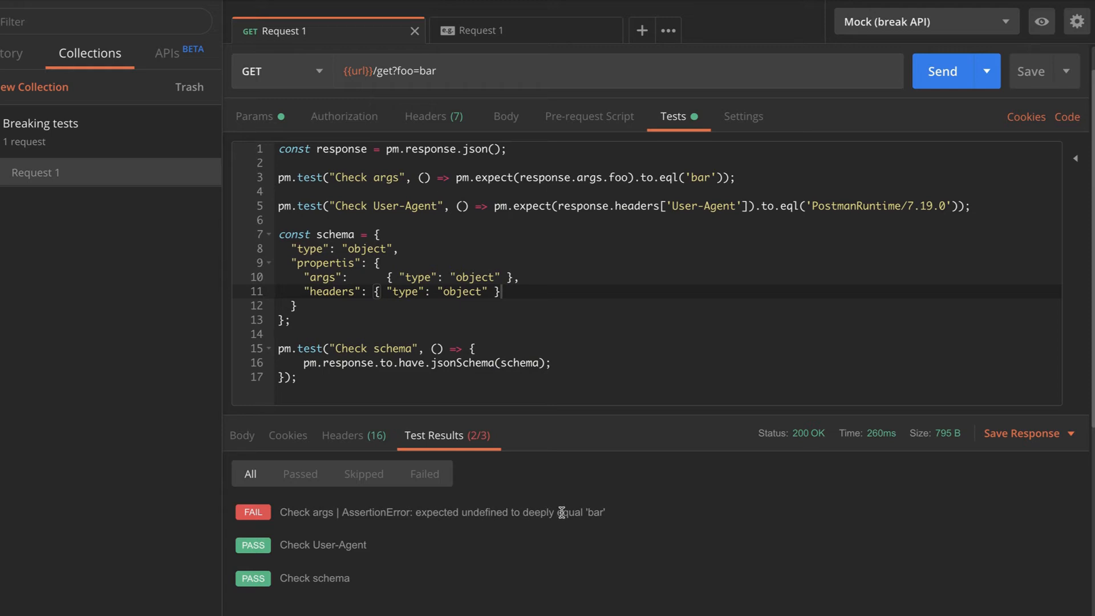
mouse_move(551, 276)
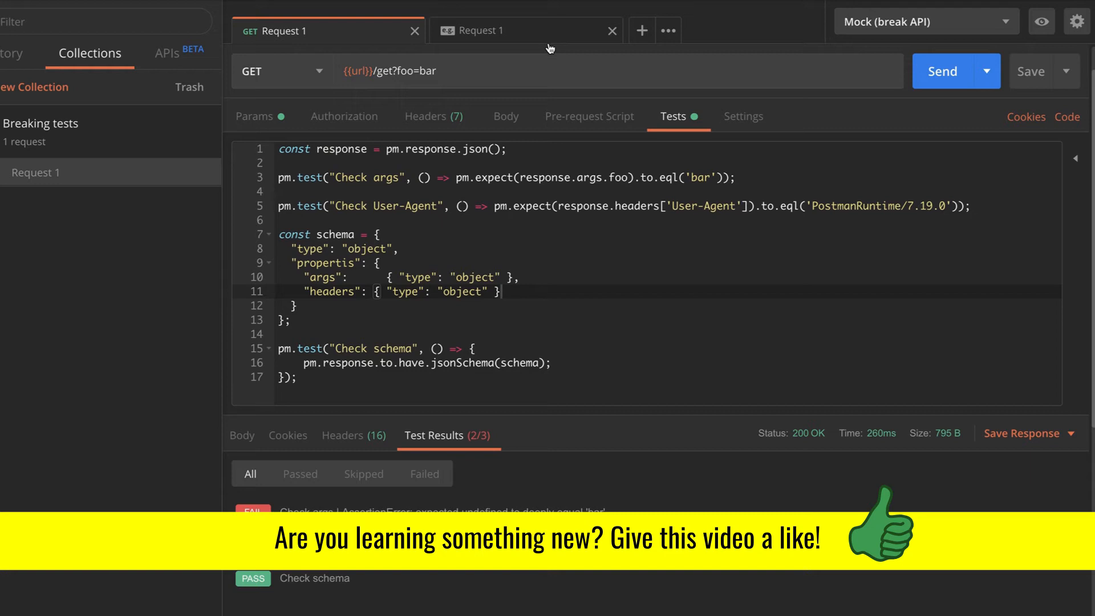
Rename args to argsx, resend to get a TypeError, then reopen the example.
left_click(487, 31)
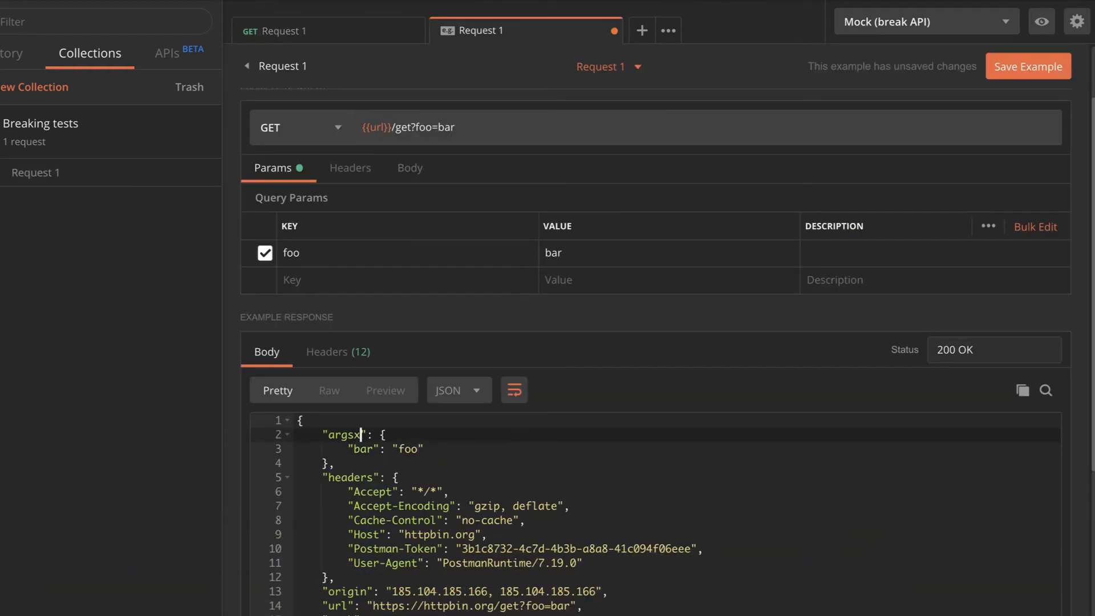
mouse_move(696, 271)
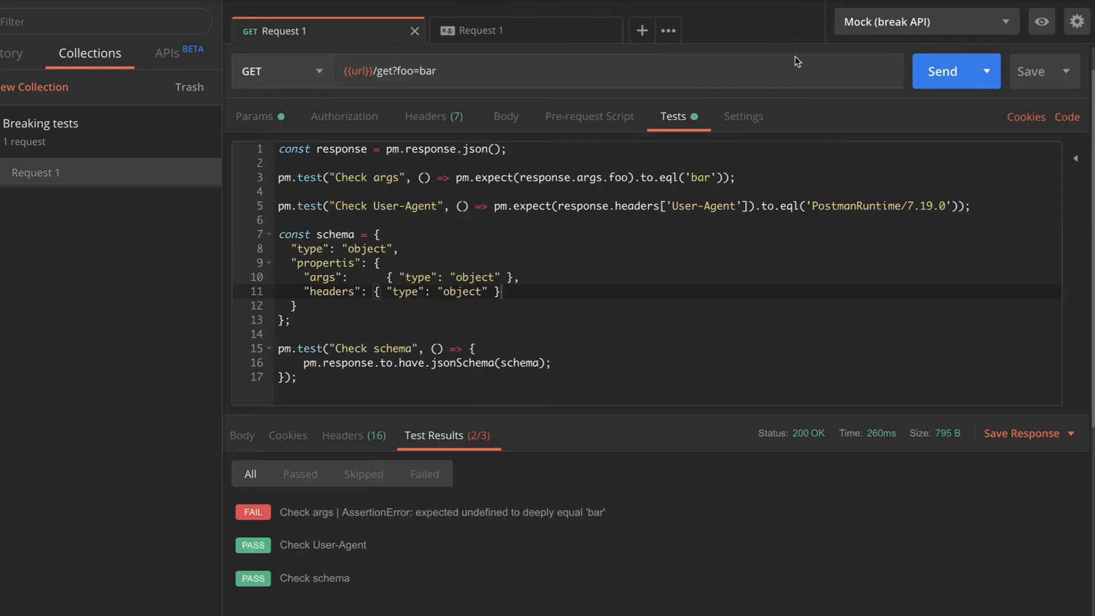
left_click(942, 71)
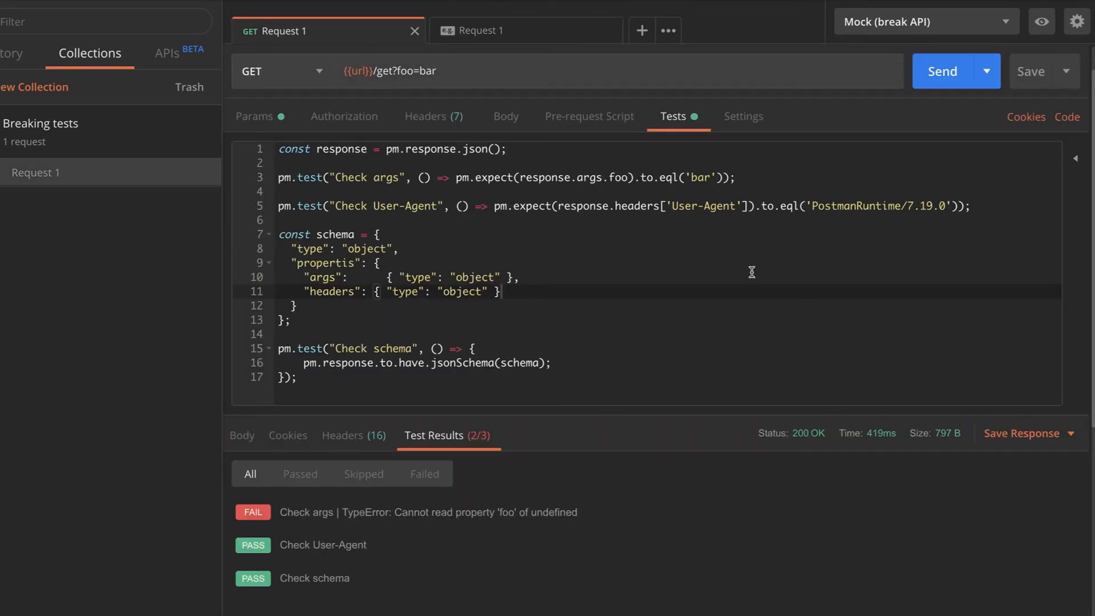
mouse_move(577, 504)
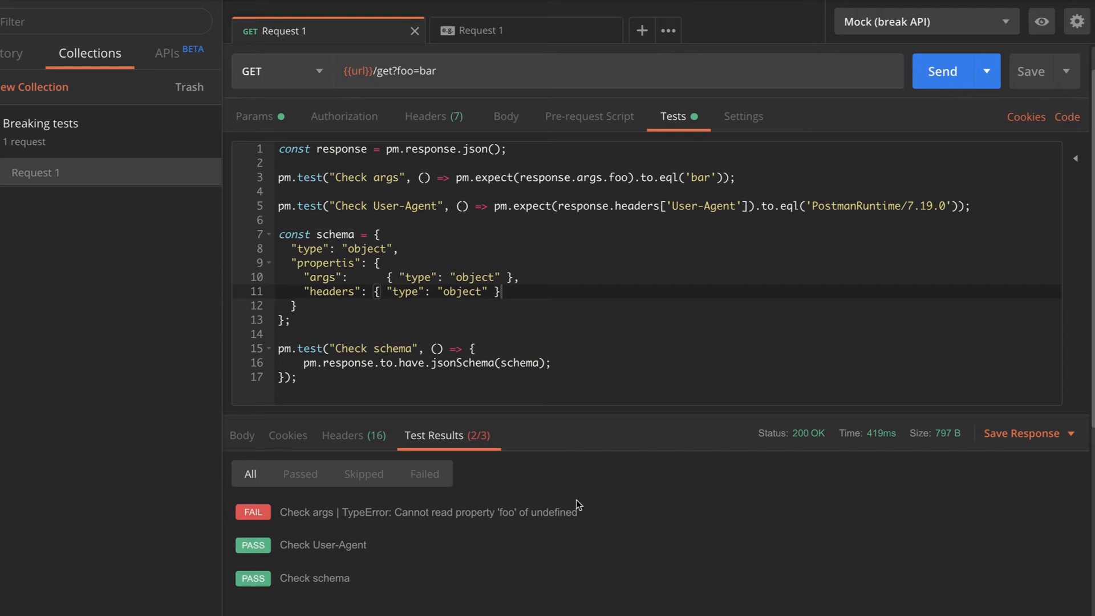
mouse_move(480, 275)
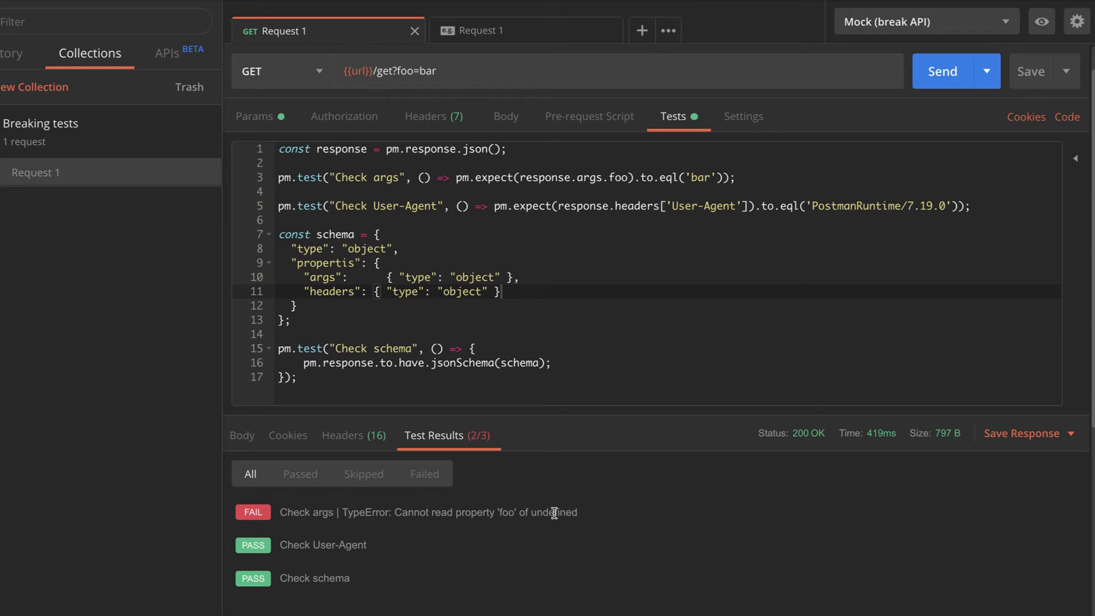
mouse_move(583, 84)
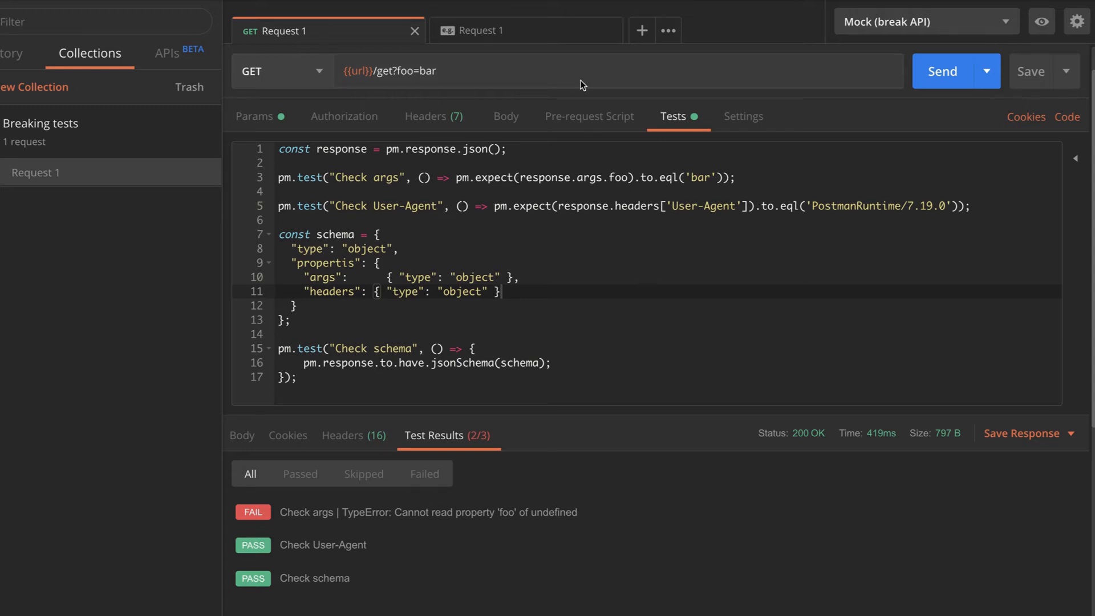
left_click(482, 31)
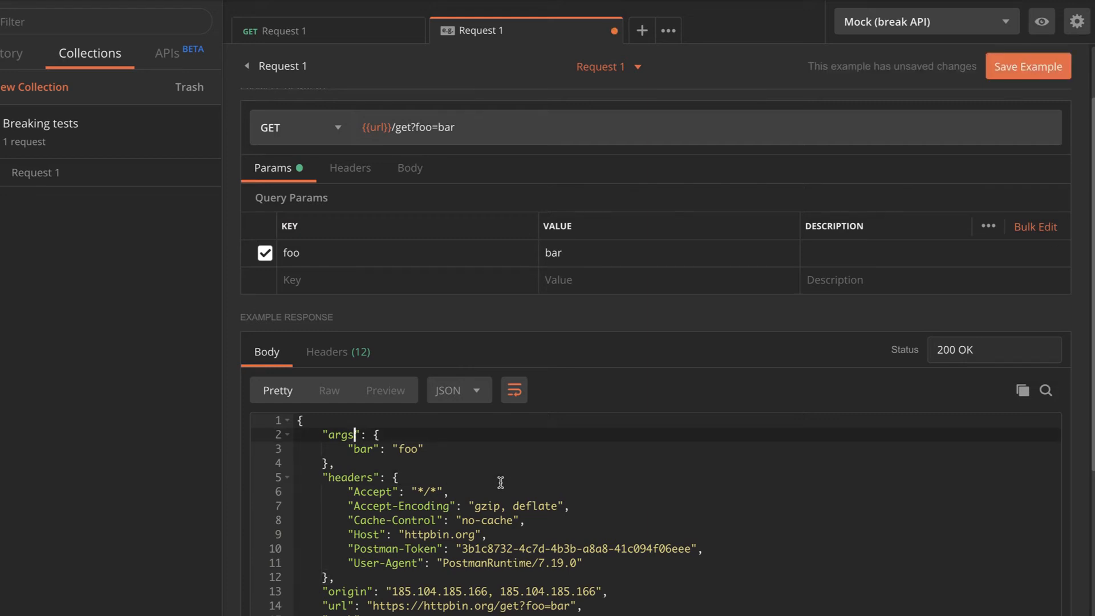
Restore example args to "foo": "bar", set User-Agent to Postman/7.19.0, then return to Request 1.
double_click(356, 449)
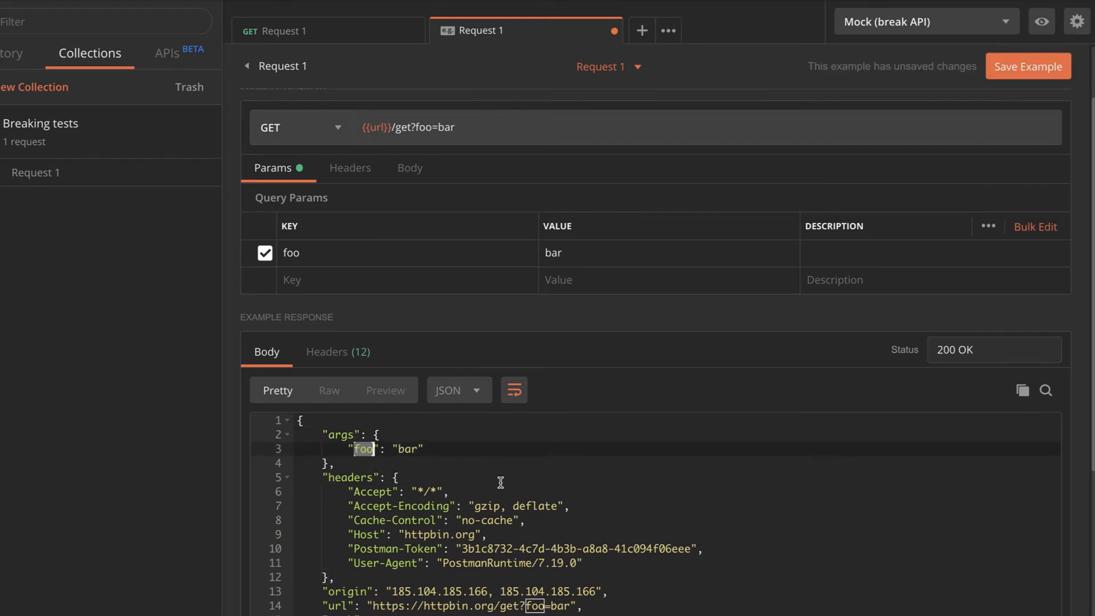
left_click(1027, 66)
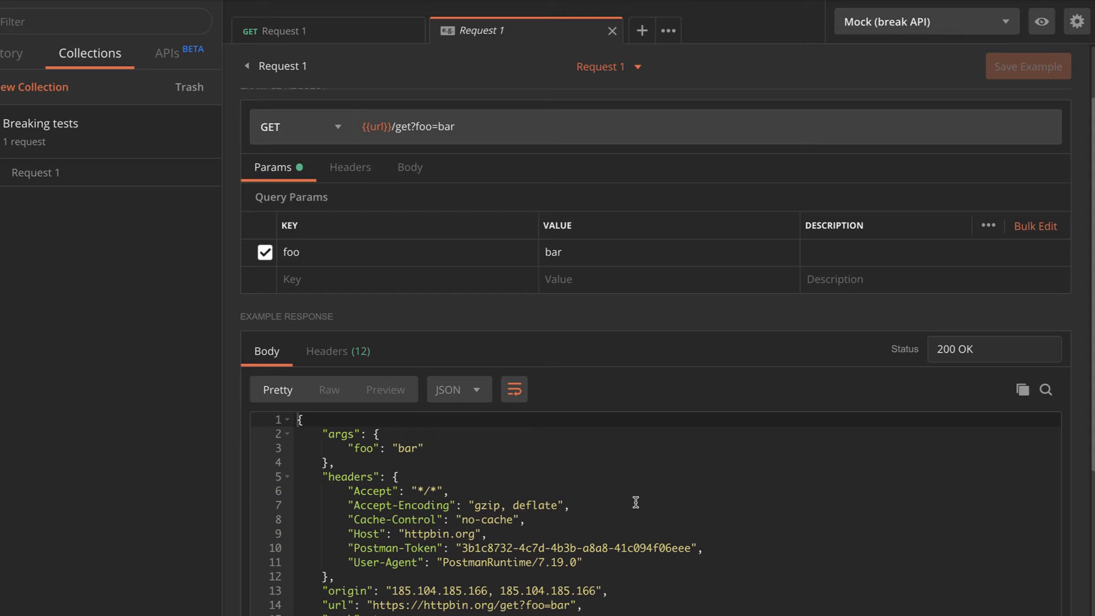
mouse_move(533, 545)
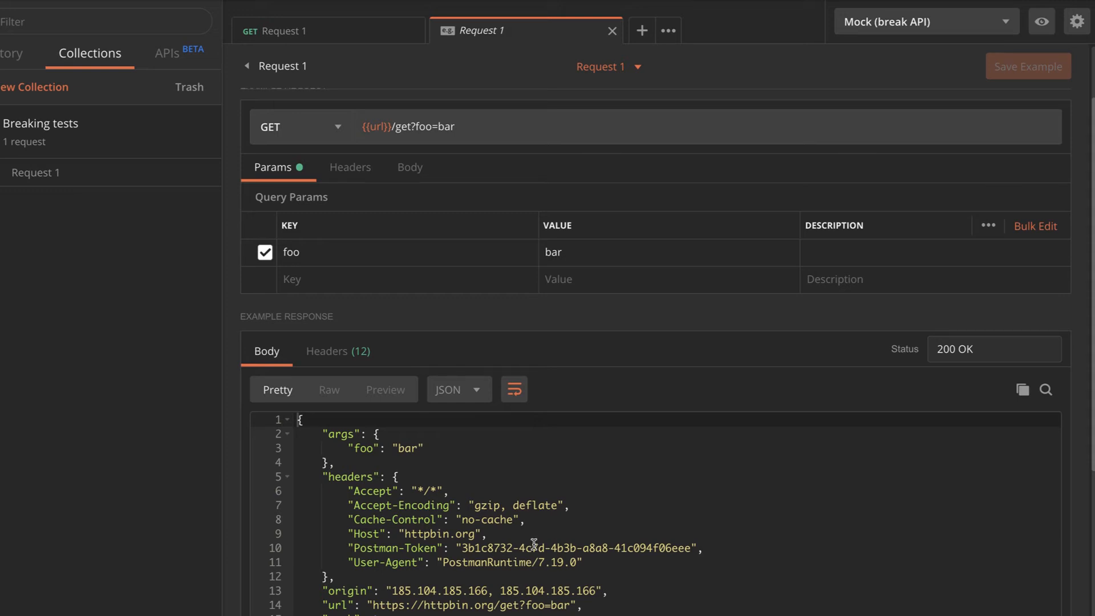
mouse_move(419, 563)
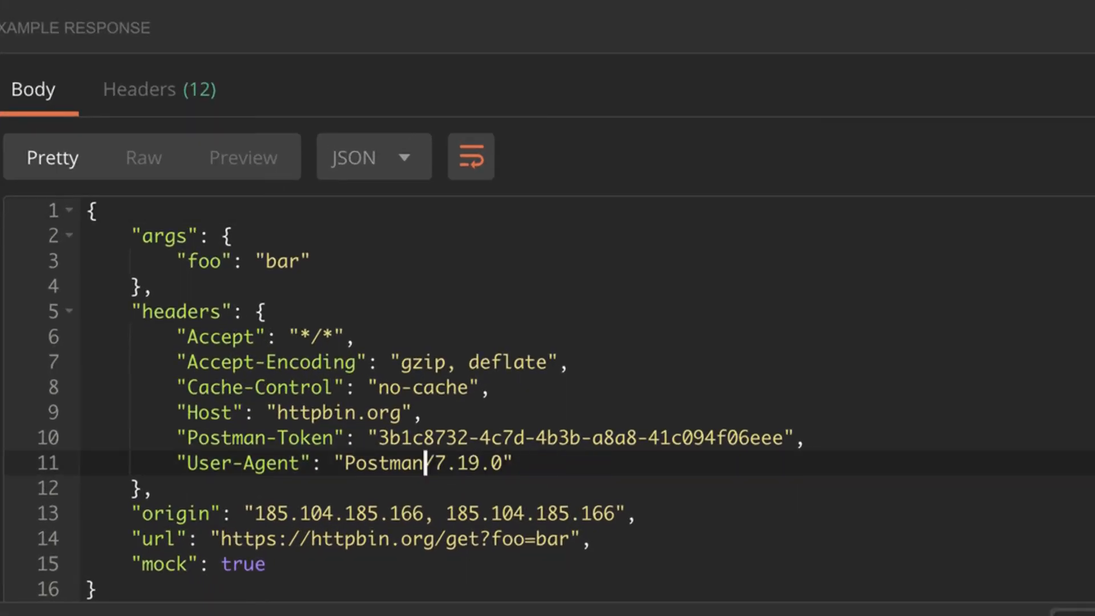
scroll("up", 3)
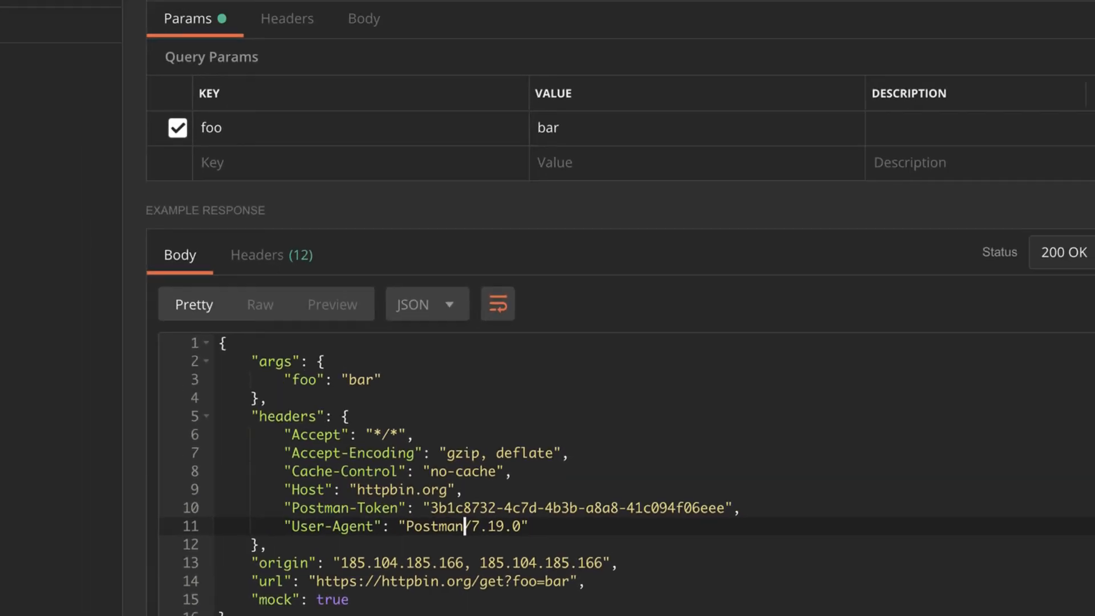
left_click(940, 108)
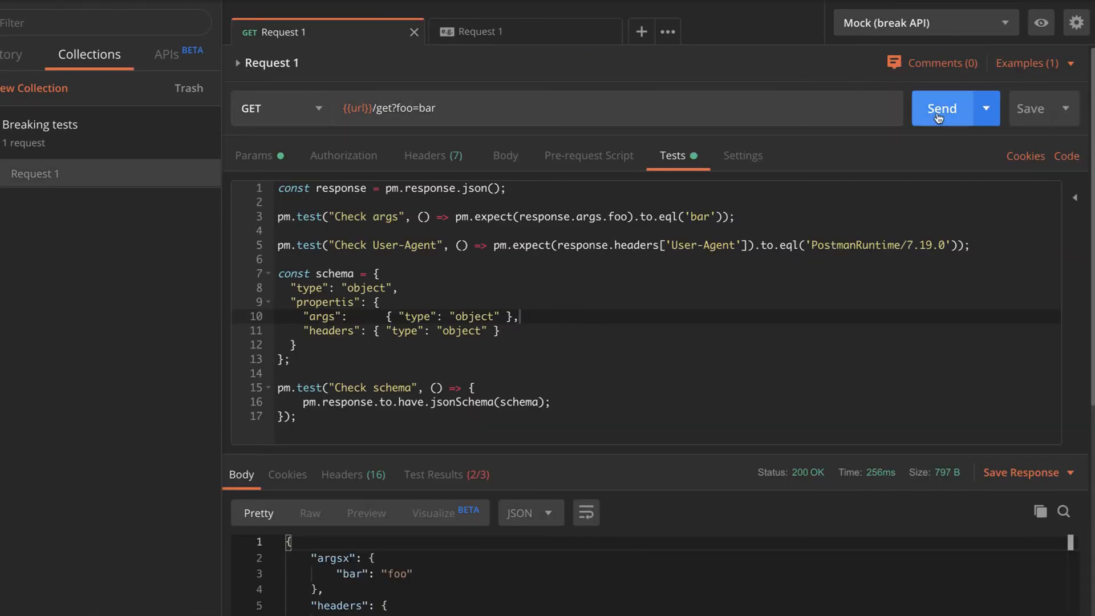
Resend Request 1 to the mock and review results: Check User-Agent fails, args and schema pass.
left_click(941, 108)
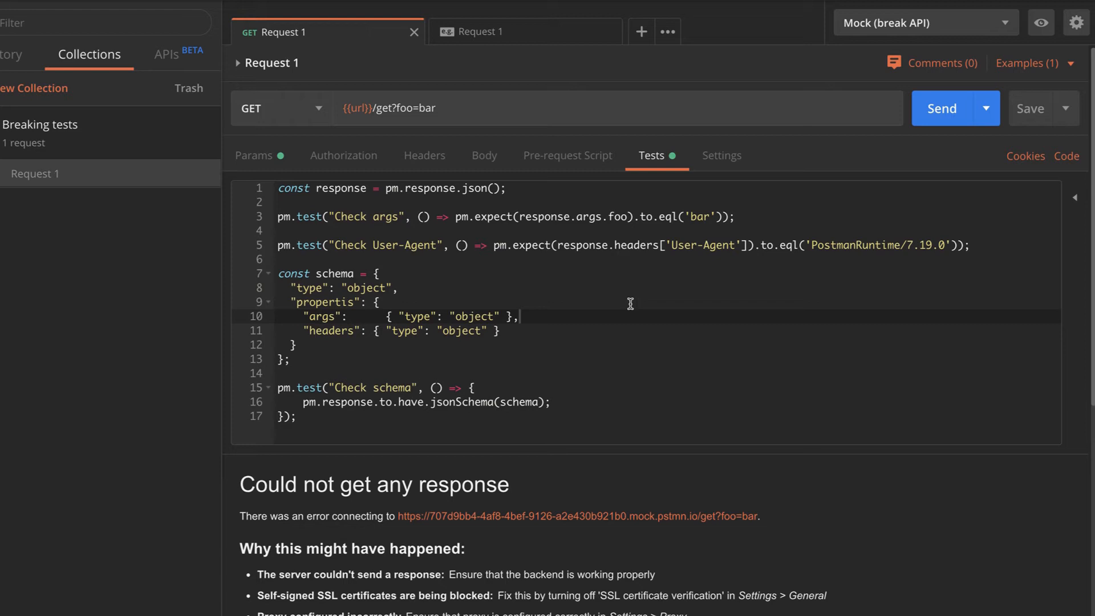
mouse_move(796, 212)
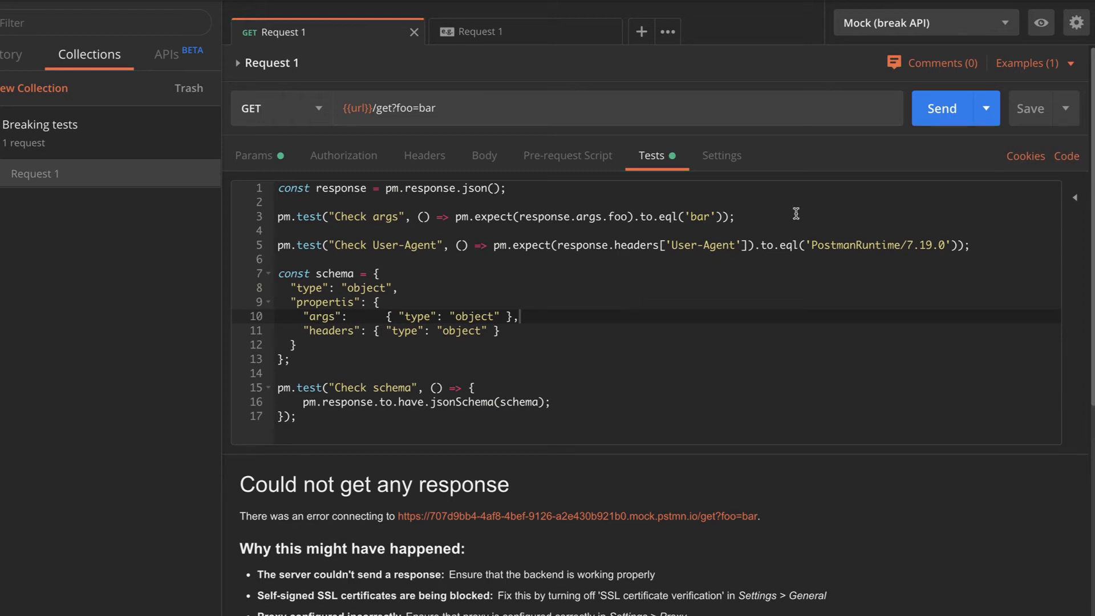
left_click(942, 108)
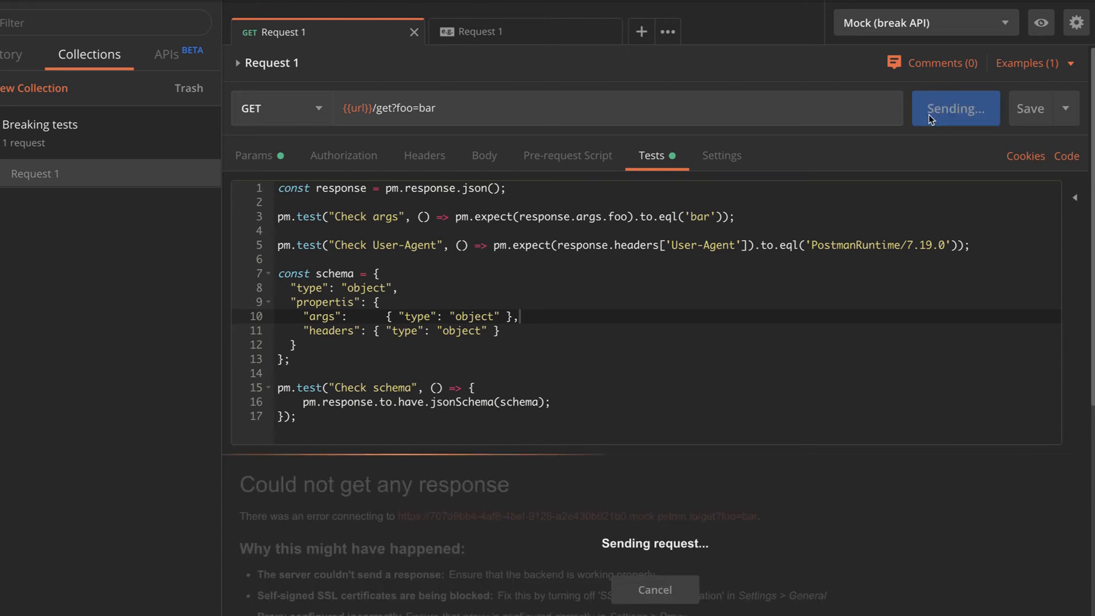
left_click(951, 108)
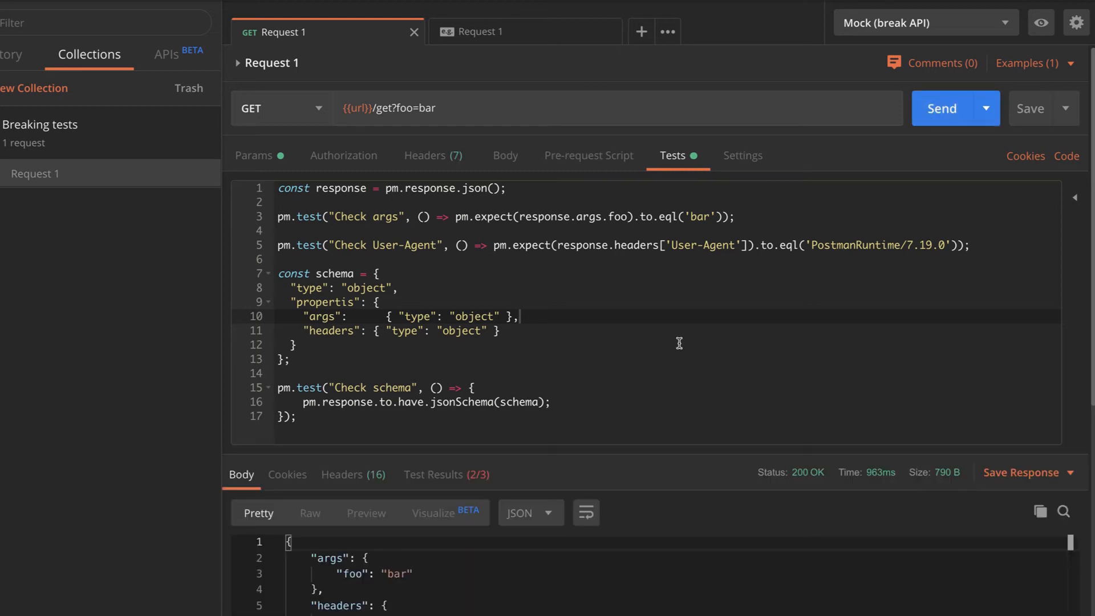
scroll("down", 3)
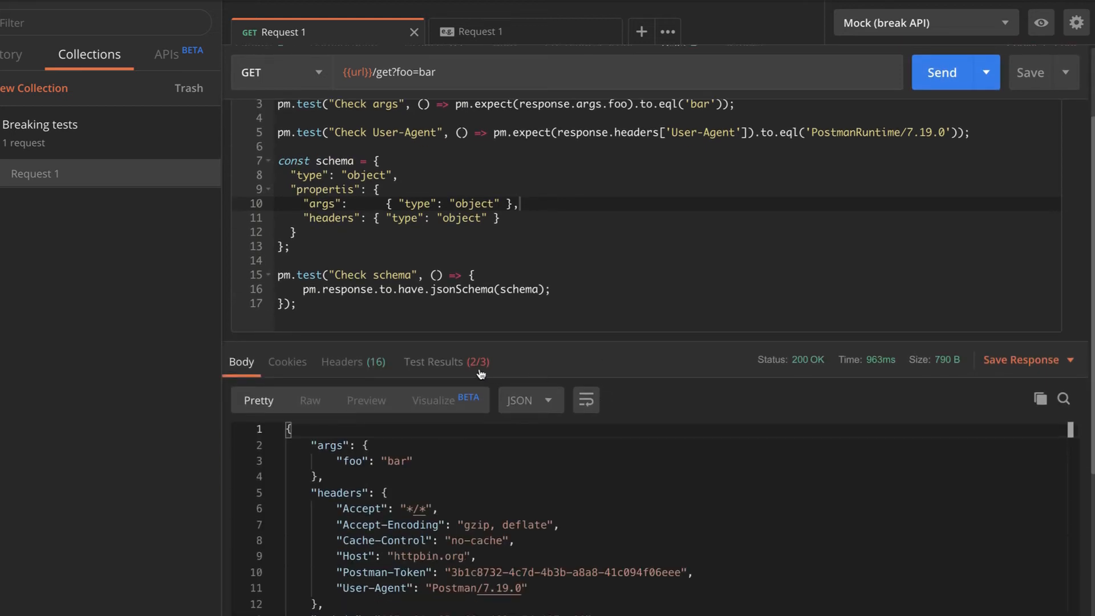
left_click(432, 362)
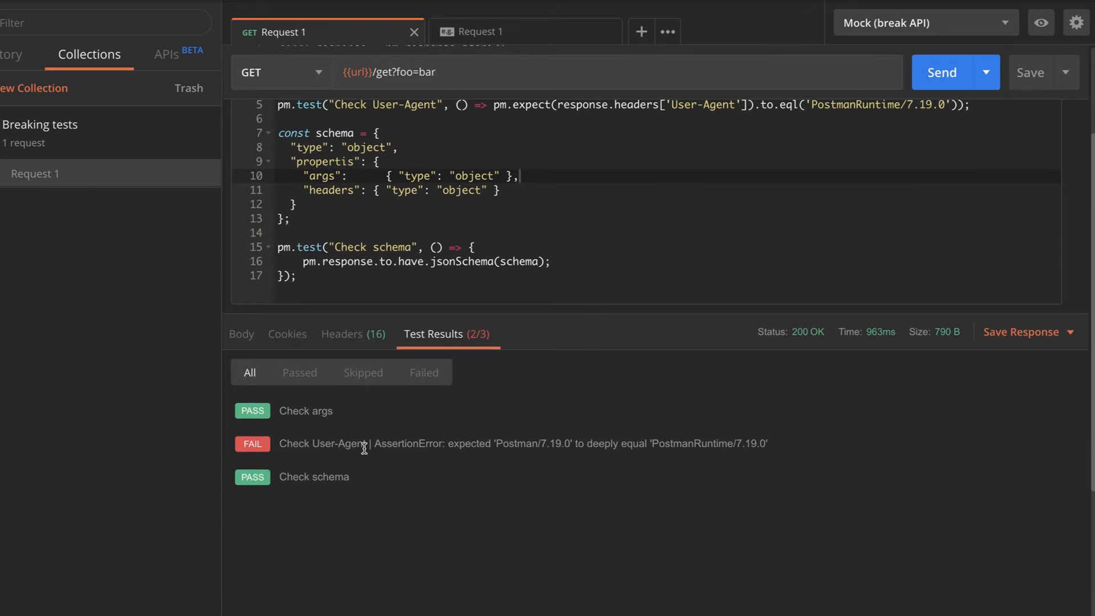
mouse_move(514, 423)
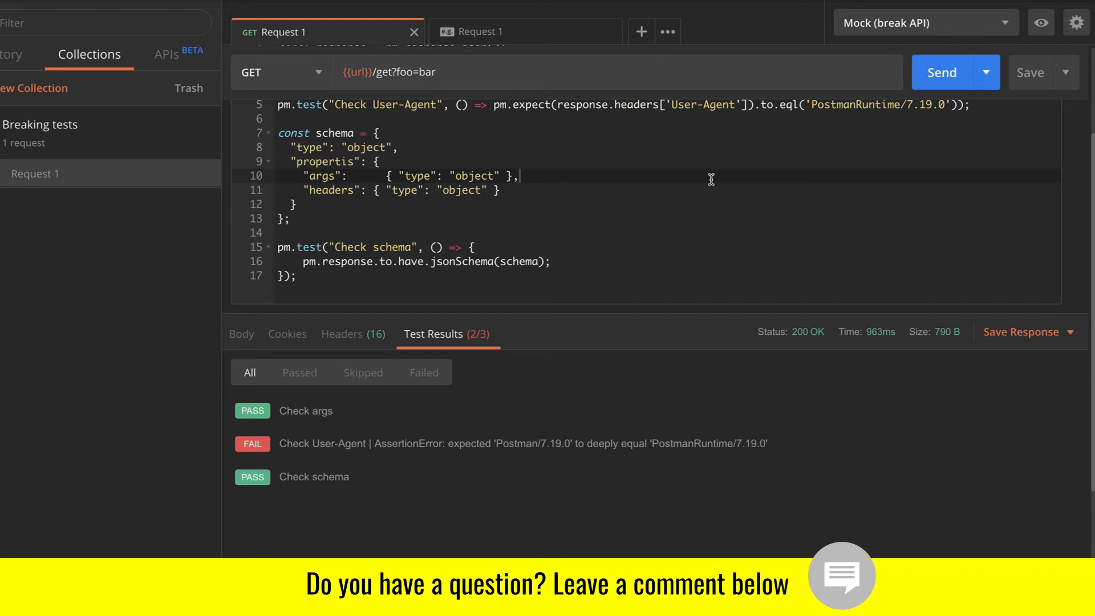
mouse_move(861, 106)
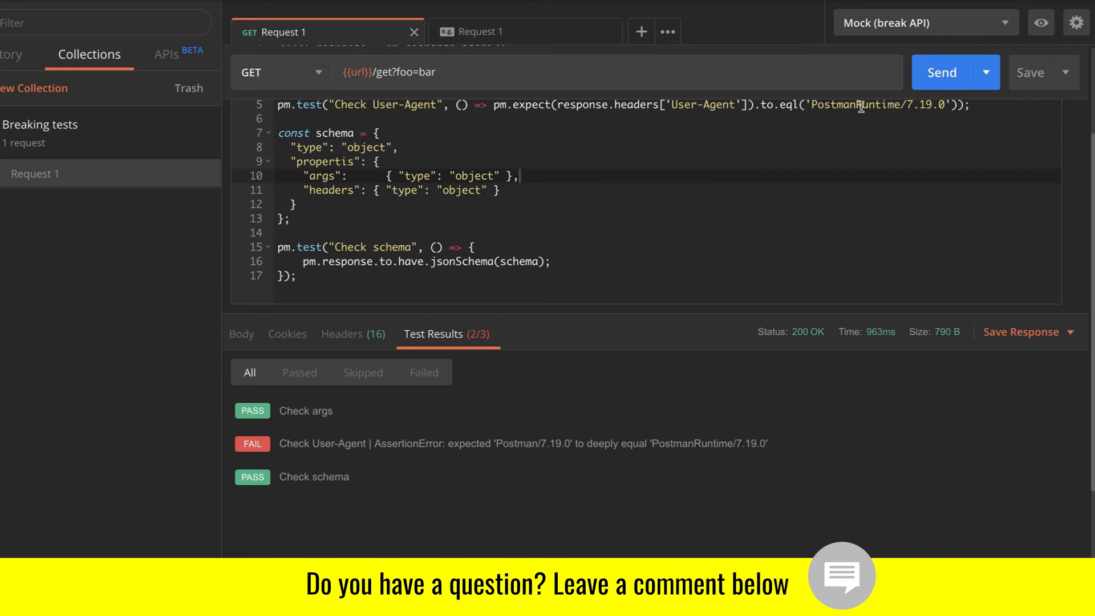
mouse_move(777, 164)
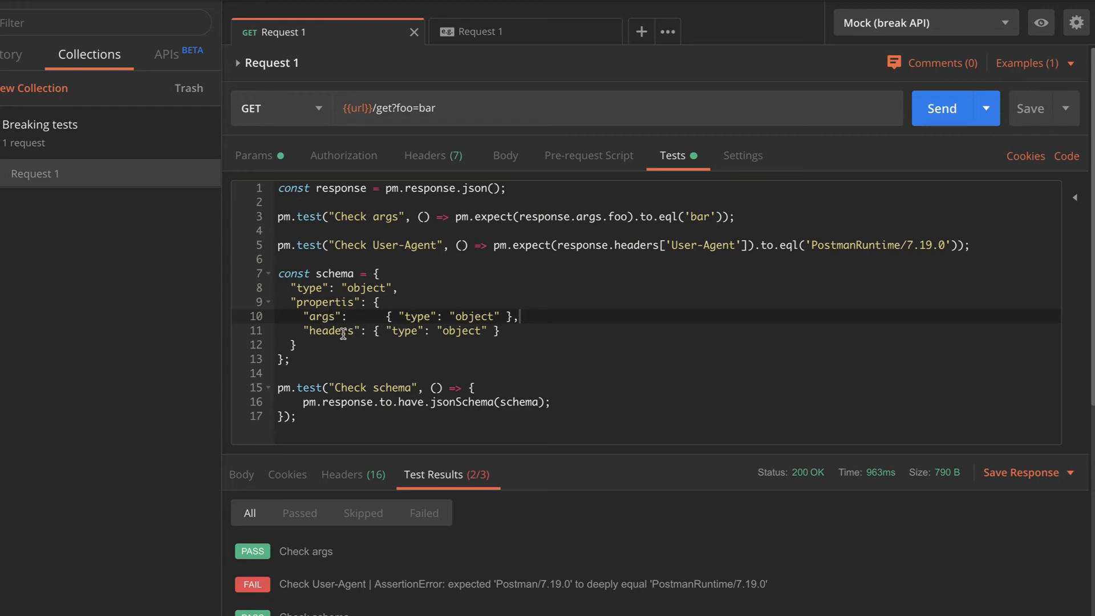
mouse_move(418, 284)
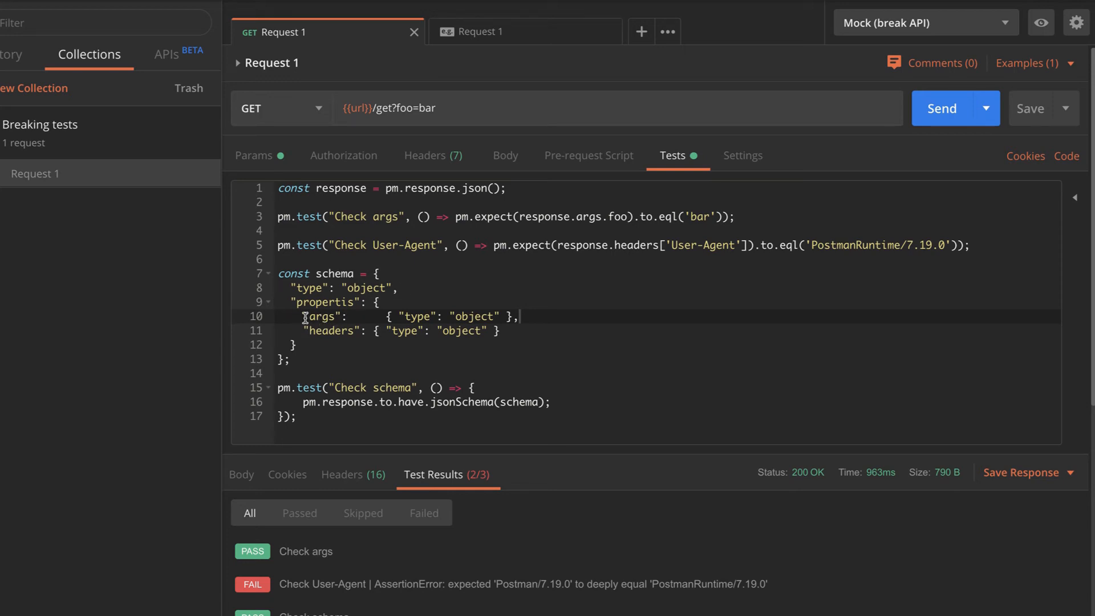
Show the mocked response body beside the test script with its misspelled 'propertis' schema.
left_click(240, 474)
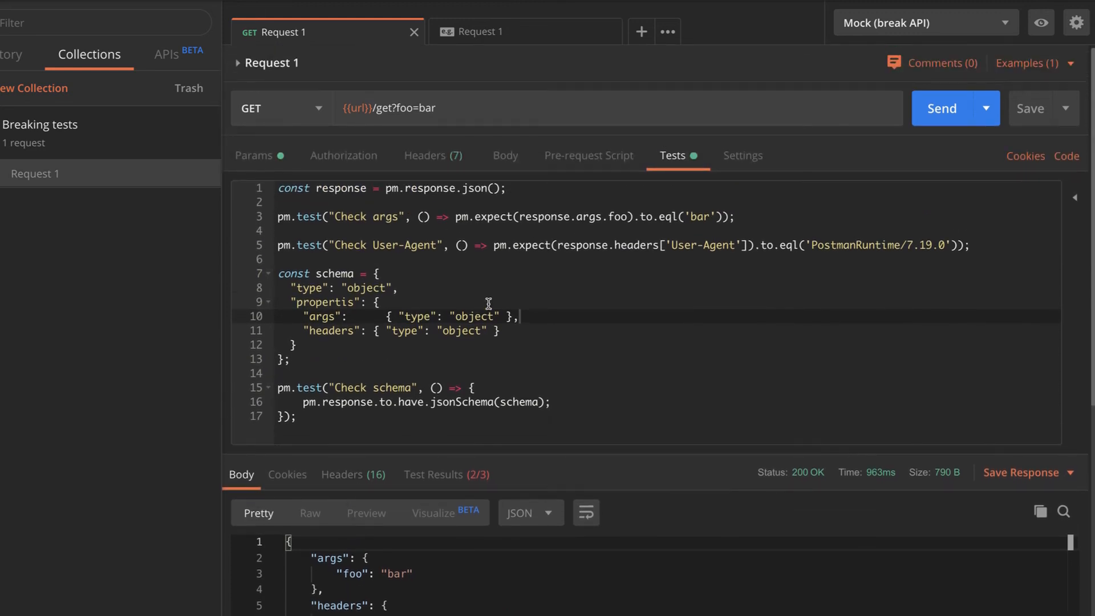
mouse_move(495, 32)
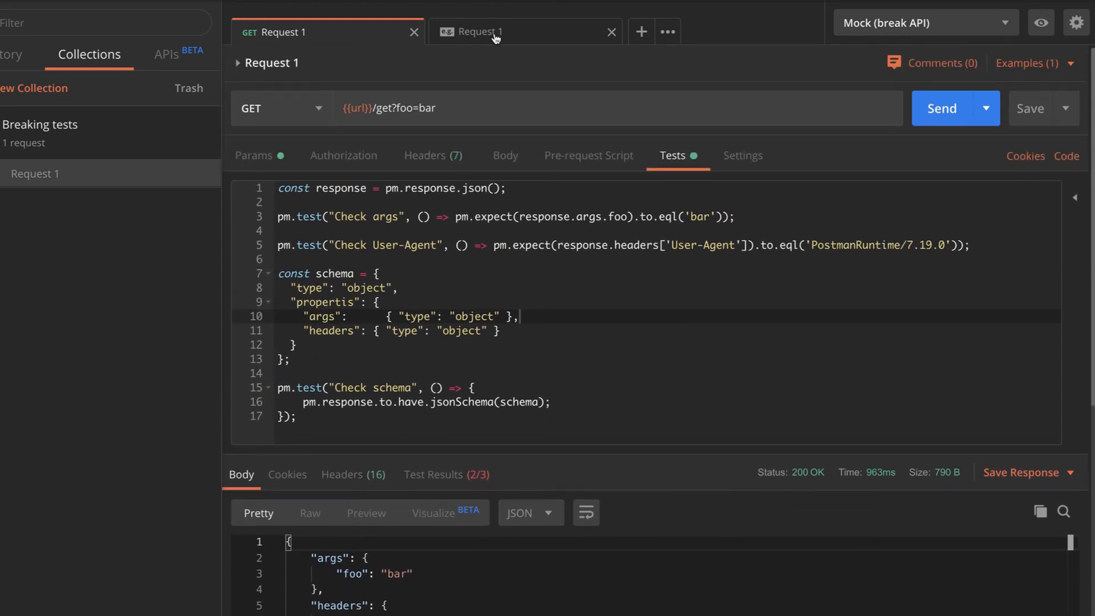
Rename the example's "headers" key to "header", save it, and resend Request 1.
left_click(480, 31)
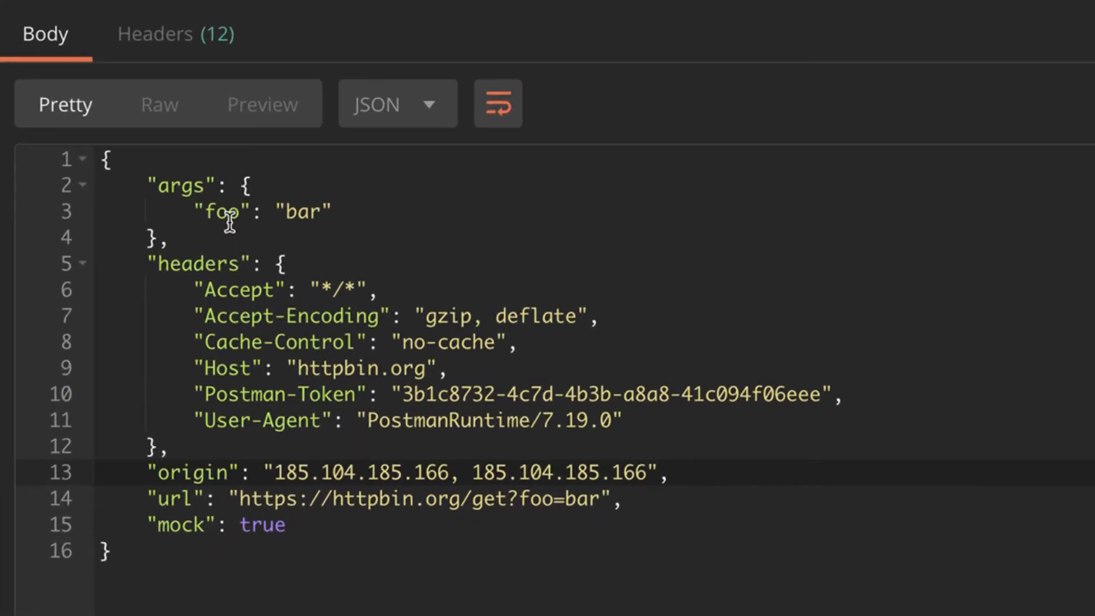
mouse_move(235, 264)
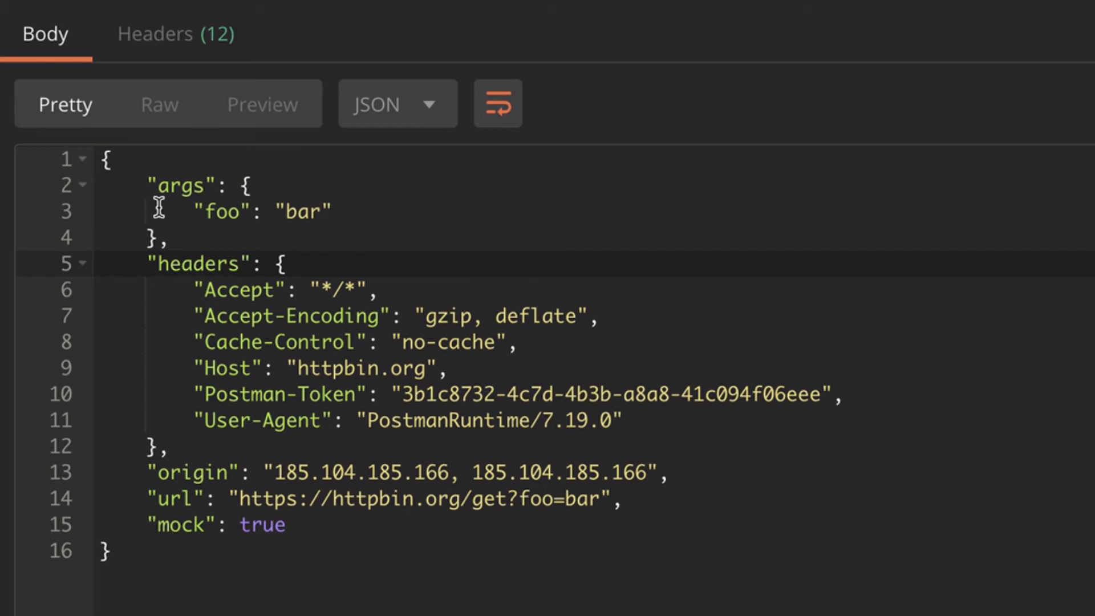
mouse_move(316, 283)
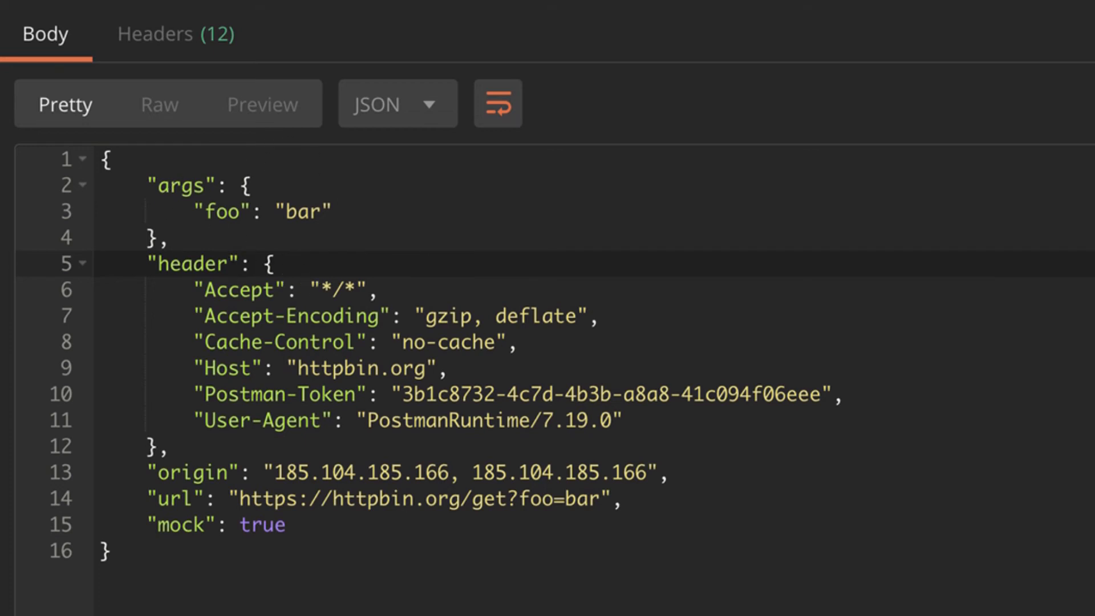
mouse_move(293, 65)
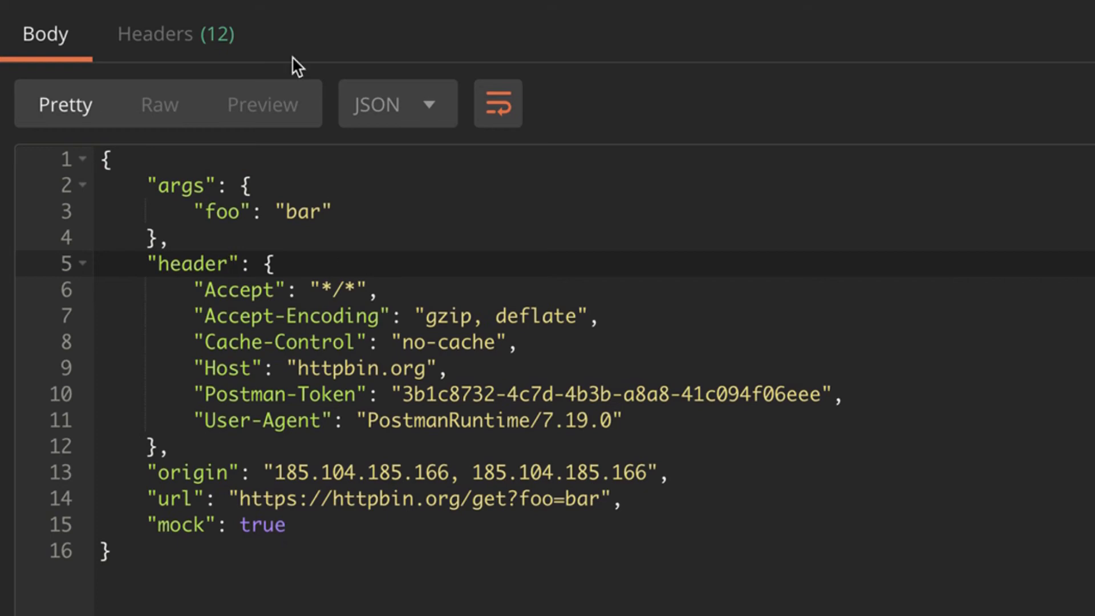
left_click(731, 4)
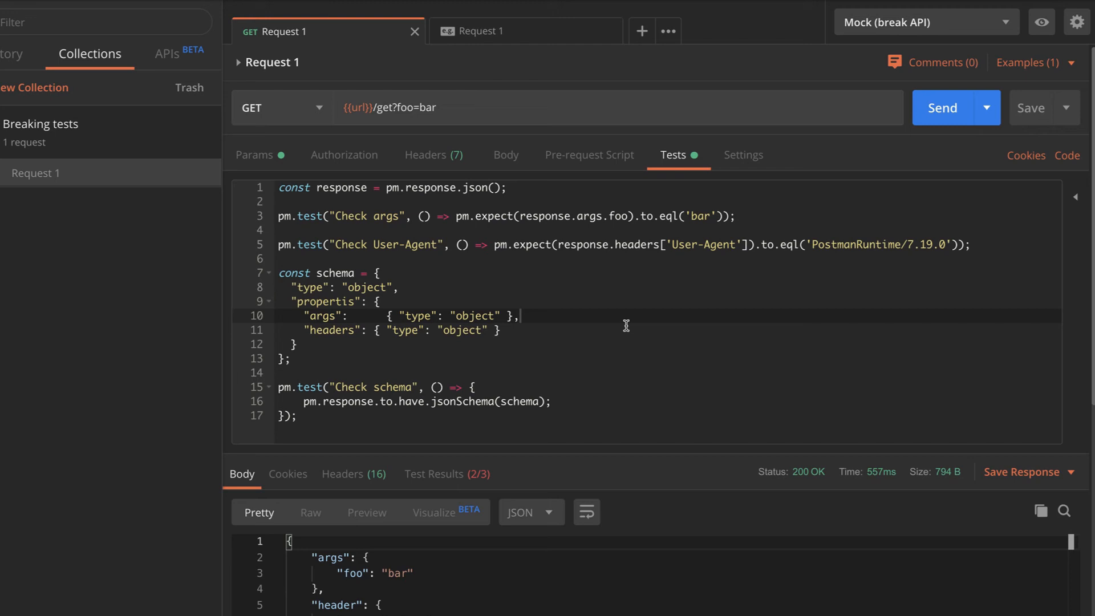
Review test results showing Check User-Agent's TypeError on undefined headers, and inspect the test script.
left_click(433, 473)
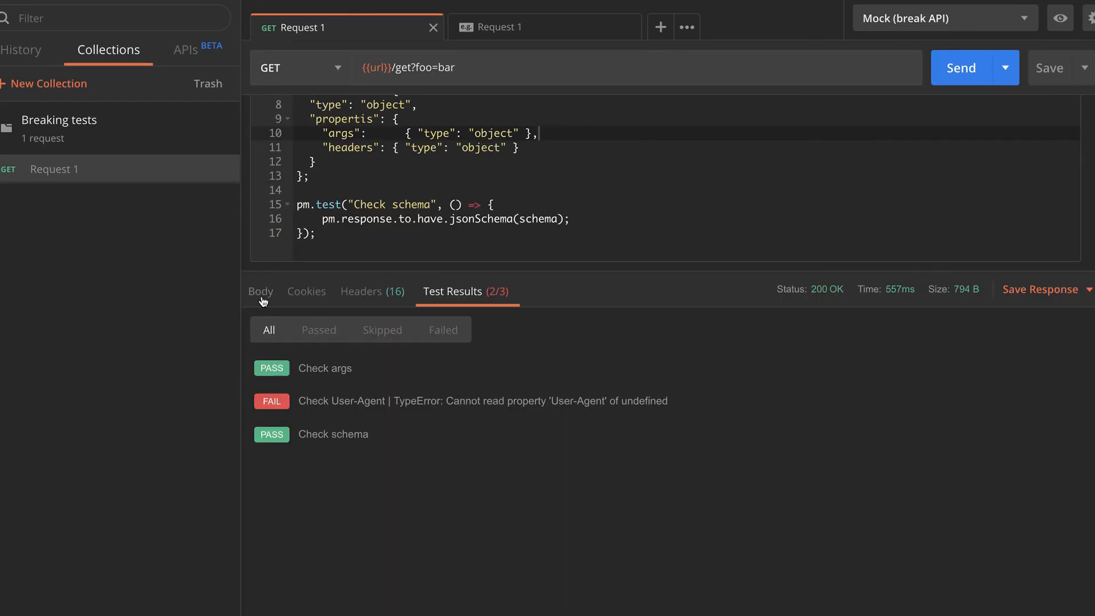
mouse_move(518, 194)
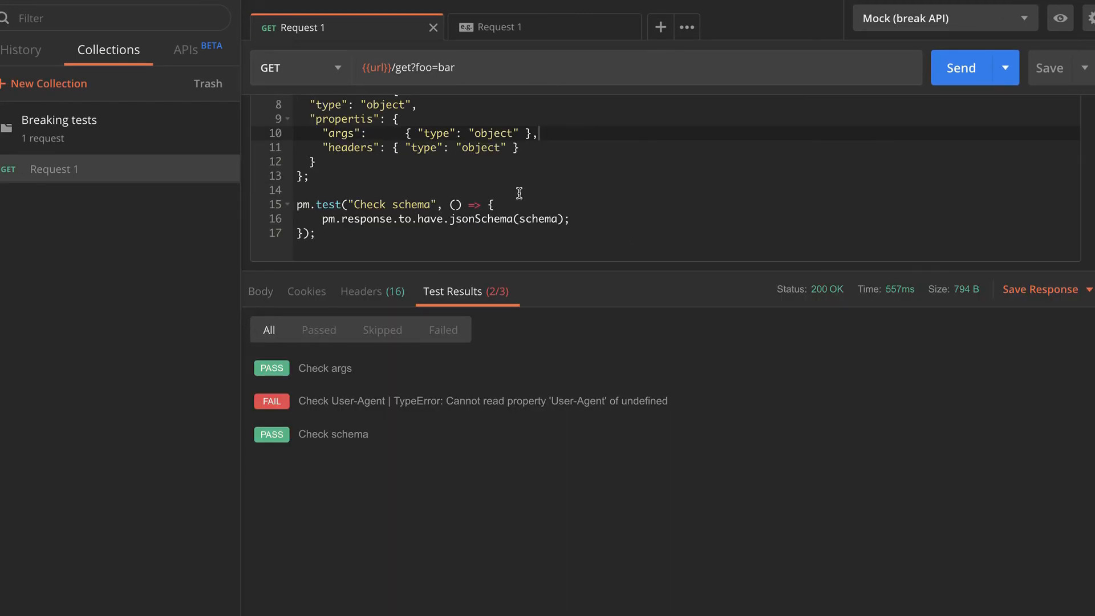
scroll("up", 3)
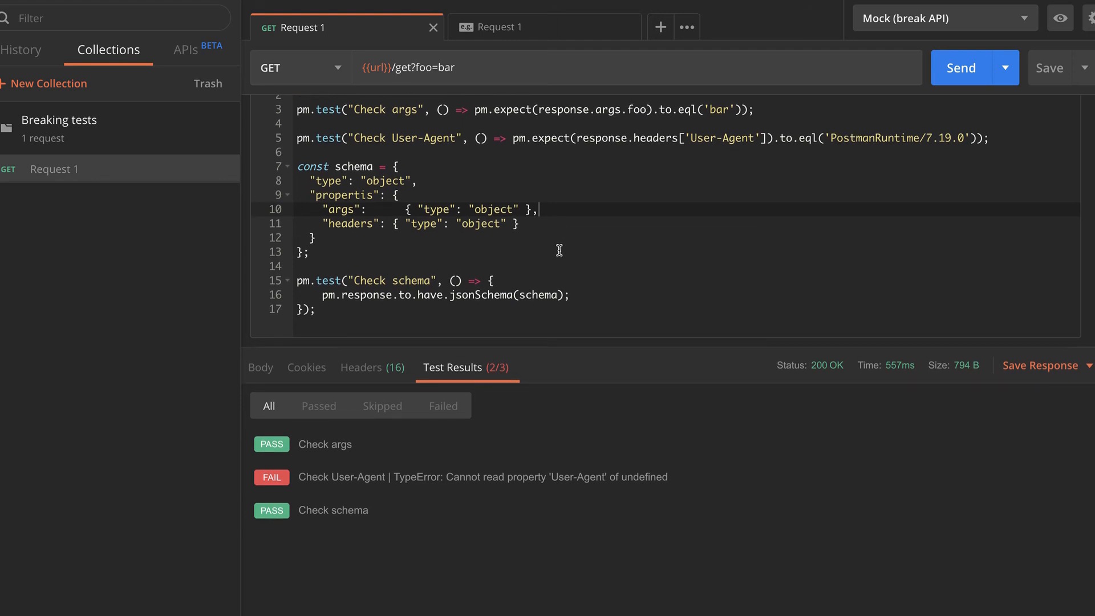
mouse_move(565, 477)
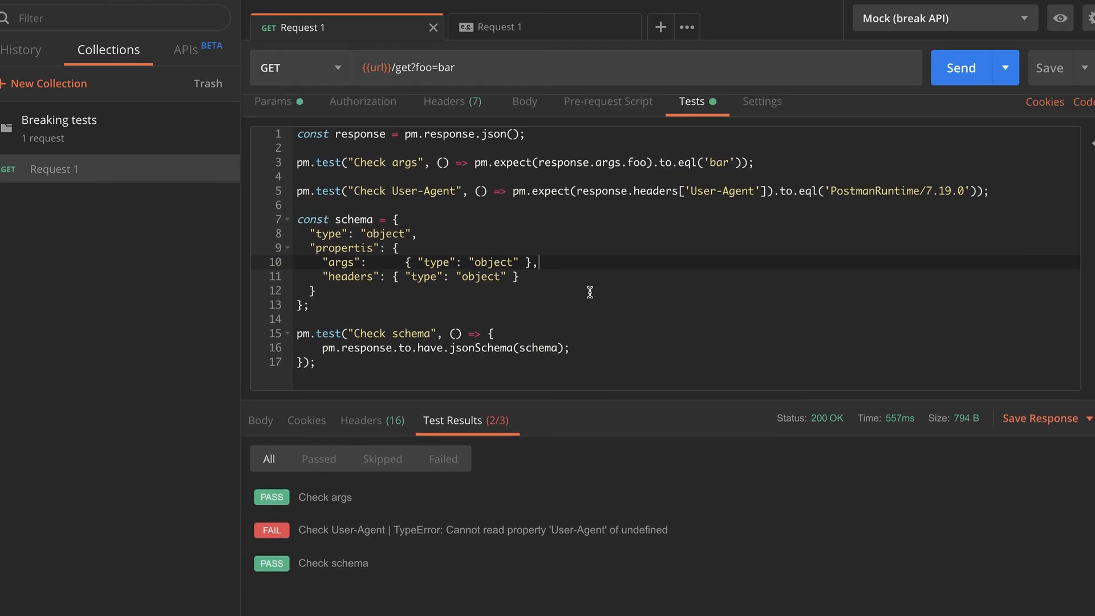
mouse_move(416, 342)
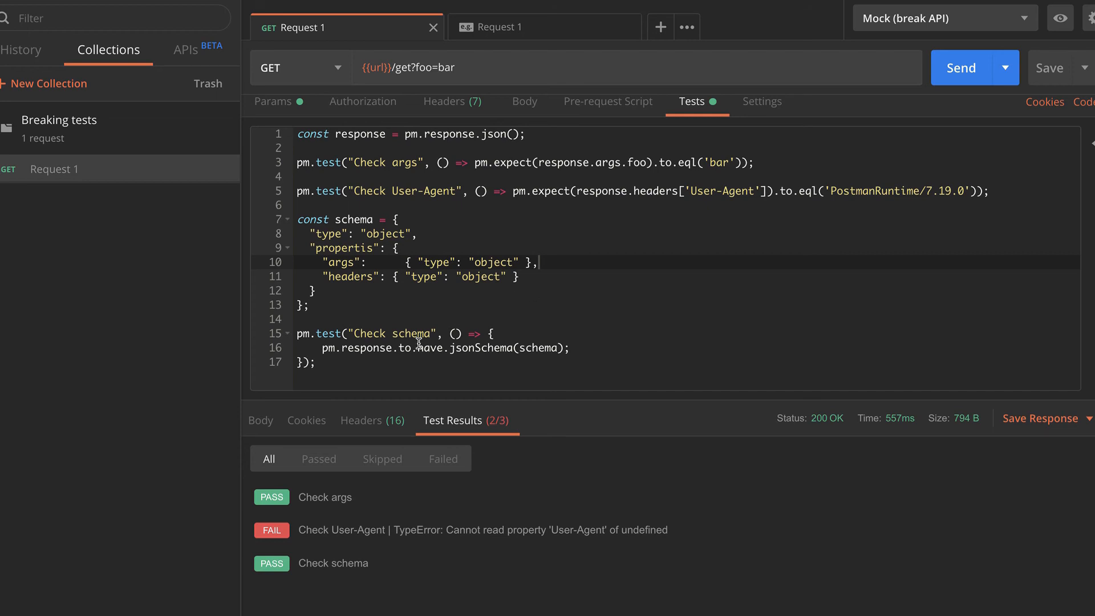
mouse_move(338, 445)
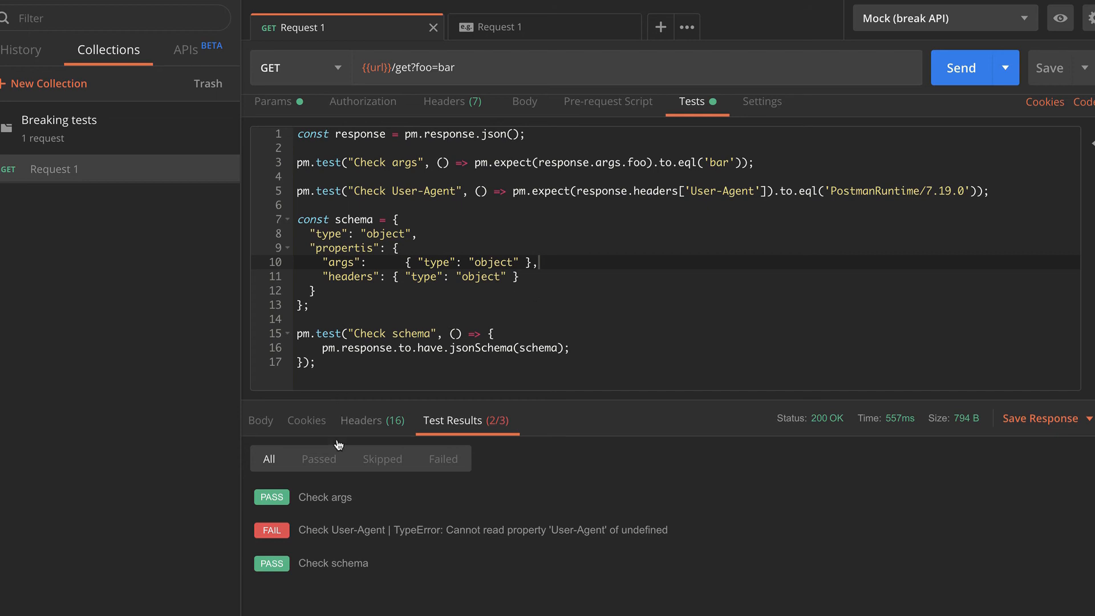
double_click(333, 563)
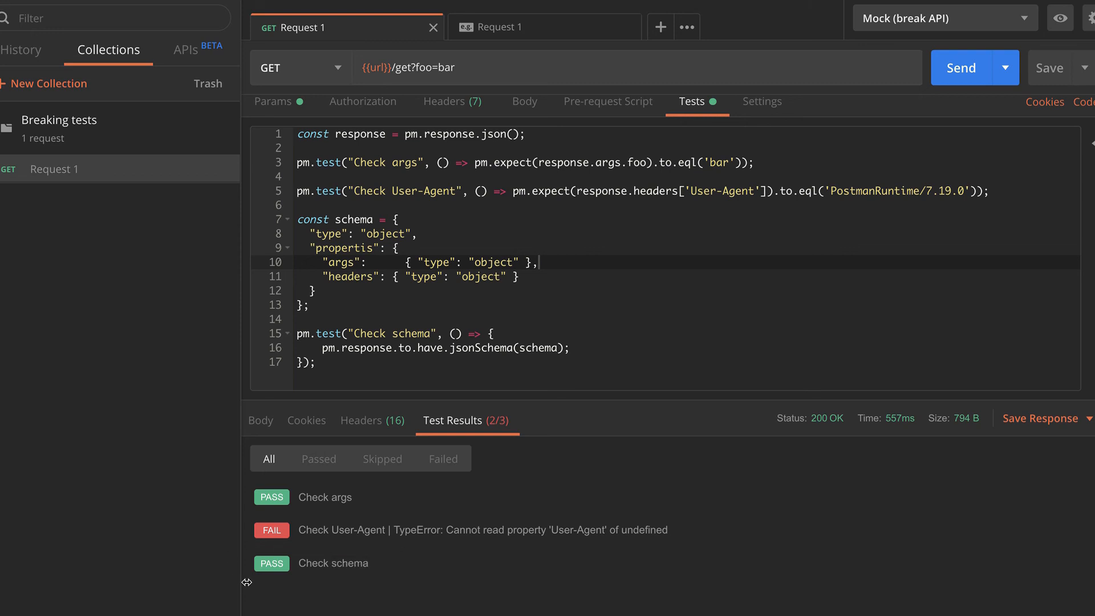
mouse_move(400, 348)
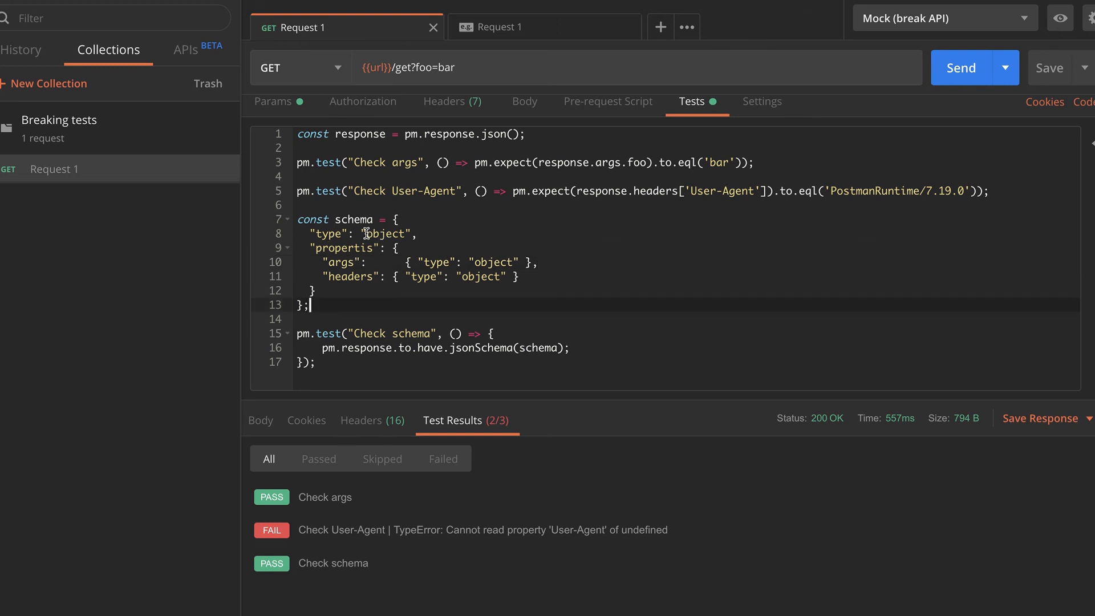
mouse_move(330, 248)
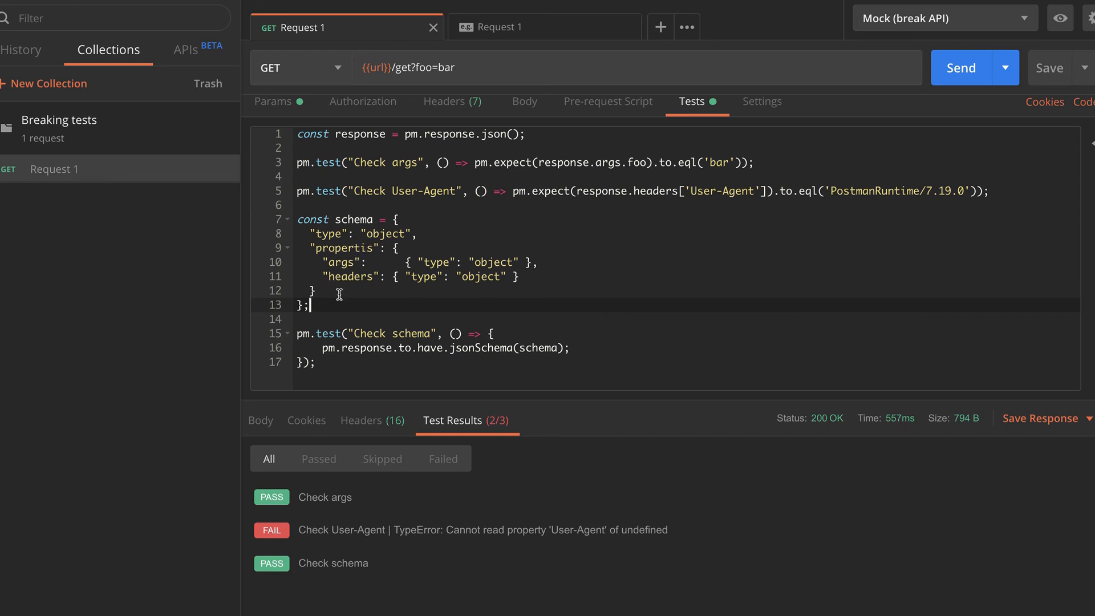
mouse_move(382, 314)
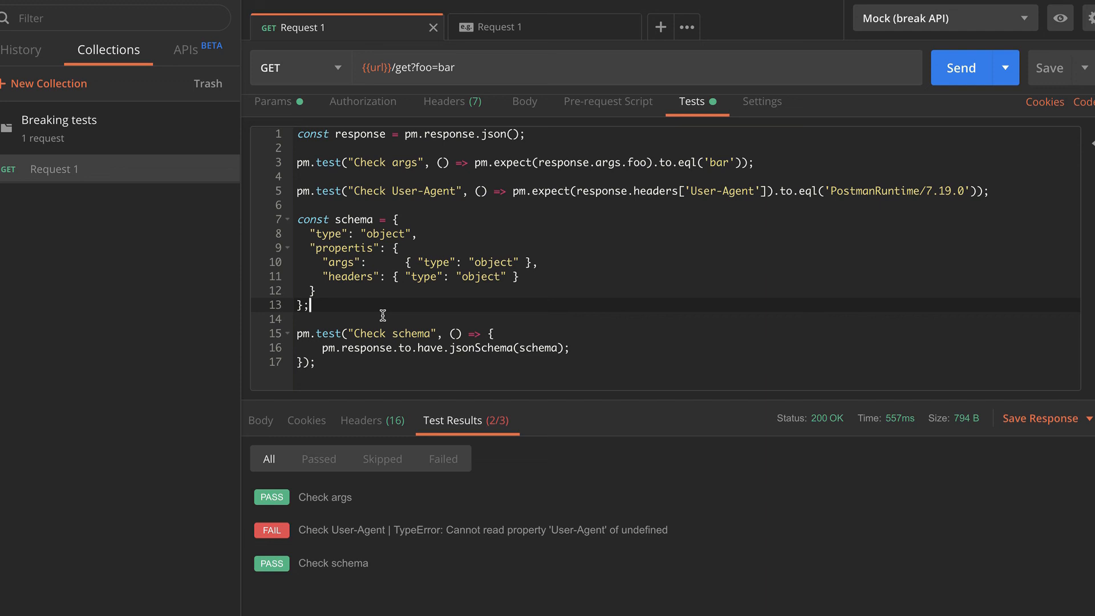
mouse_move(490, 194)
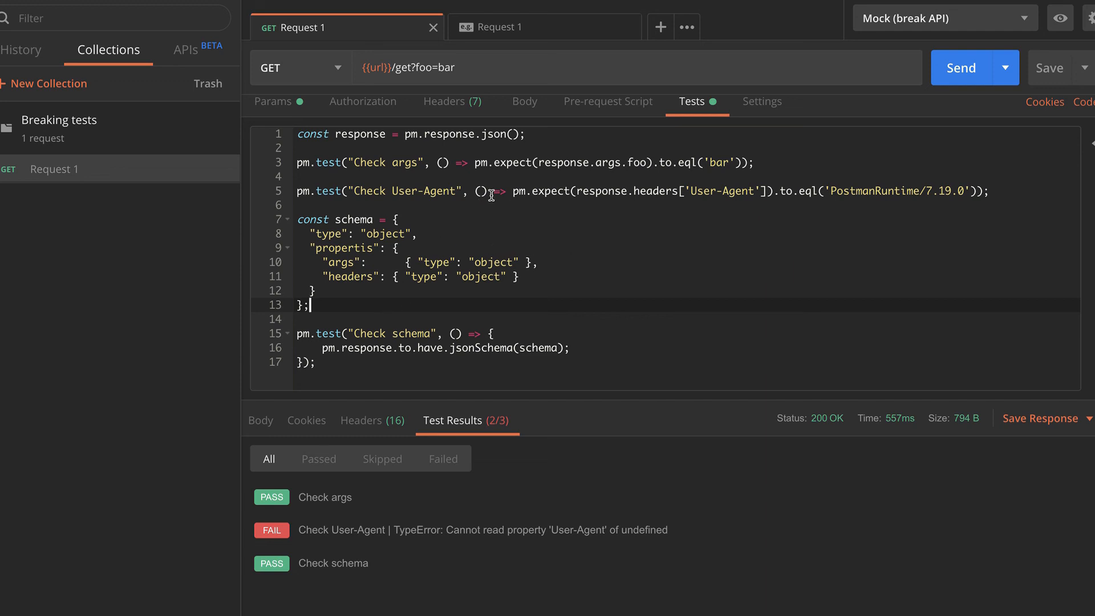